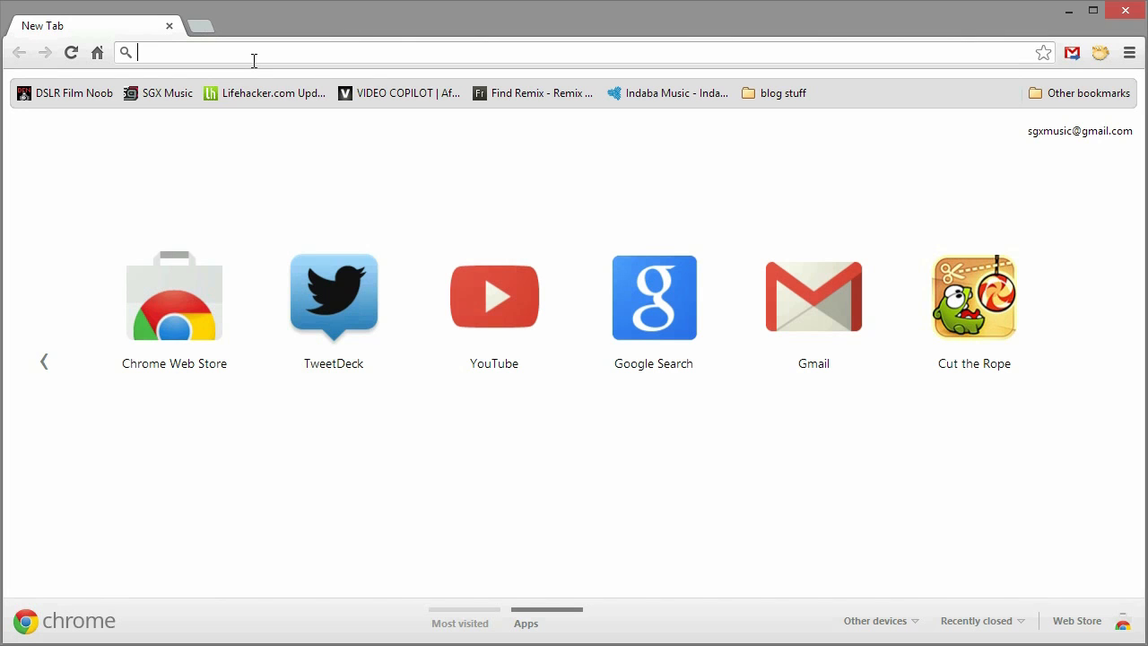
Go to bandcamp.com and open the SGX Music Store artist page
{"action": "type", "text": "bandcamp.com"}
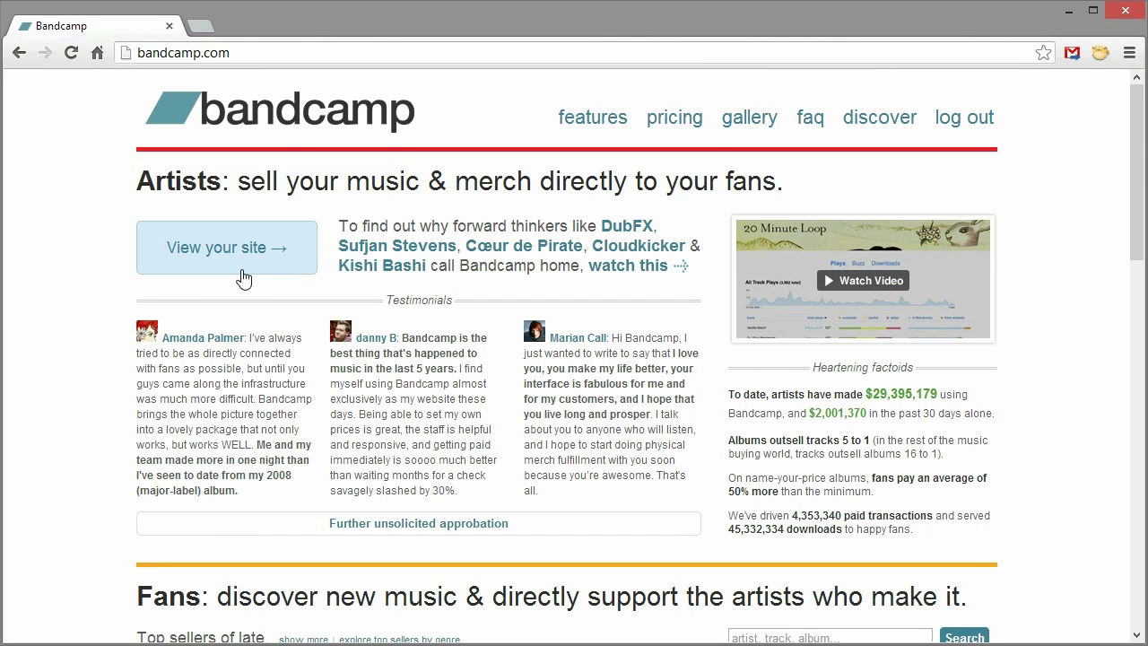
{"action": "left_click", "coordinate": [227, 247]}
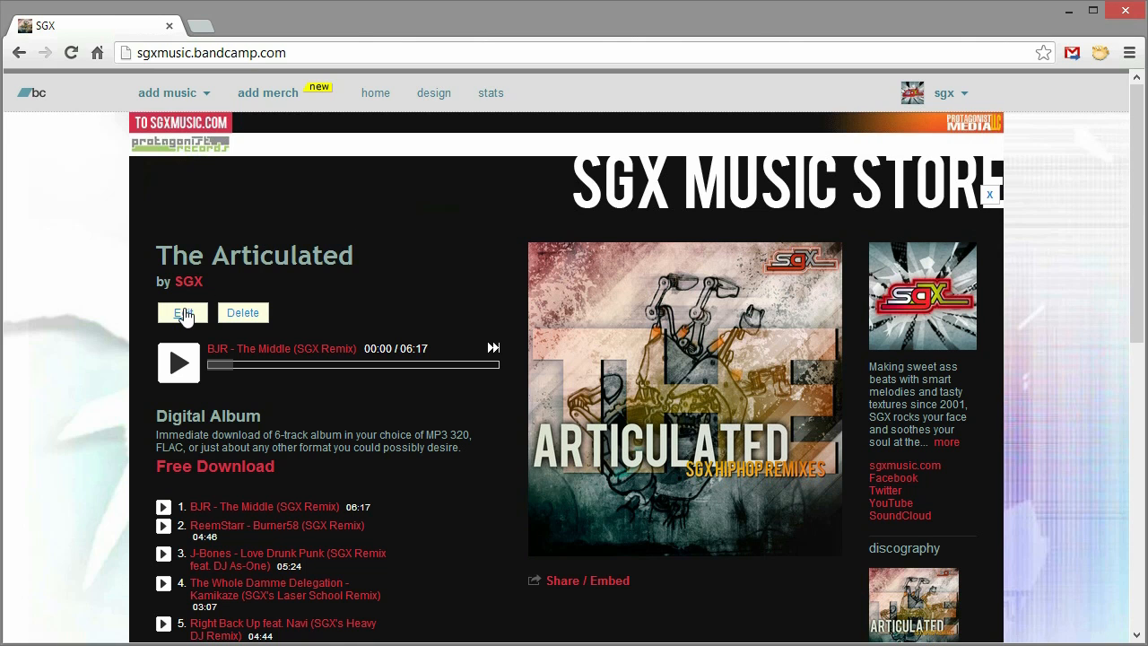
Edit The Articulated, toggling downloads and required email off and back on
{"action": "left_click", "coordinate": [182, 313]}
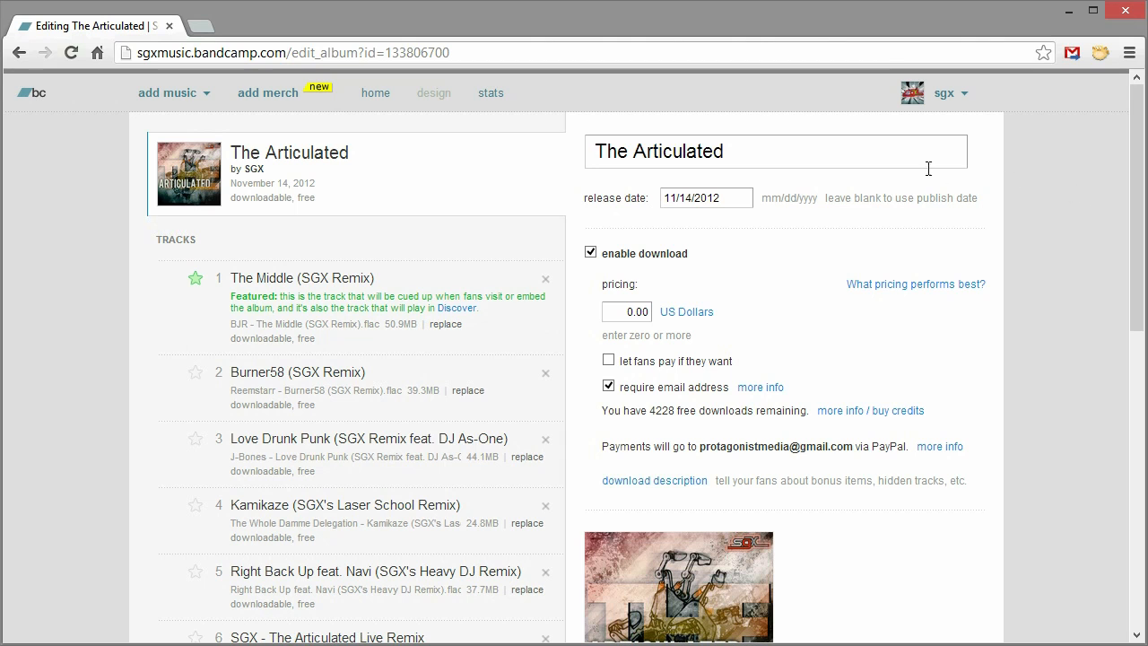
{"action": "mouse_move", "coordinate": [557, 212]}
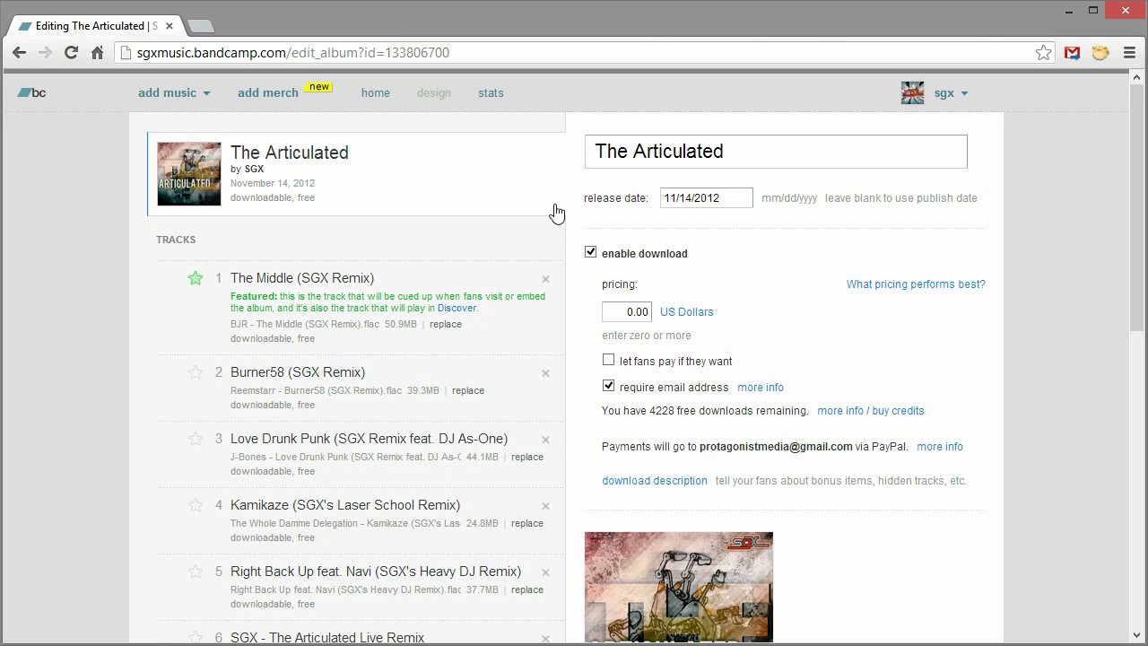
{"action": "left_click", "coordinate": [591, 253]}
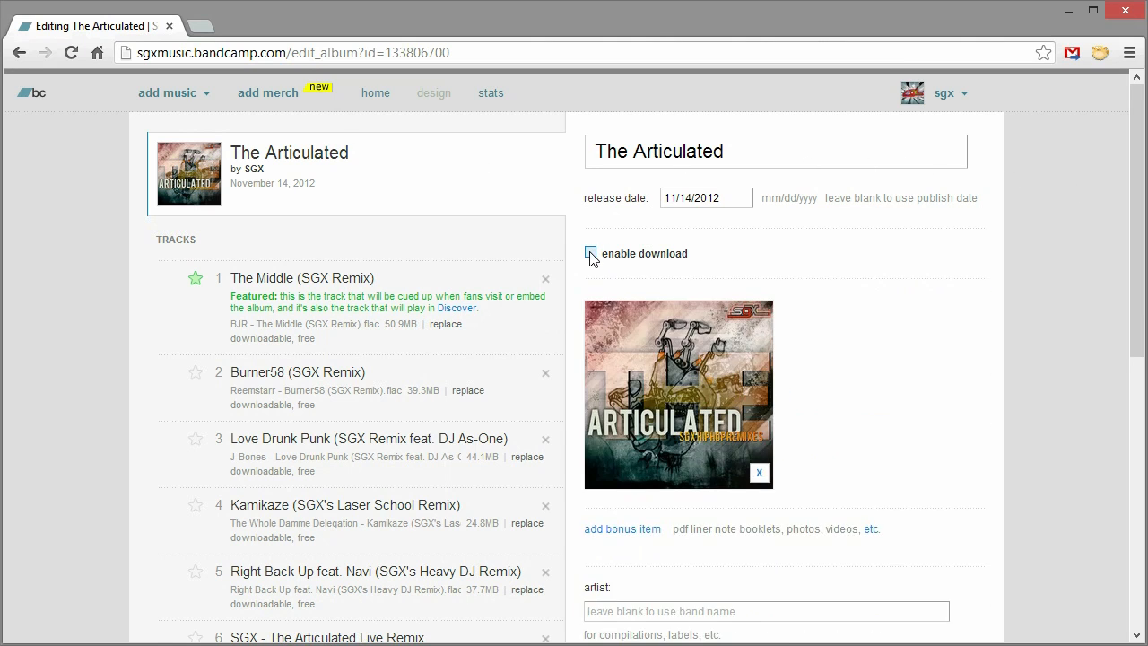
{"action": "left_click", "coordinate": [591, 253]}
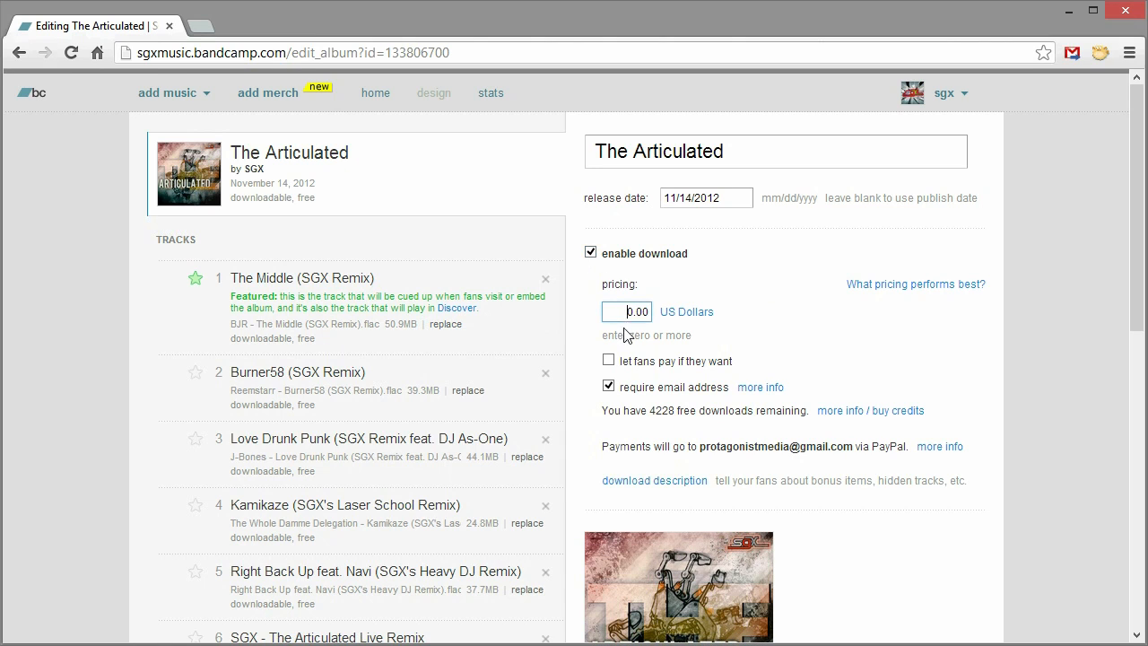
{"action": "mouse_move", "coordinate": [628, 399]}
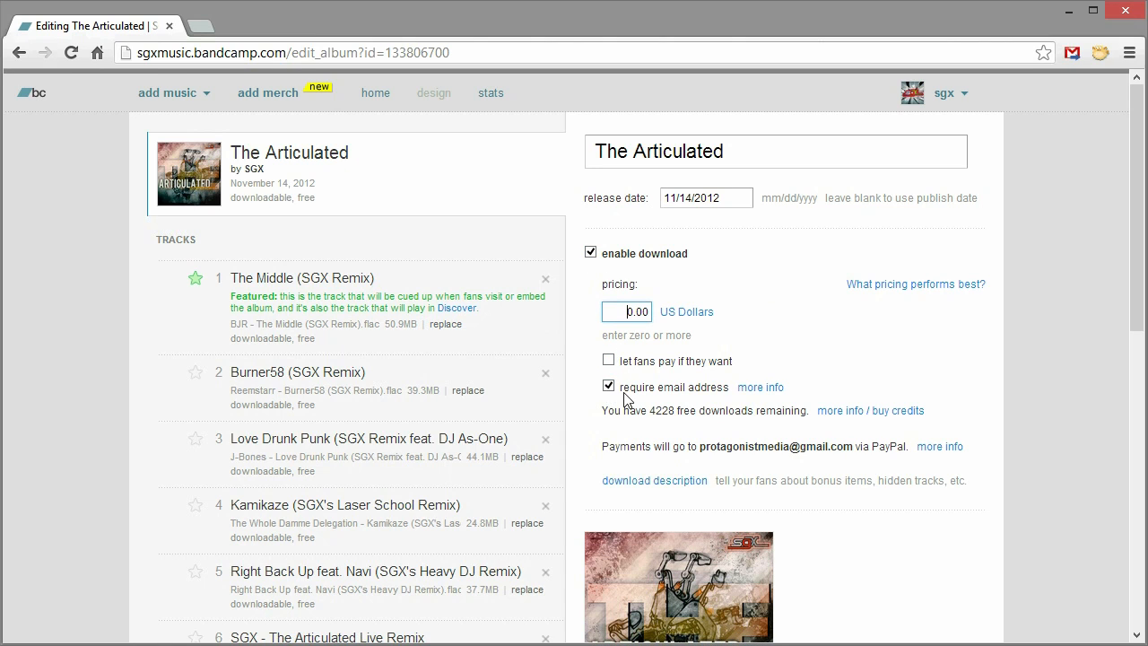
{"action": "left_click", "coordinate": [609, 386]}
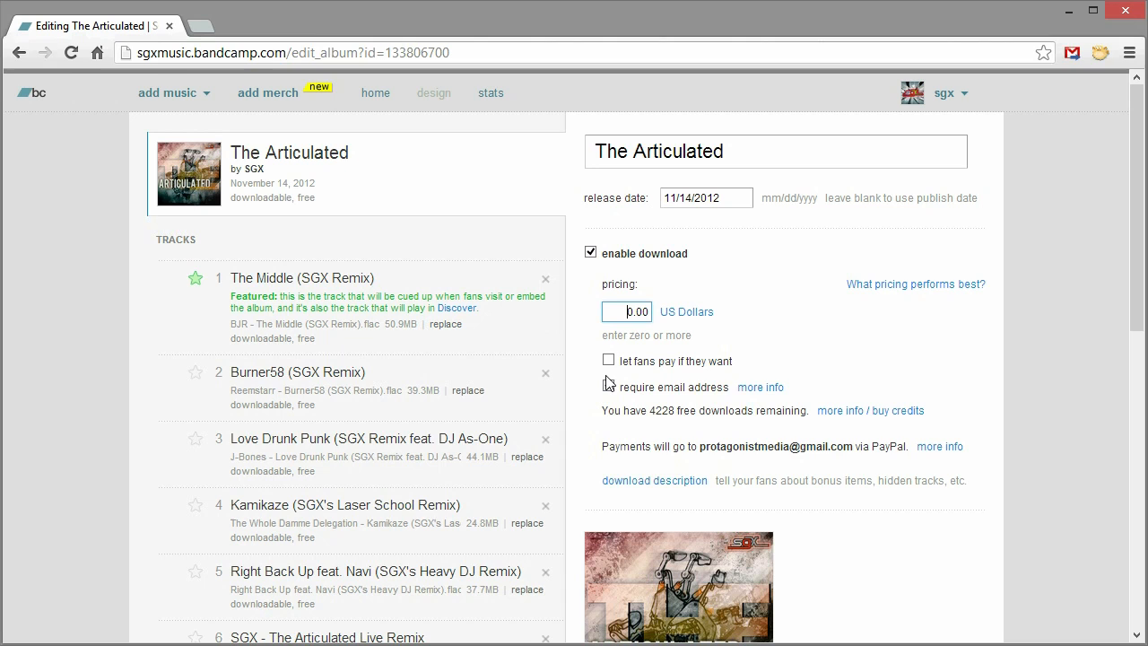
{"action": "left_click", "coordinate": [608, 387]}
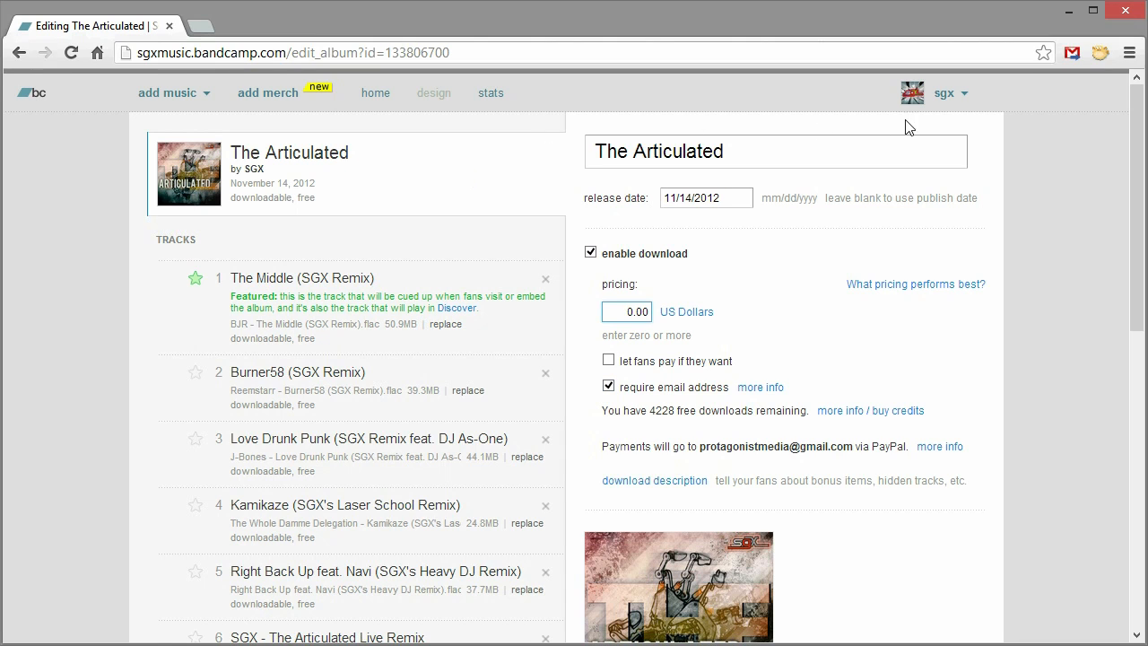
From the account Tools page, export only the new mailing list addresses as CSV
{"action": "left_click", "coordinate": [948, 92]}
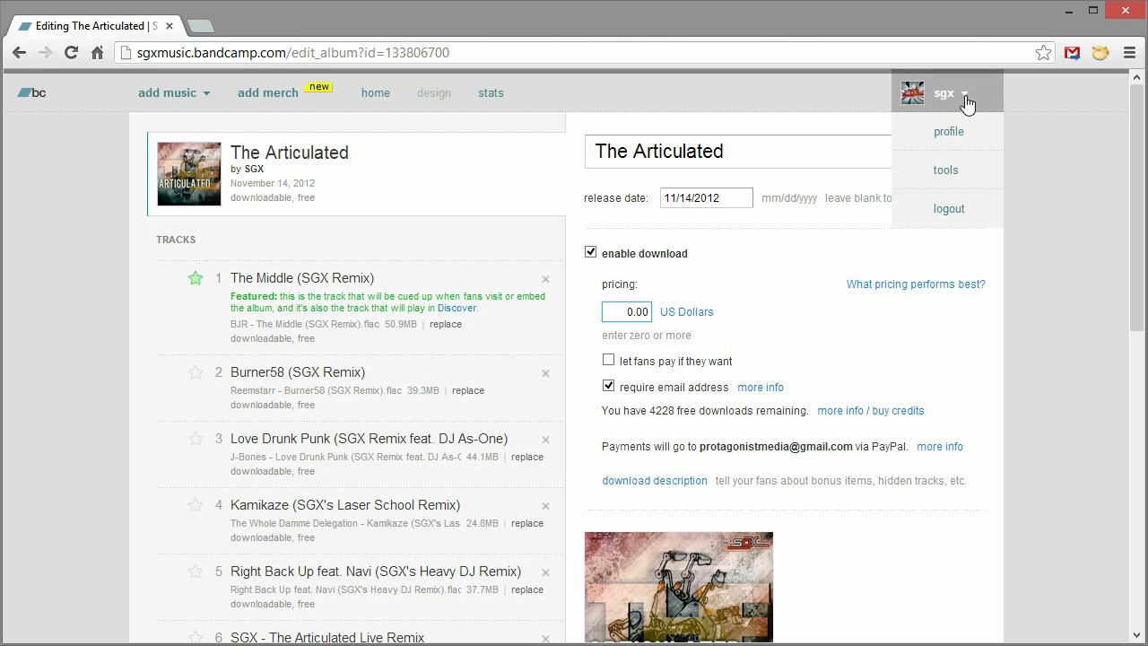
{"action": "mouse_move", "coordinate": [946, 170]}
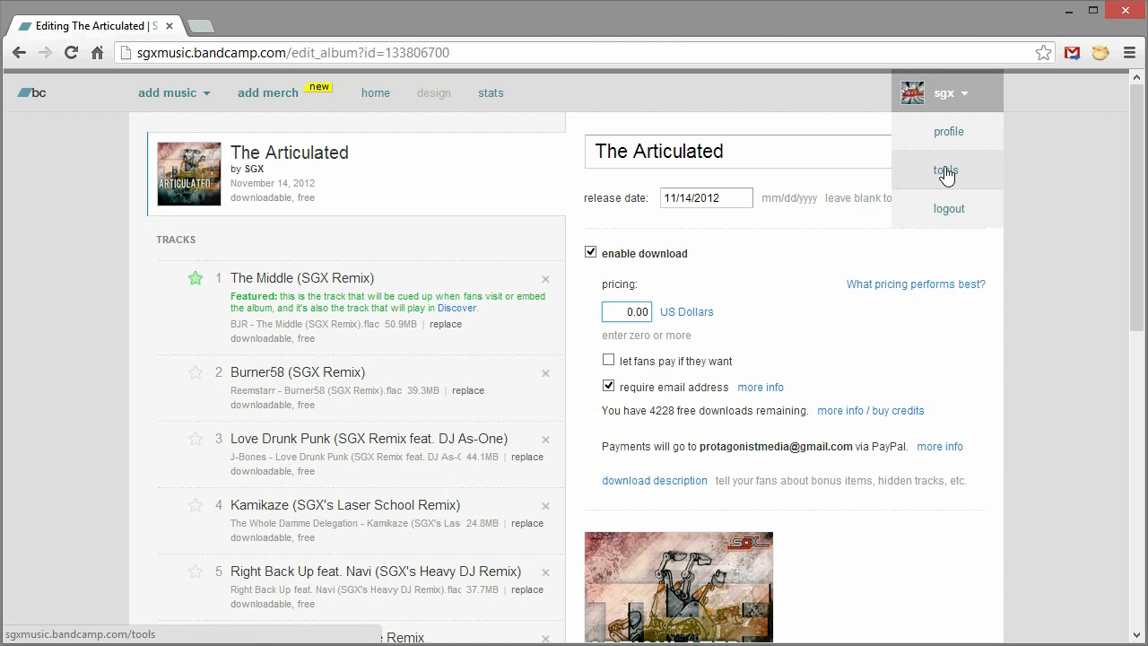
{"action": "left_click", "coordinate": [945, 171]}
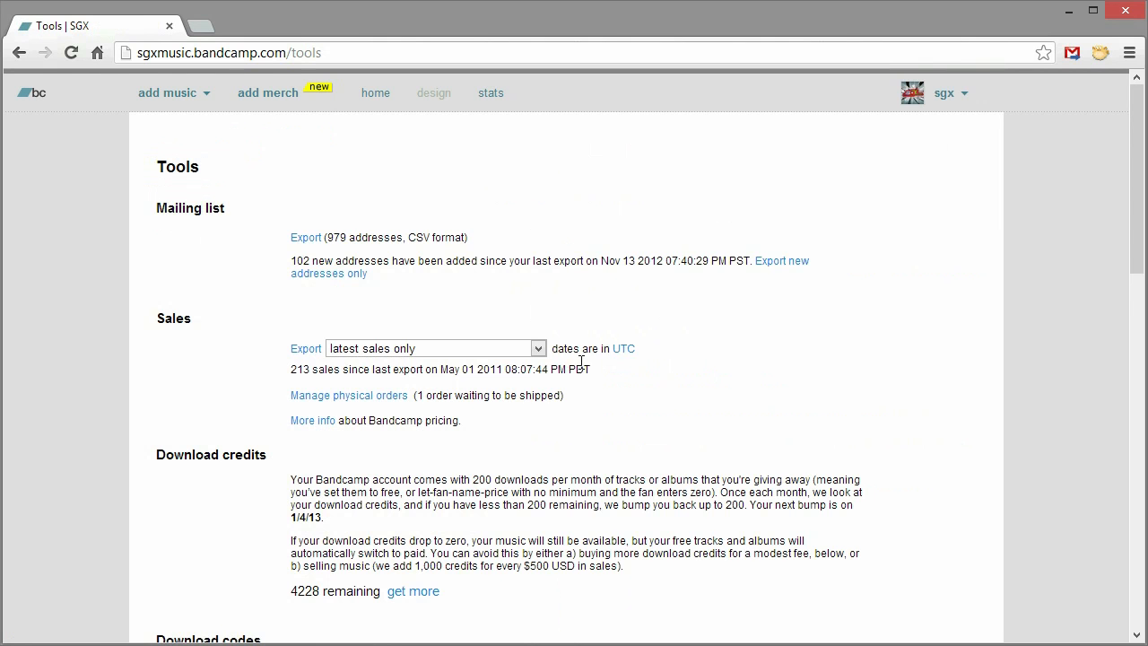
{"action": "mouse_move", "coordinate": [287, 245]}
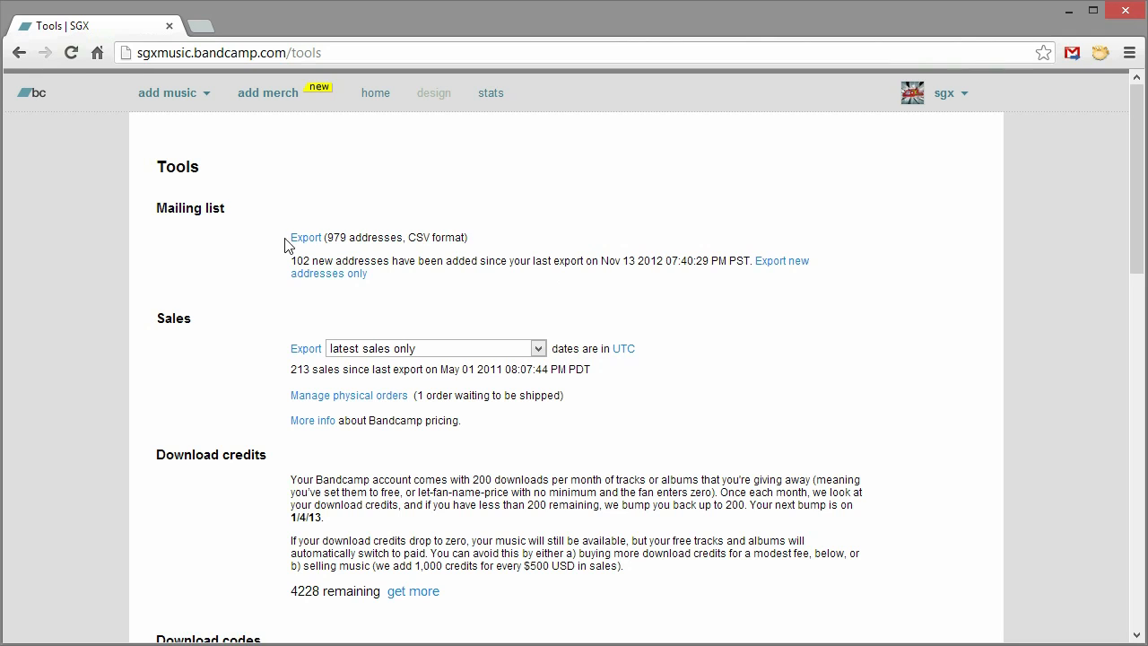
{"action": "mouse_move", "coordinate": [306, 237]}
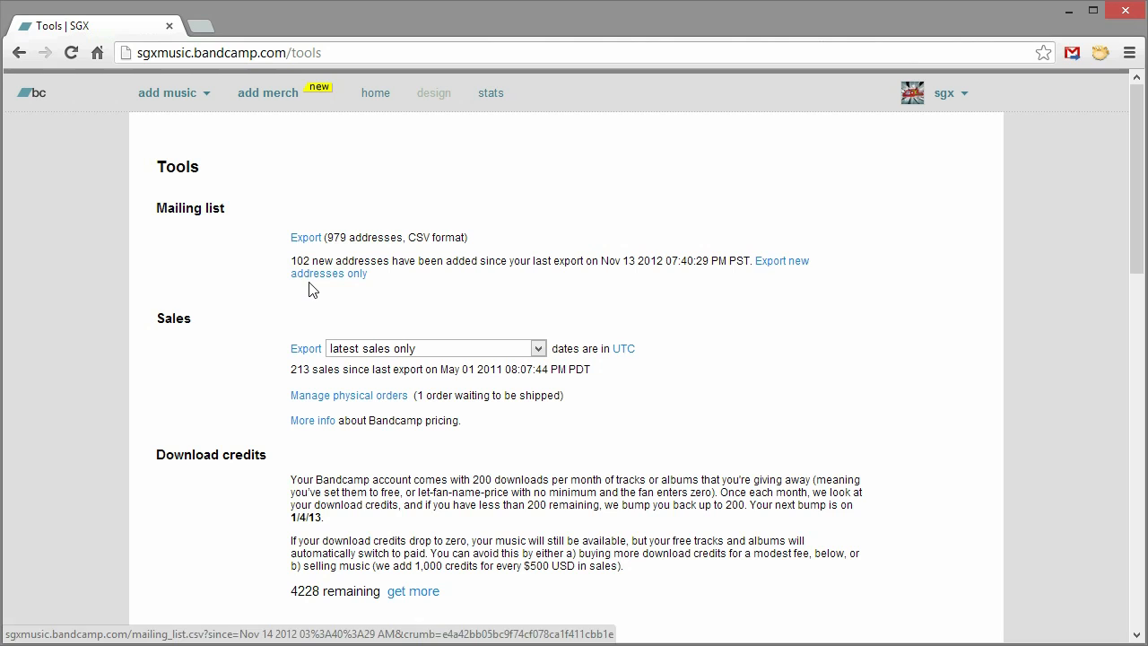
{"action": "mouse_move", "coordinate": [328, 274]}
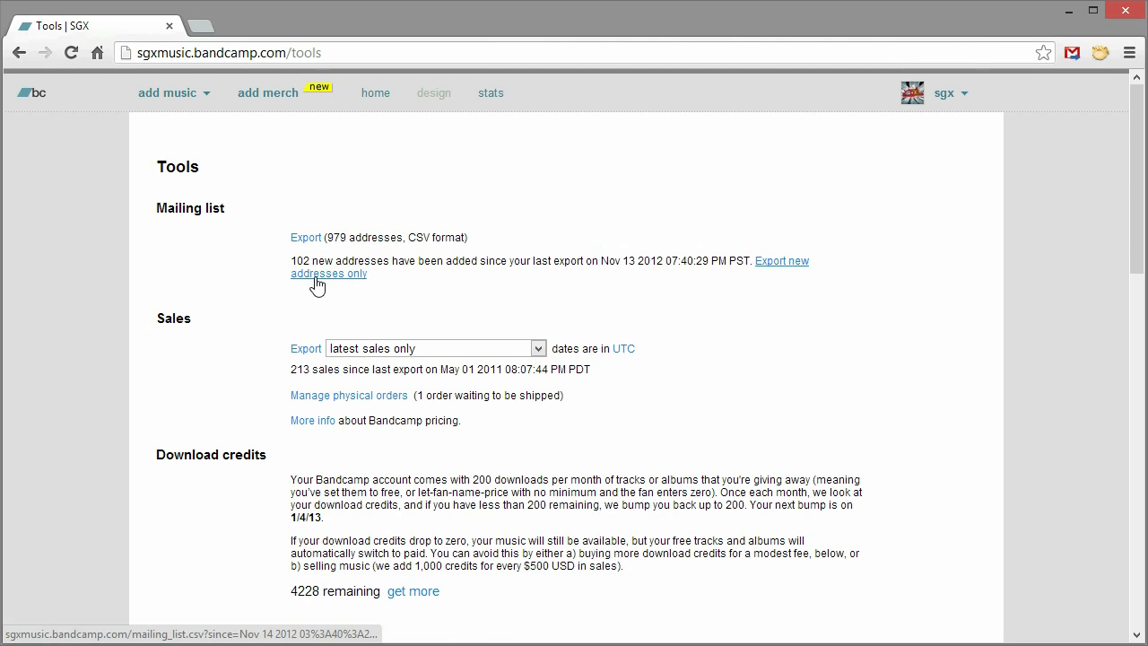
{"action": "left_click", "coordinate": [328, 267]}
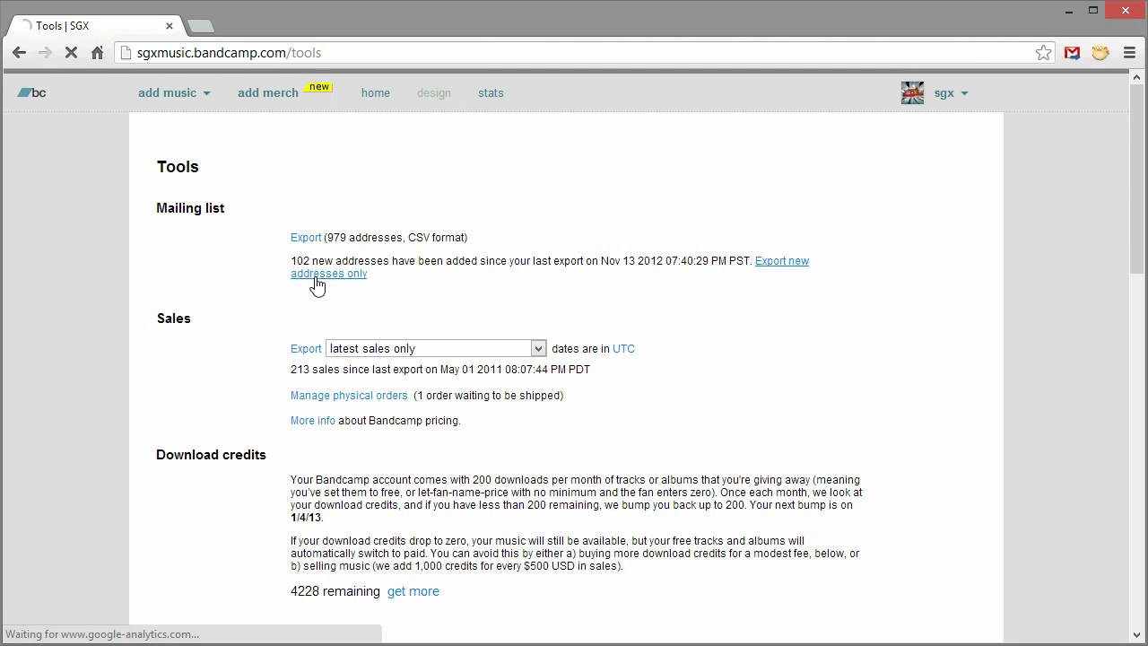
{"action": "left_click", "coordinate": [327, 268]}
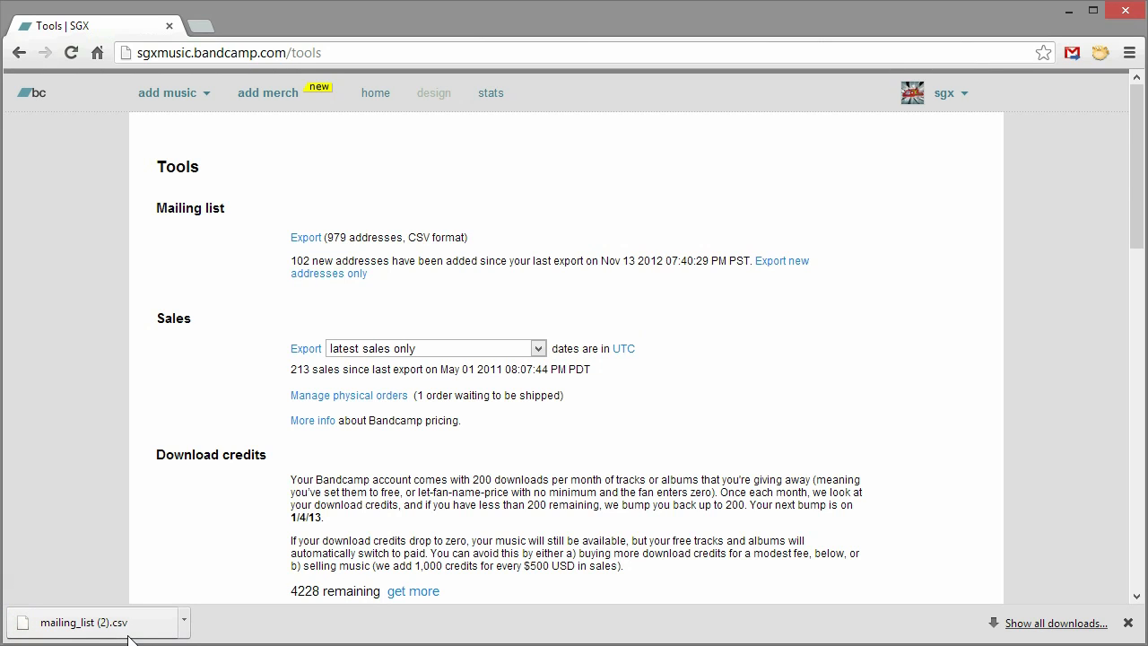
{"action": "mouse_move", "coordinate": [170, 637]}
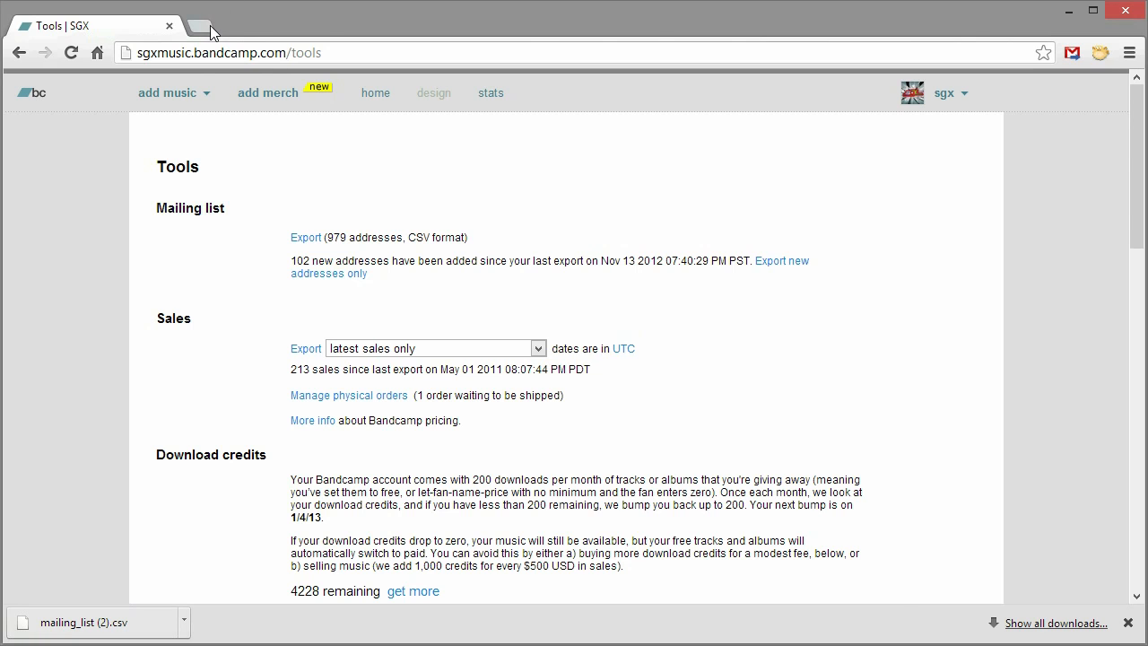
Log in to mailchimp.com in a new tab and start a Regular Ol' Campaign
{"action": "left_click", "coordinate": [199, 25]}
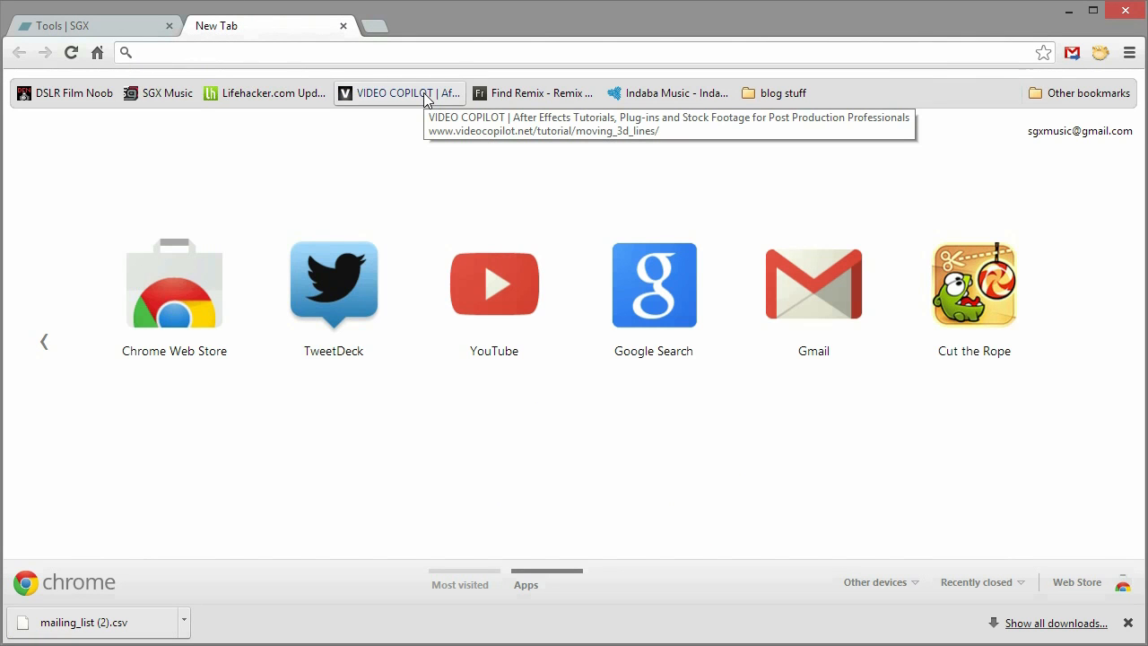
{"action": "type", "text": "mailchimp.com"}
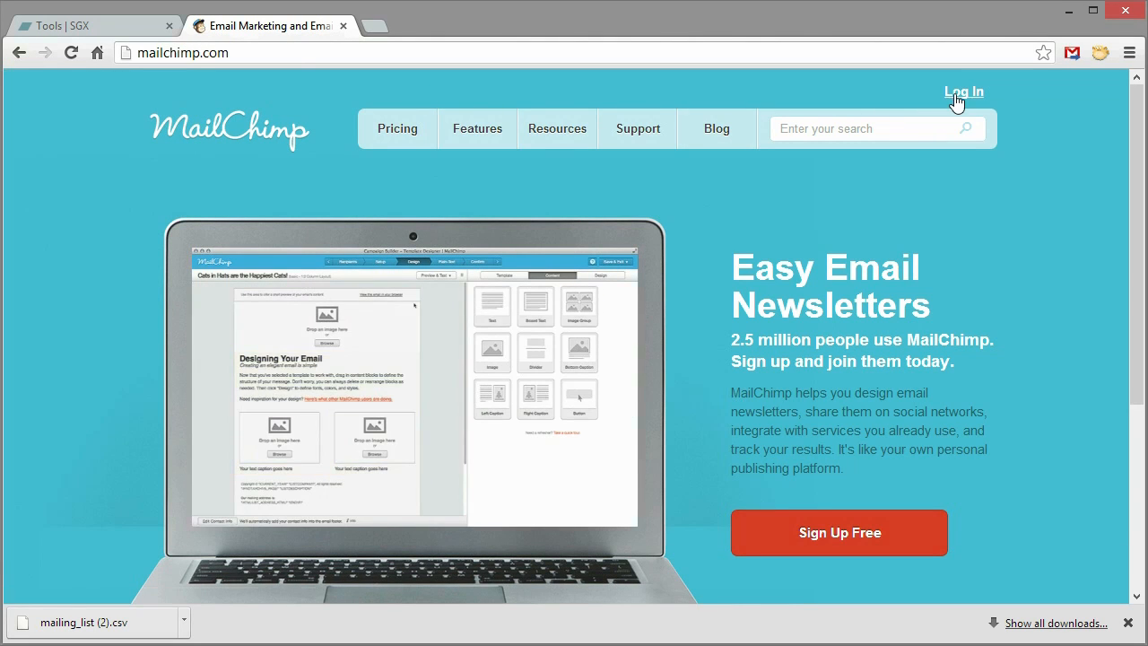
{"action": "left_click", "coordinate": [963, 92]}
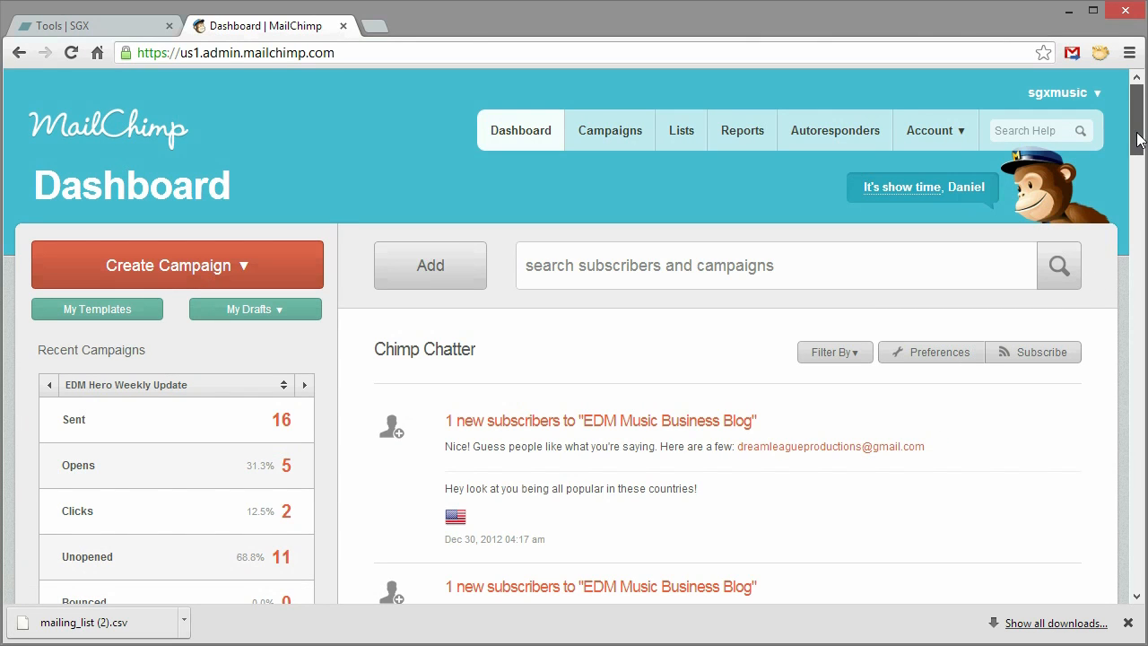
{"action": "mouse_move", "coordinate": [171, 265]}
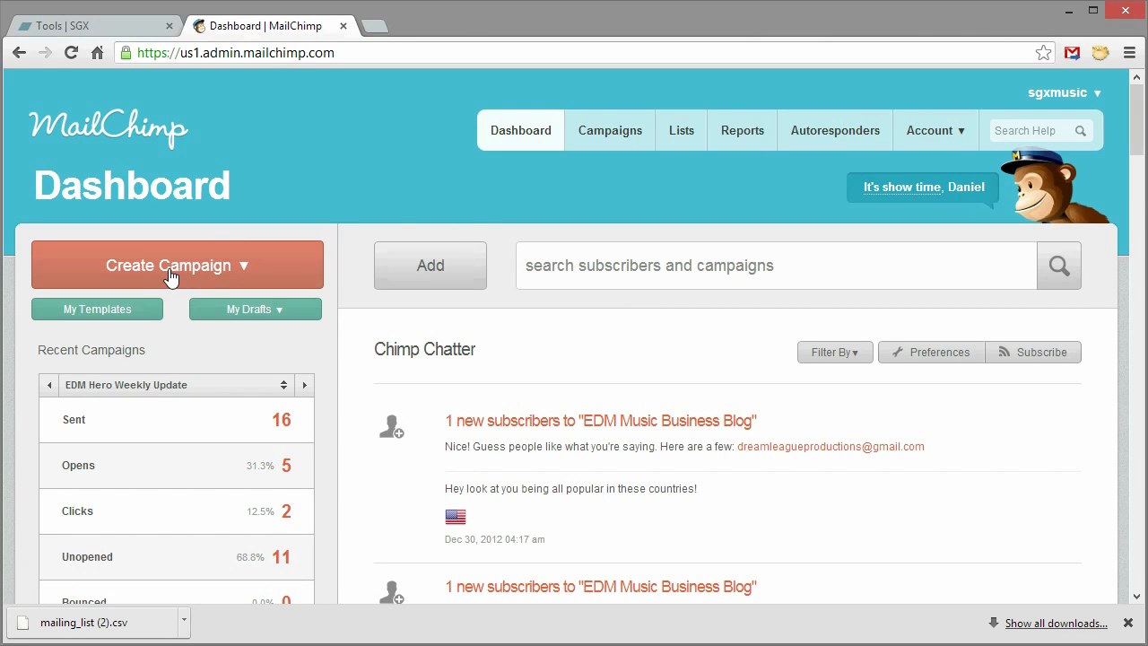
{"action": "left_click", "coordinate": [176, 264]}
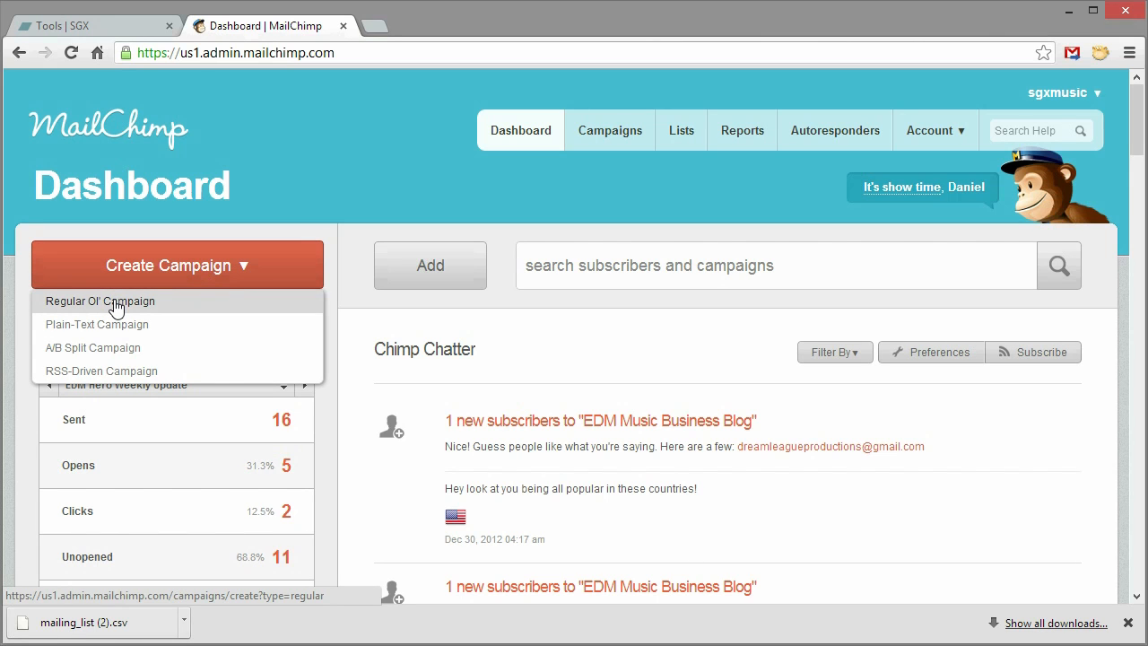
{"action": "left_click", "coordinate": [100, 301]}
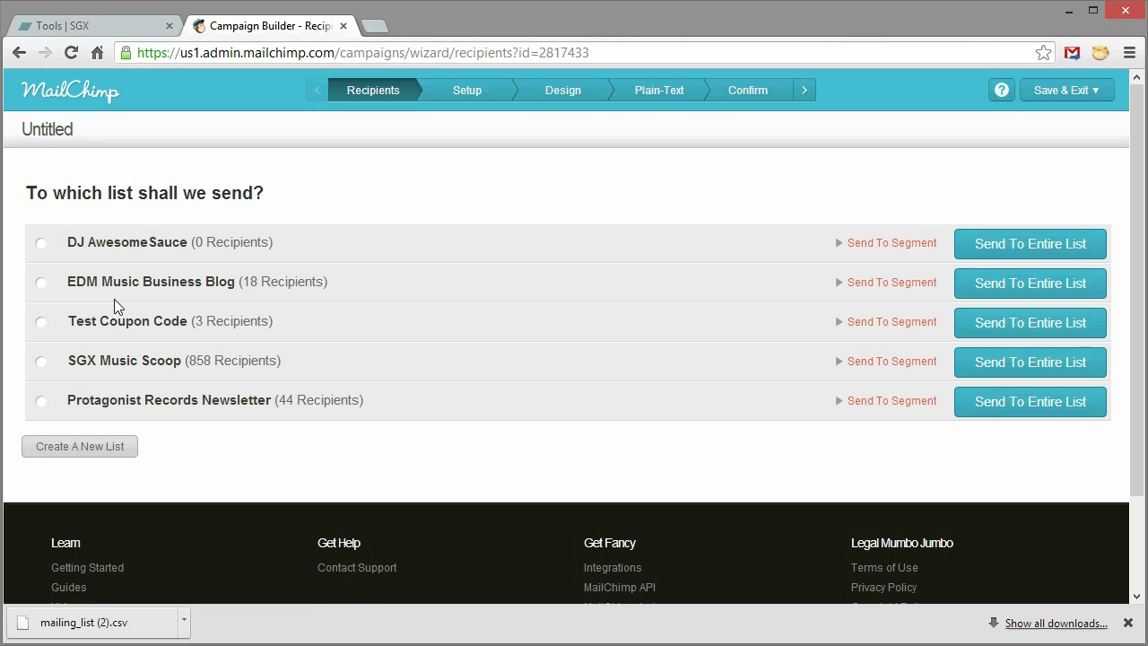
{"action": "mouse_move", "coordinate": [79, 439]}
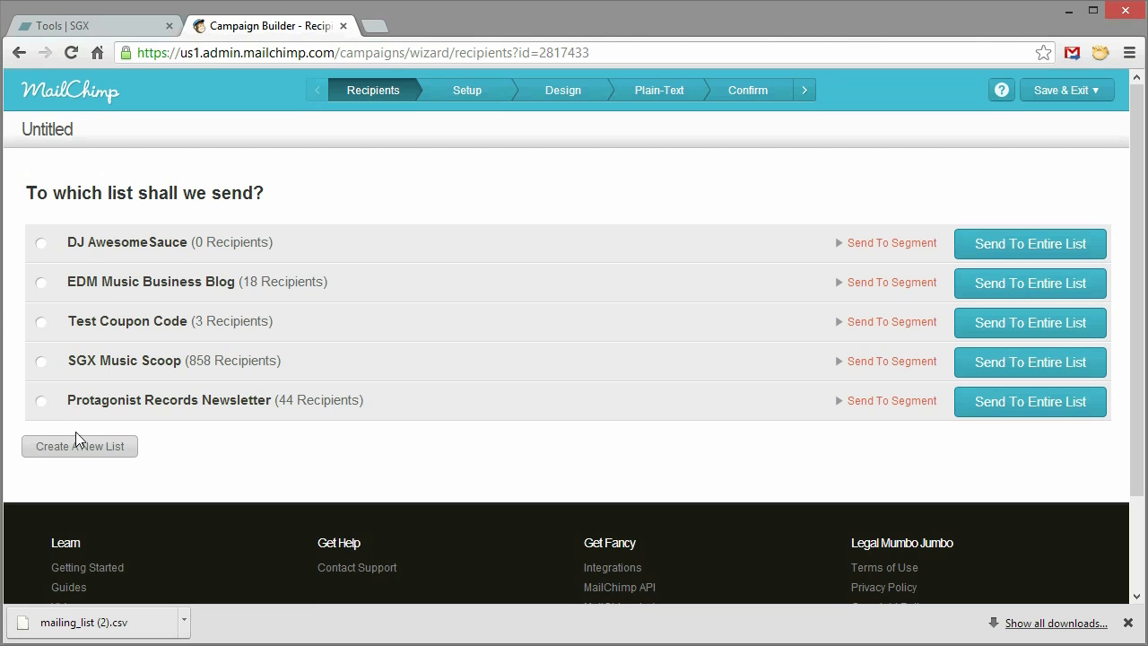
Start a new list named DJ Spaghetti, with sender DJ S and subject 'DJ S News!'
{"action": "left_click", "coordinate": [79, 446]}
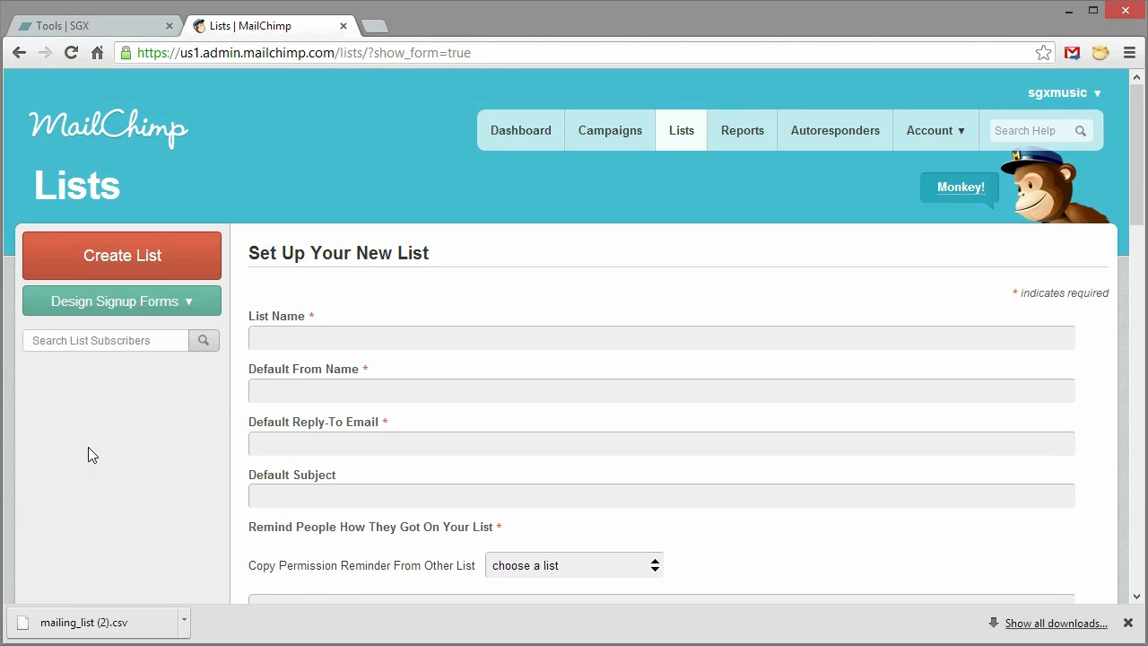
{"action": "left_click", "coordinate": [661, 338]}
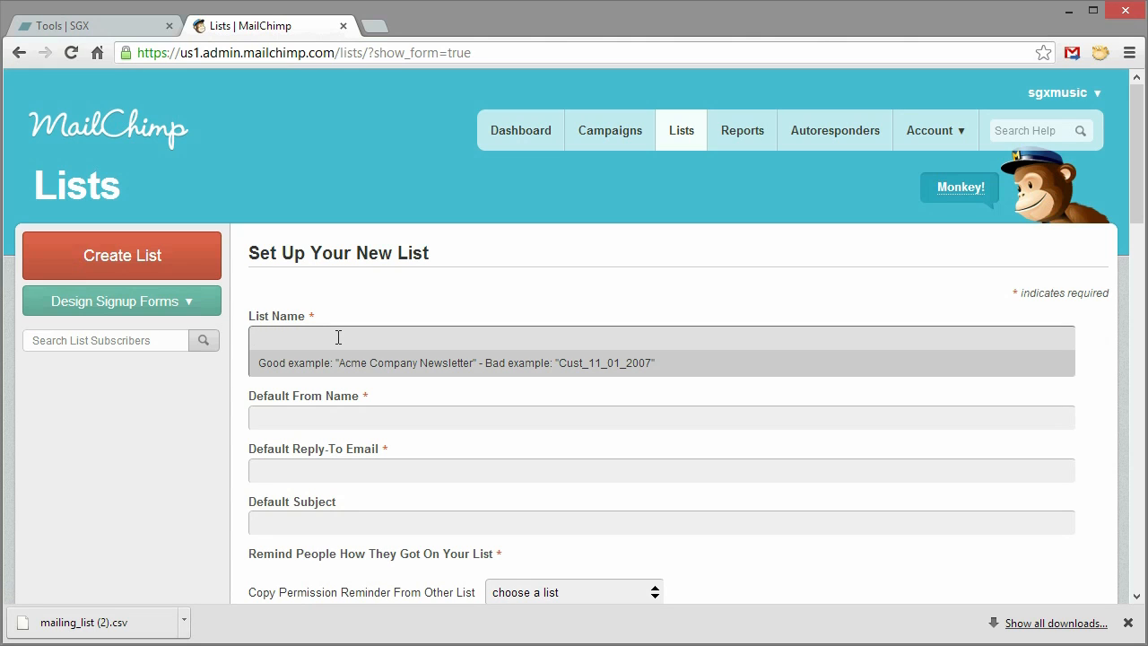
{"action": "type", "text": "DJ"}
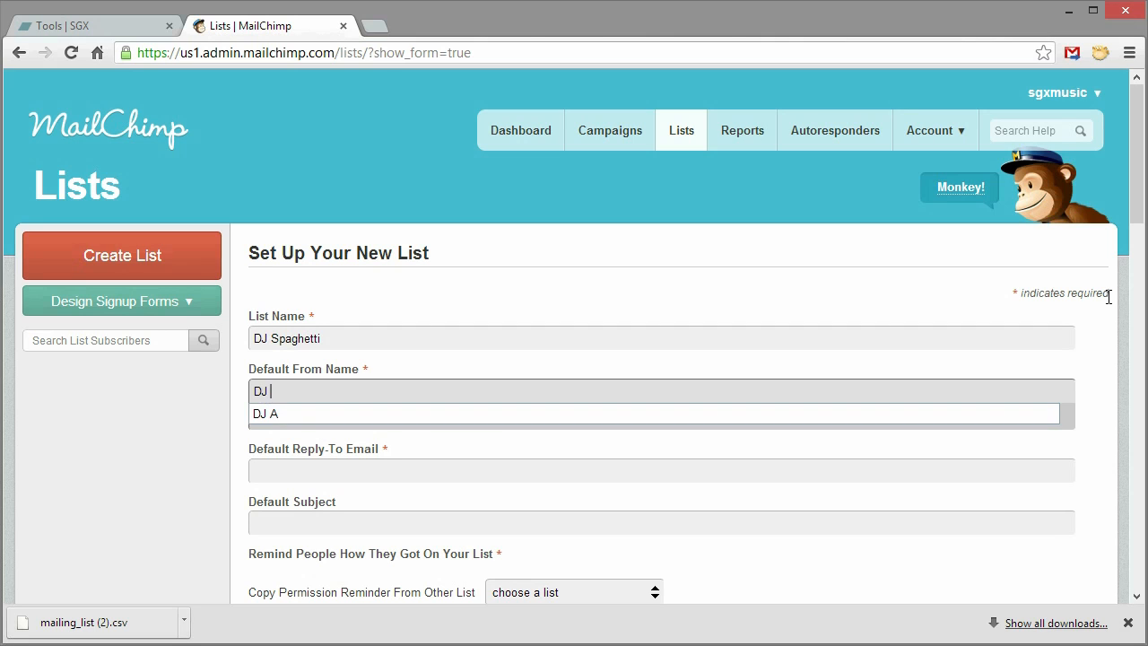
{"action": "type", "text": "S"}
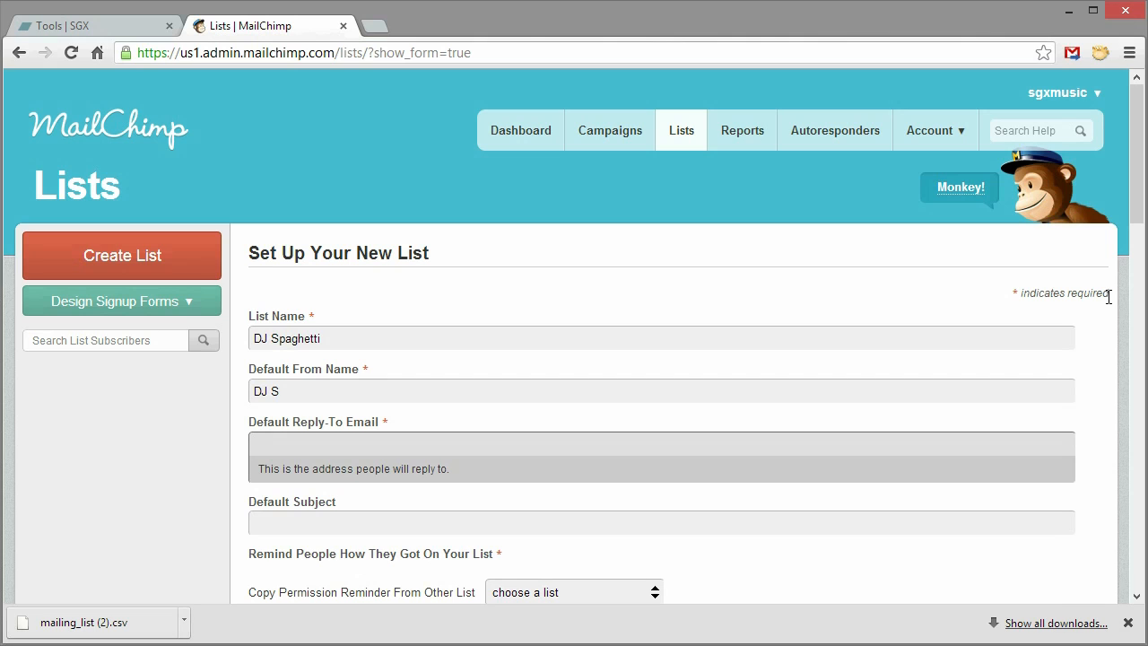
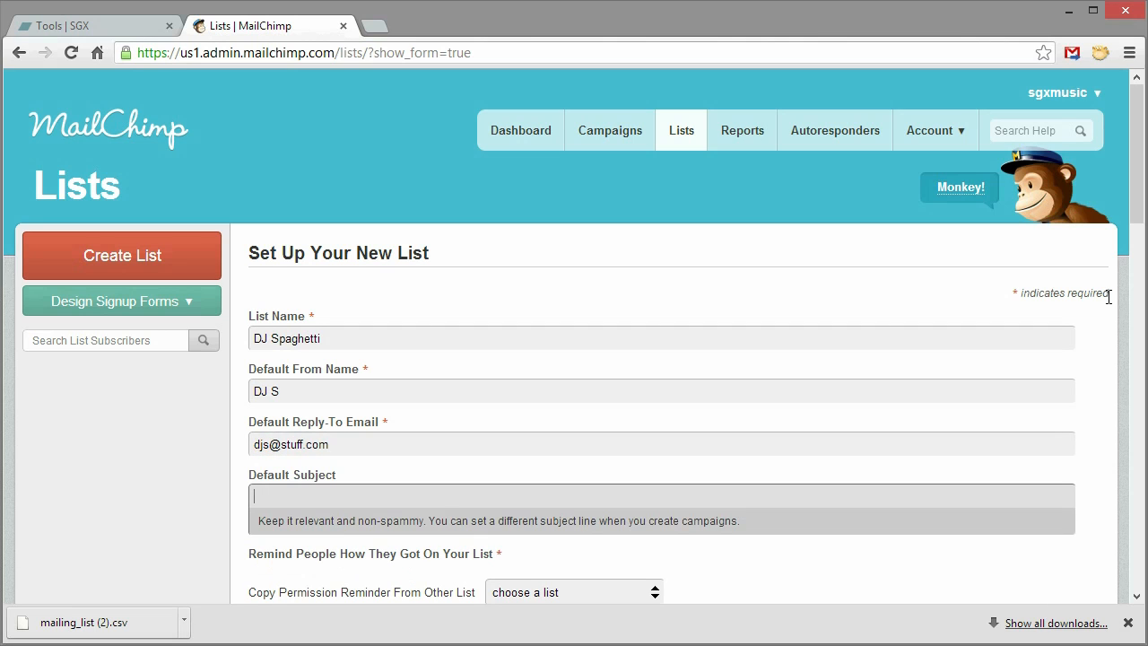
{"action": "type", "text": "DJ S"}
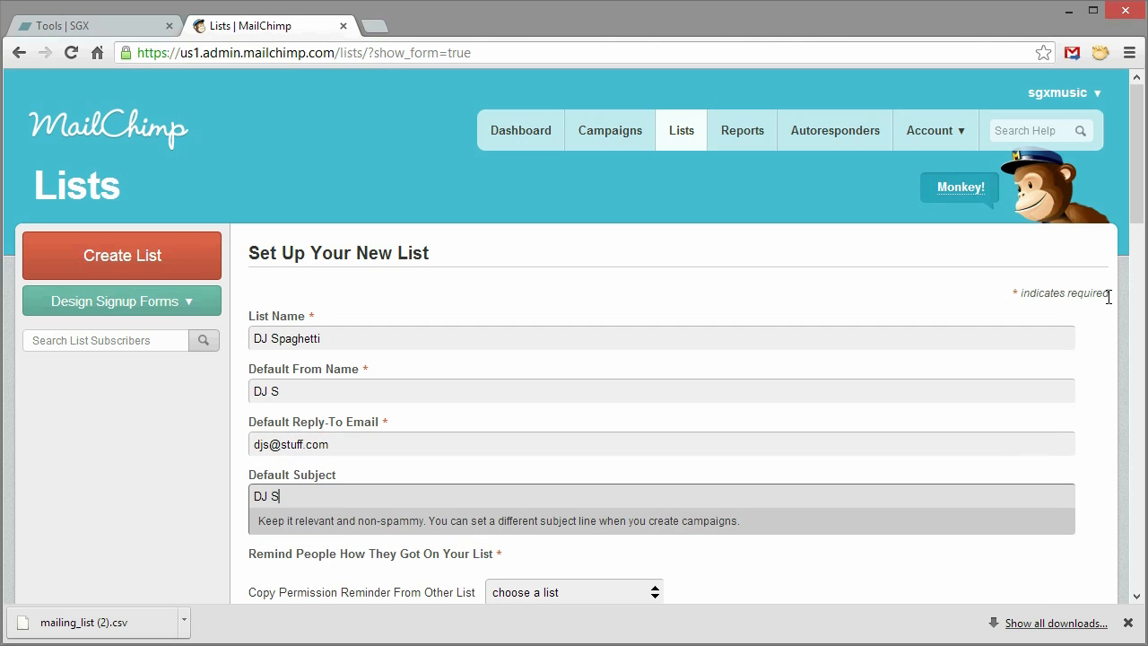
{"action": "type", "text": "N"}
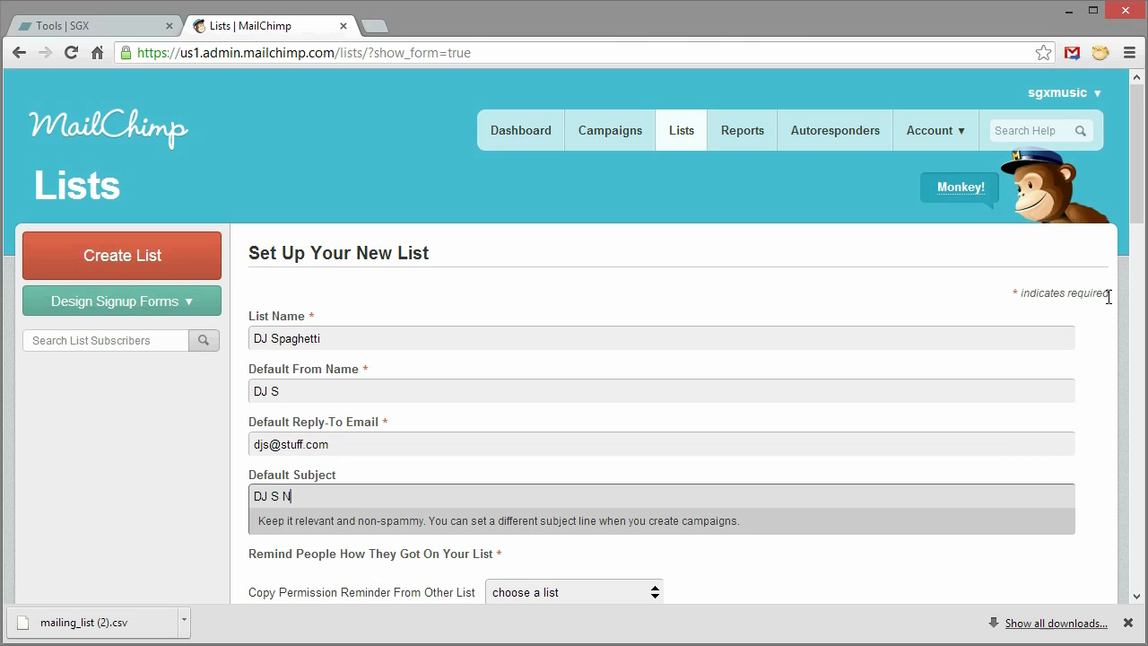
{"action": "type", "text": "ews!"}
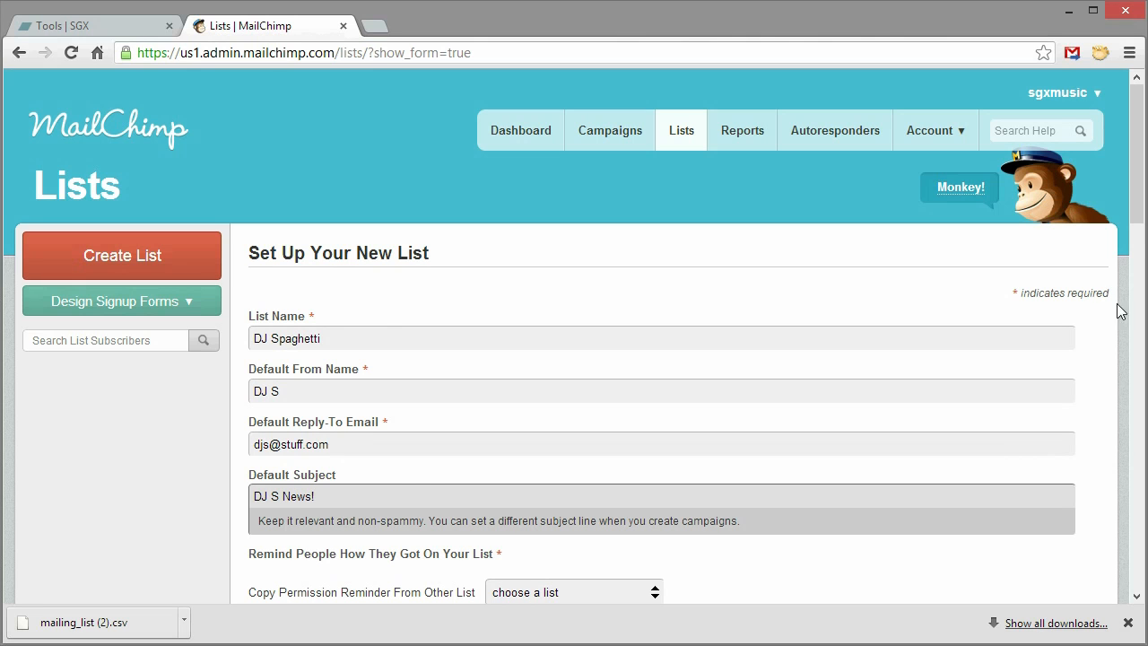
Add the free-track permission reminder, allow subscriber-chosen email format, and save the list
{"action": "scroll", "scroll_direction": "down", "scroll_amount": 3}
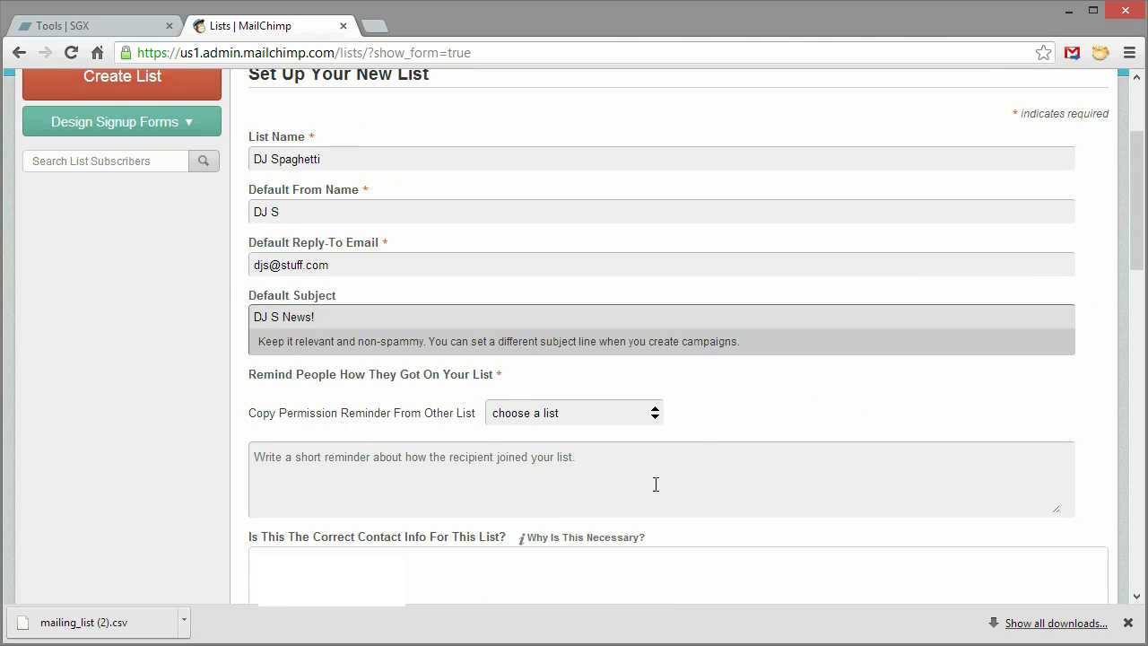
{"action": "type", "text": "YOu're"}
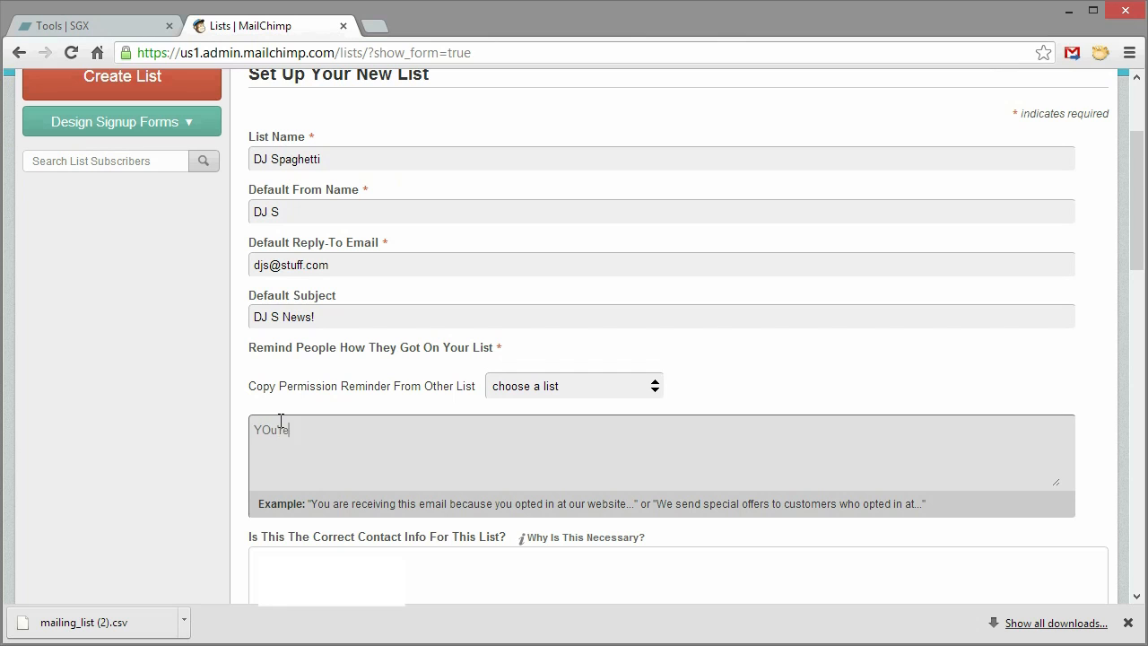
{"action": "key", "text": "BackSpace"}
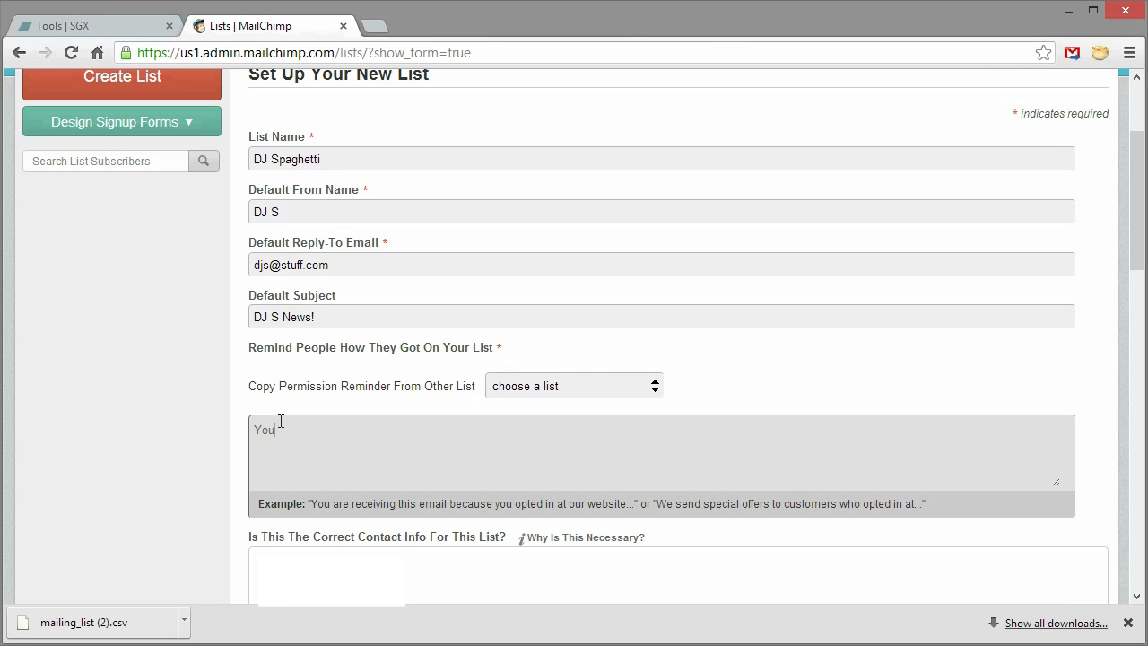
{"action": "type", "text": "You're getting this email because you downloaded"}
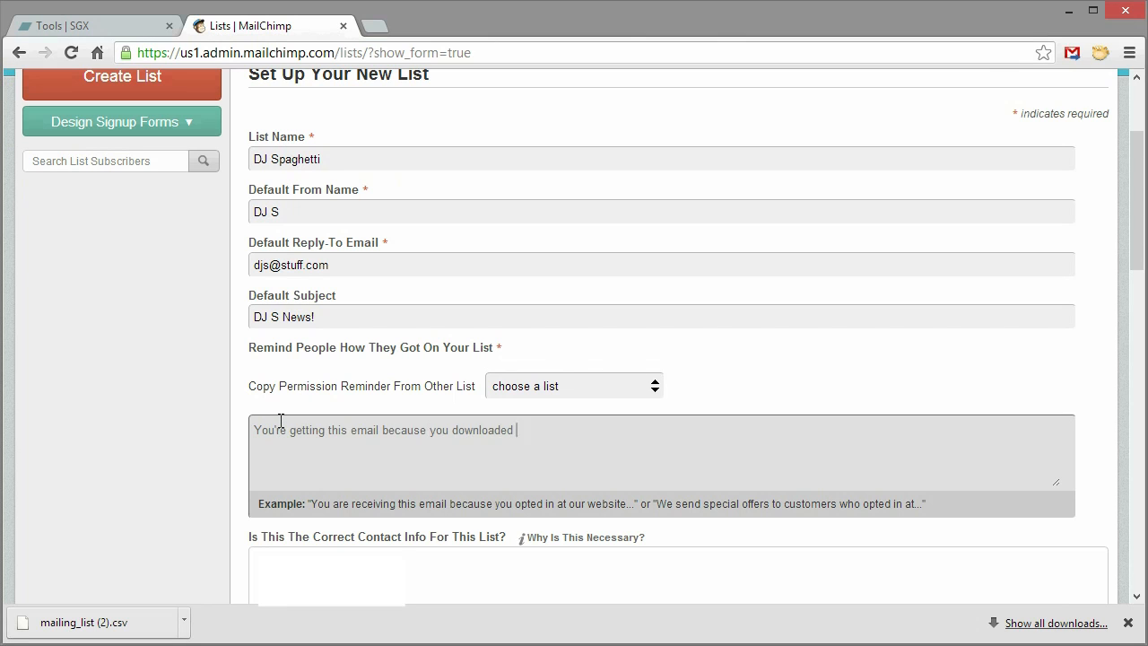
{"action": "type", "text": "a free track from me and I got your email!!"}
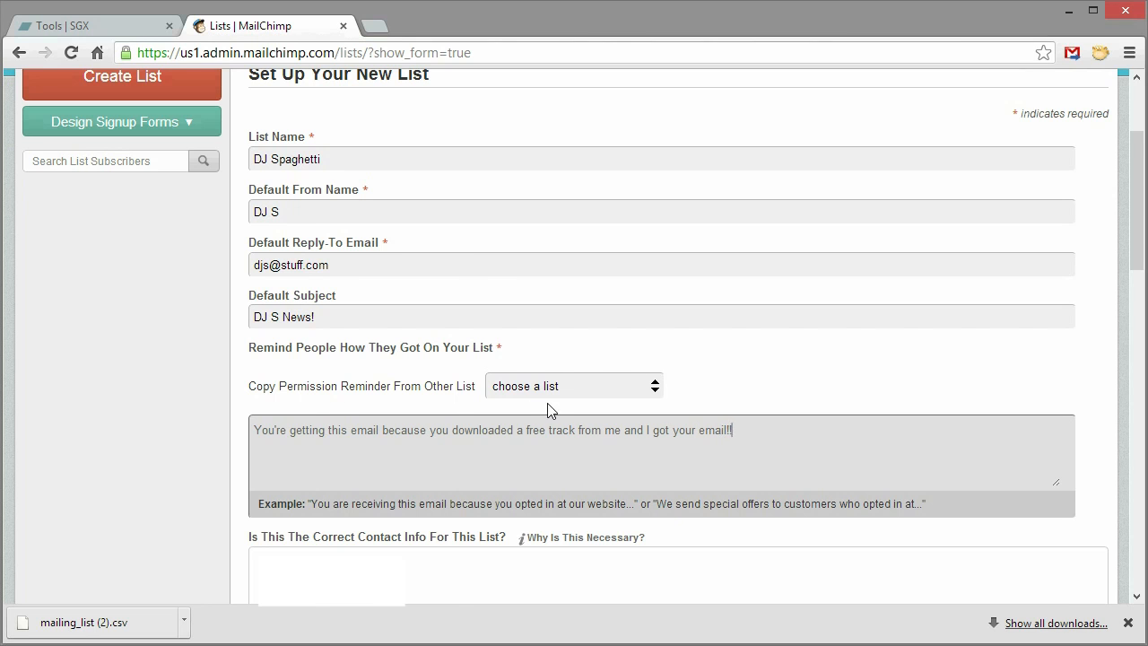
{"action": "scroll", "scroll_direction": "down", "scroll_amount": 3}
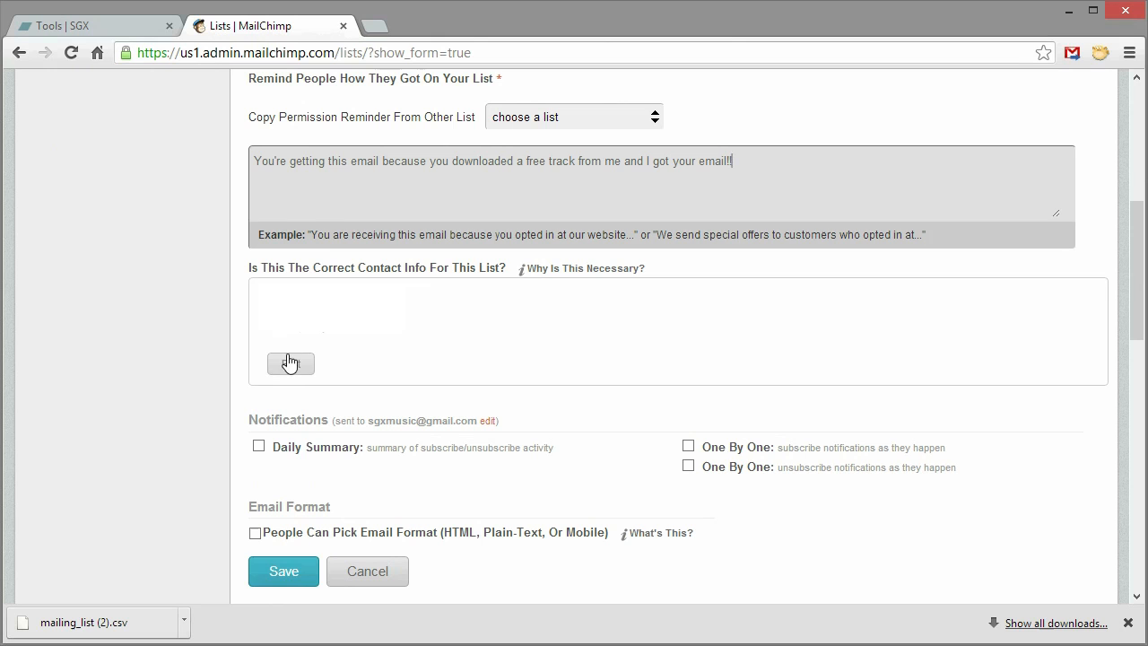
{"action": "mouse_move", "coordinate": [284, 572]}
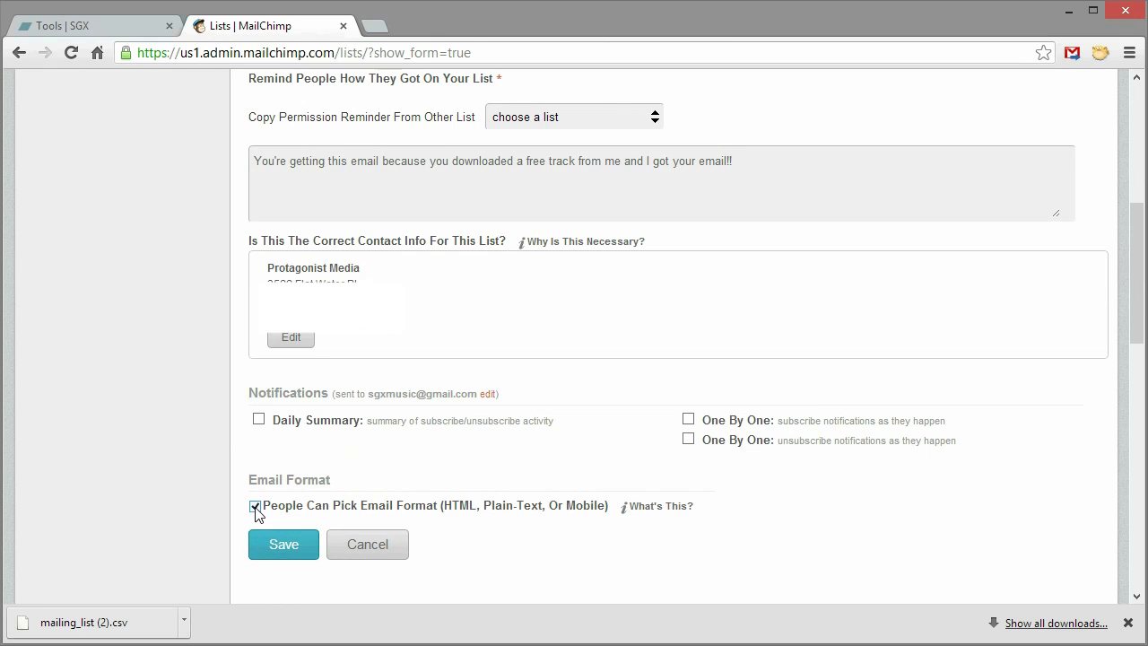
{"action": "left_click", "coordinate": [284, 545]}
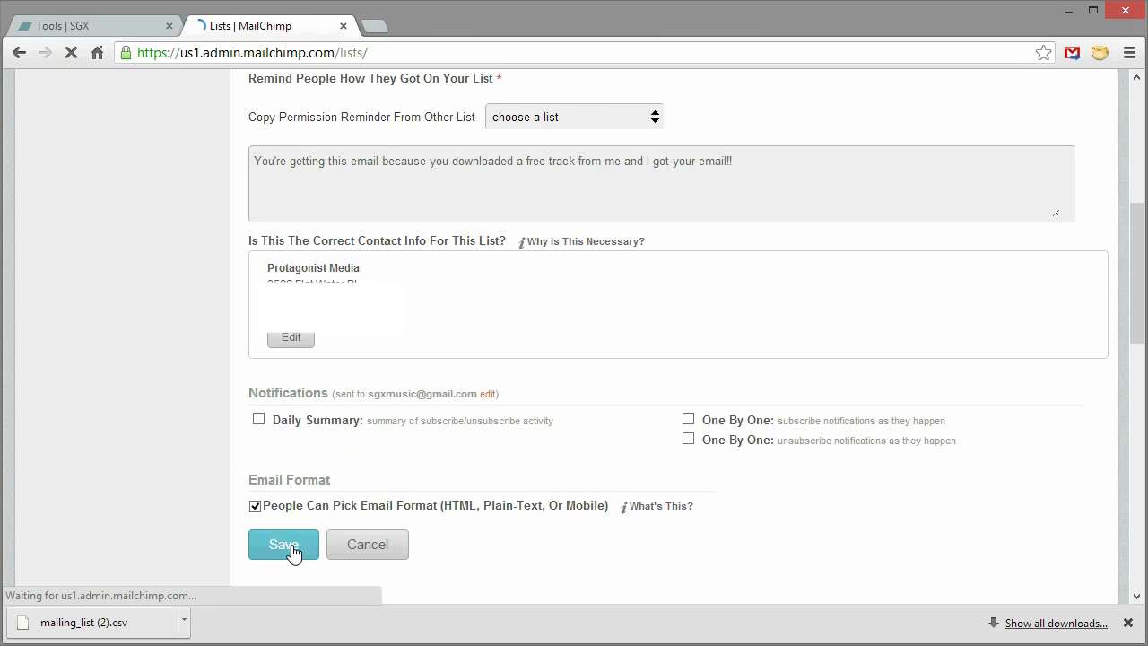
{"action": "left_click", "coordinate": [284, 545]}
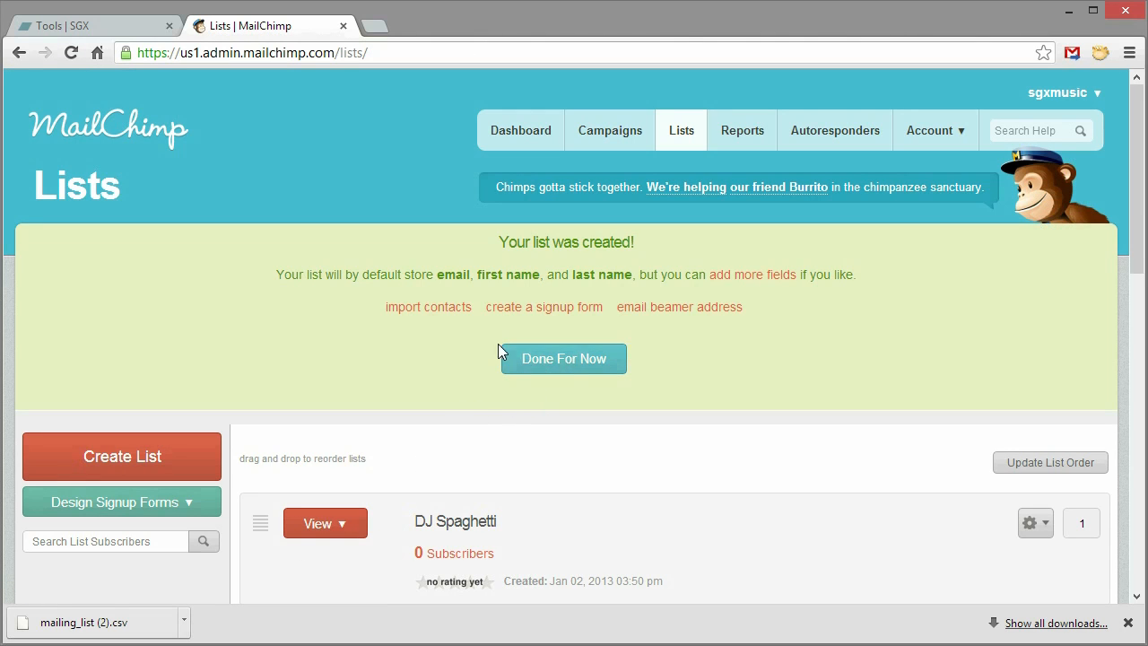
{"action": "mouse_move", "coordinate": [429, 307]}
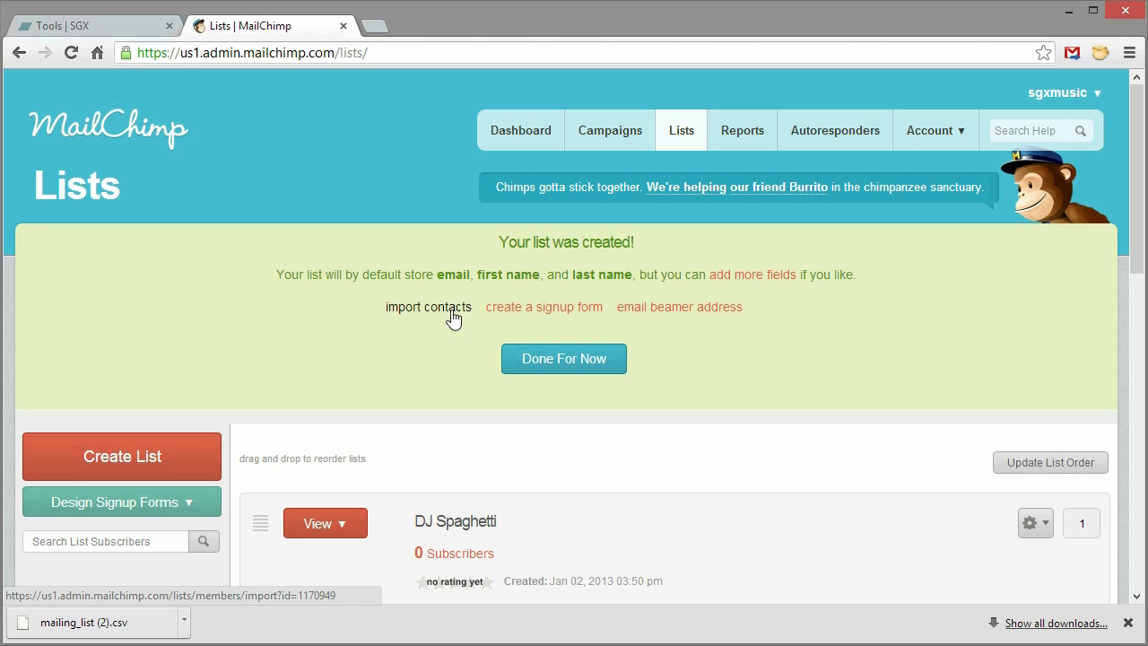
Start importing contacts into DJ Spaghetti and choose Upload from File
{"action": "left_click", "coordinate": [429, 306]}
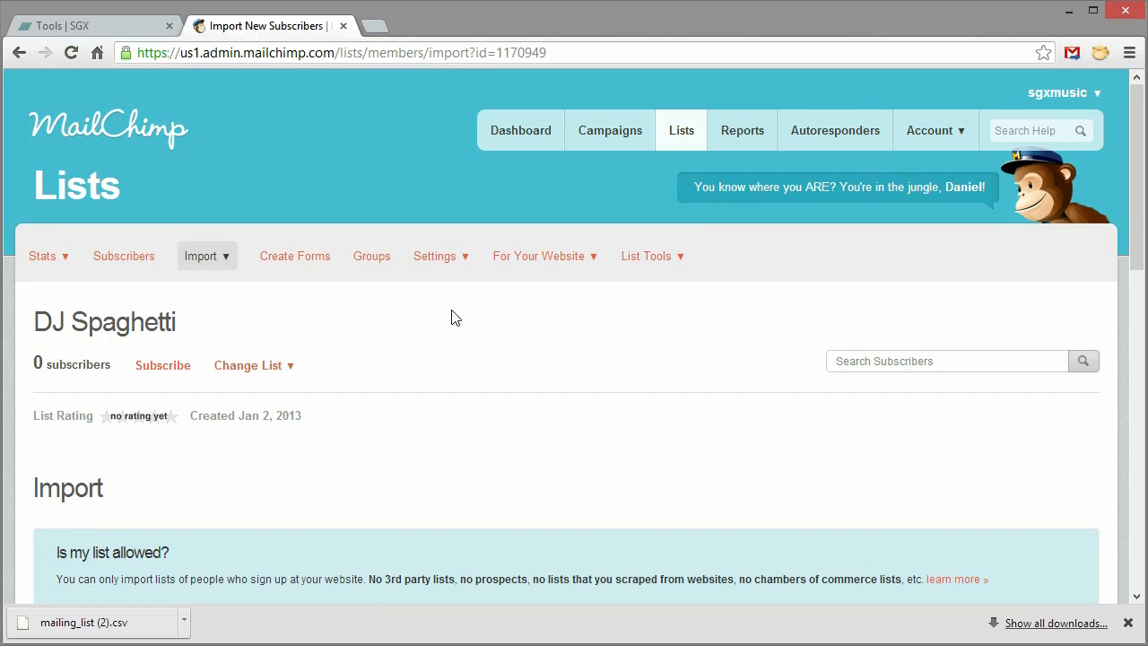
{"action": "scroll", "scroll_direction": "down", "scroll_amount": 3}
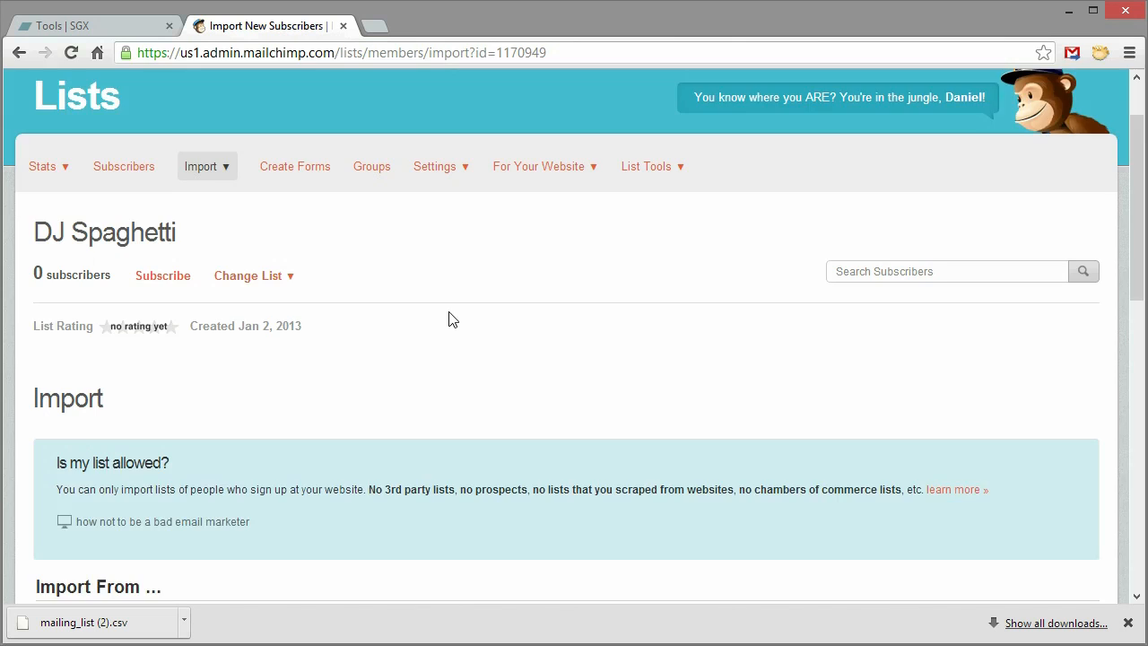
{"action": "scroll", "scroll_direction": "down", "scroll_amount": 3}
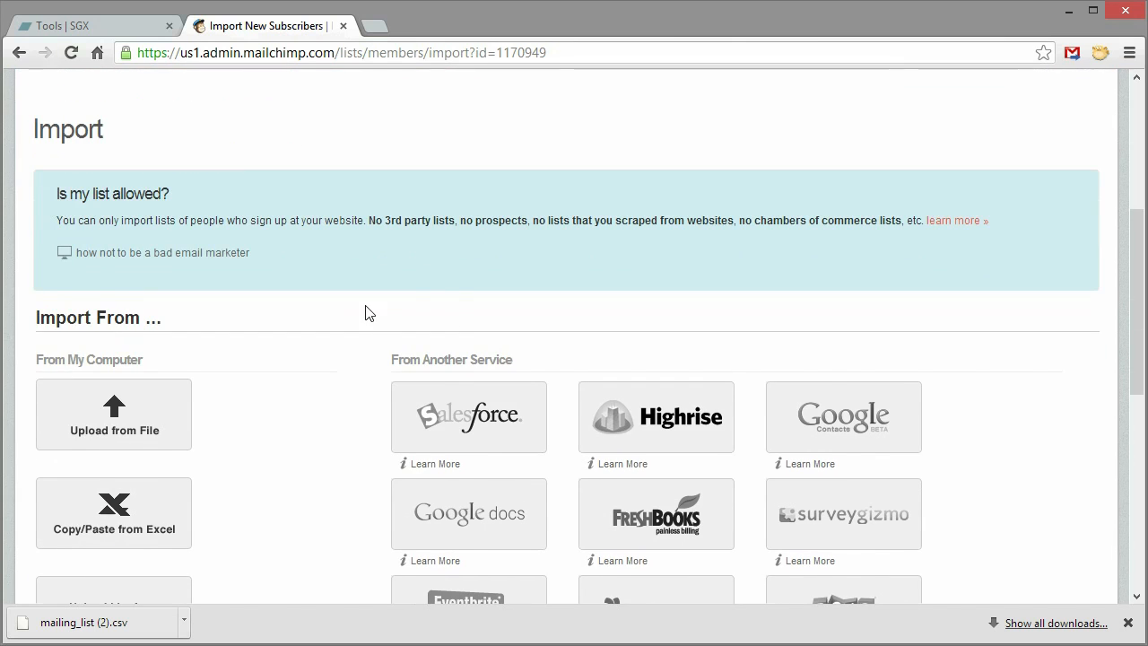
{"action": "scroll", "scroll_direction": "down", "scroll_amount": 3}
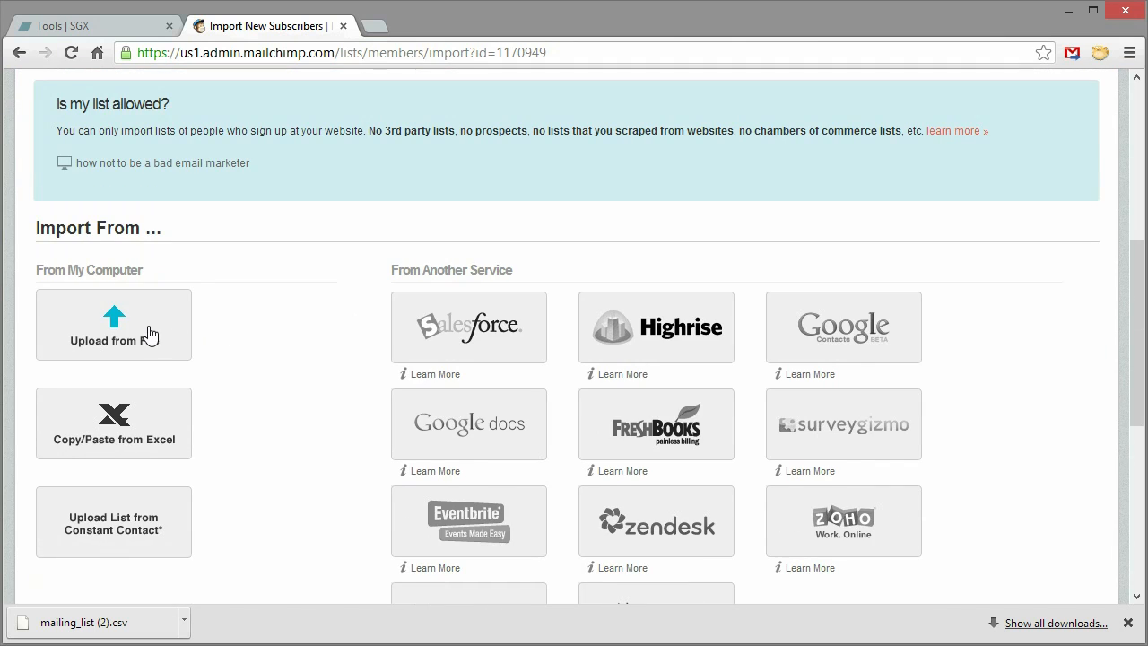
{"action": "mouse_move", "coordinate": [145, 556]}
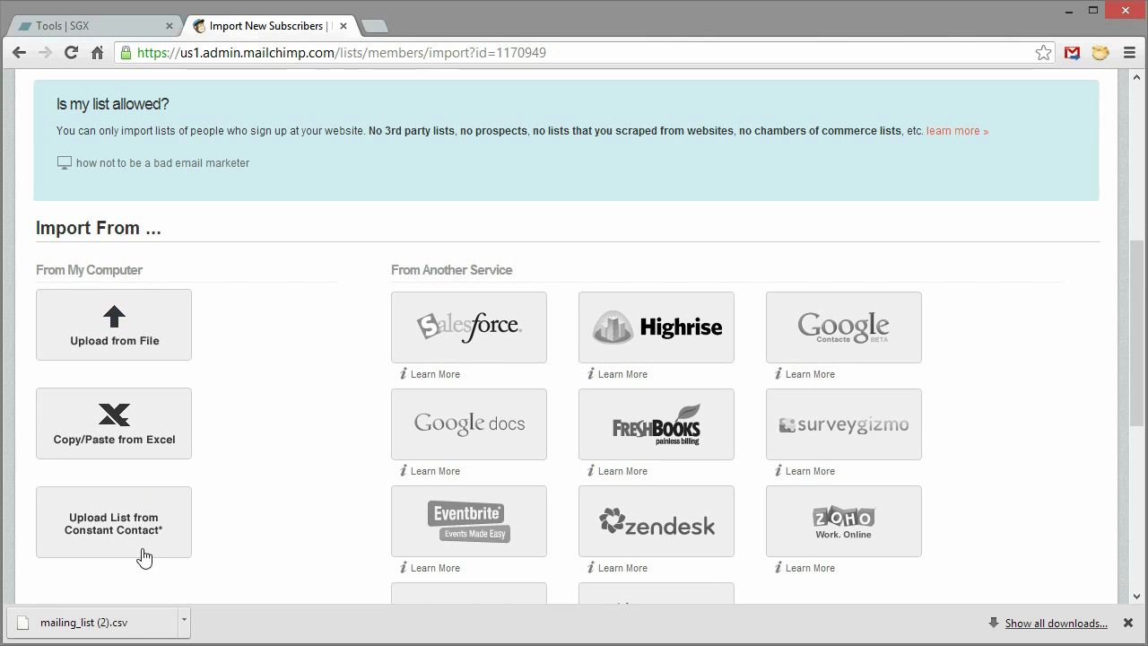
{"action": "mouse_move", "coordinate": [161, 334]}
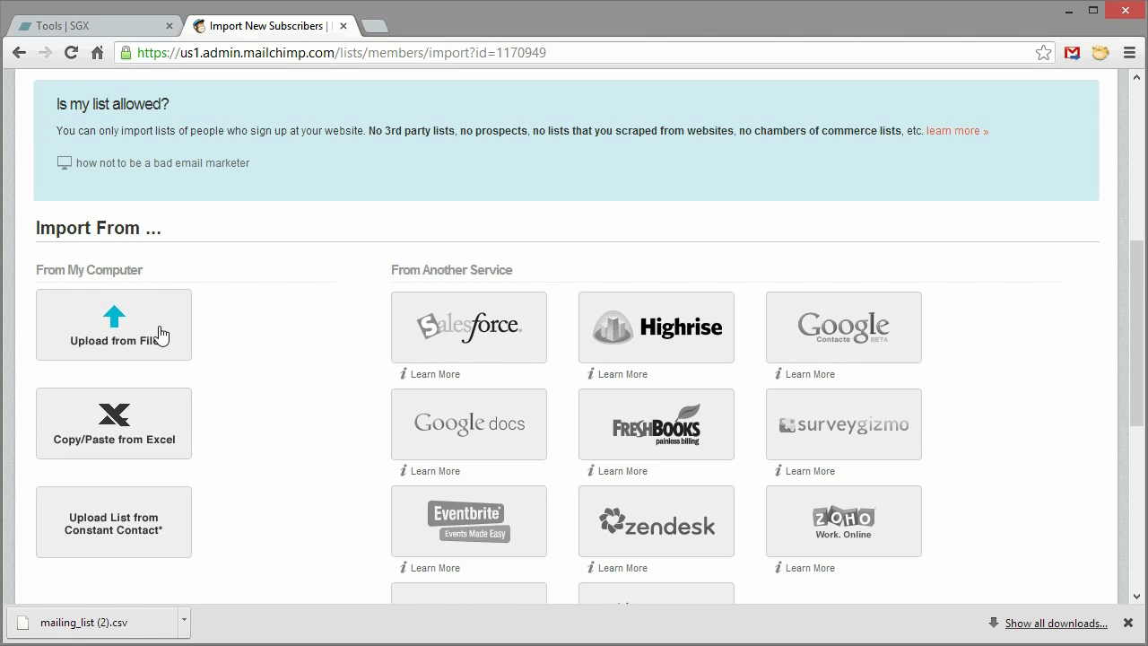
{"action": "left_click", "coordinate": [113, 324]}
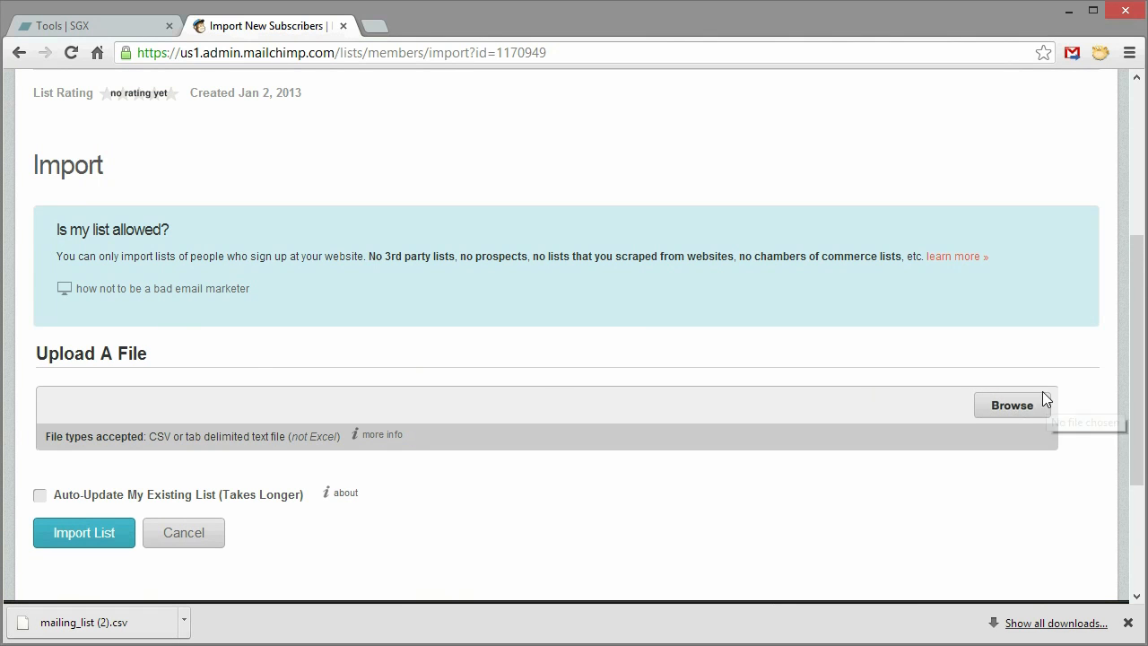
Choose mailing_list (2).csv as the upload file and import it into DJ Spaghetti
{"action": "left_click", "coordinate": [1012, 405]}
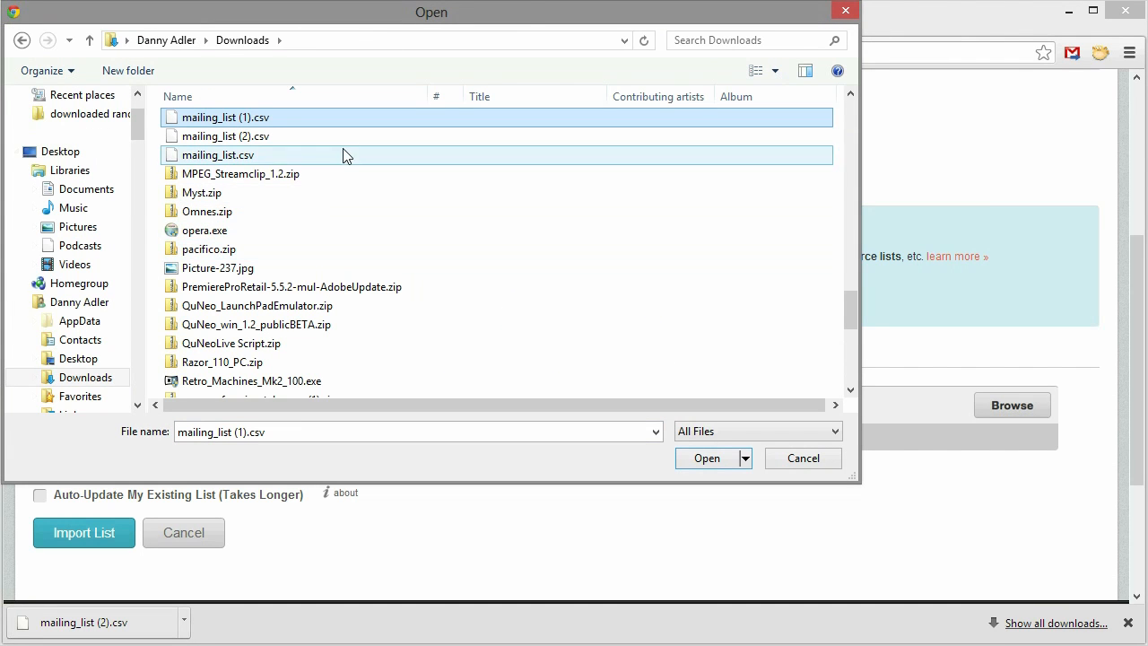
{"action": "mouse_move", "coordinate": [308, 142]}
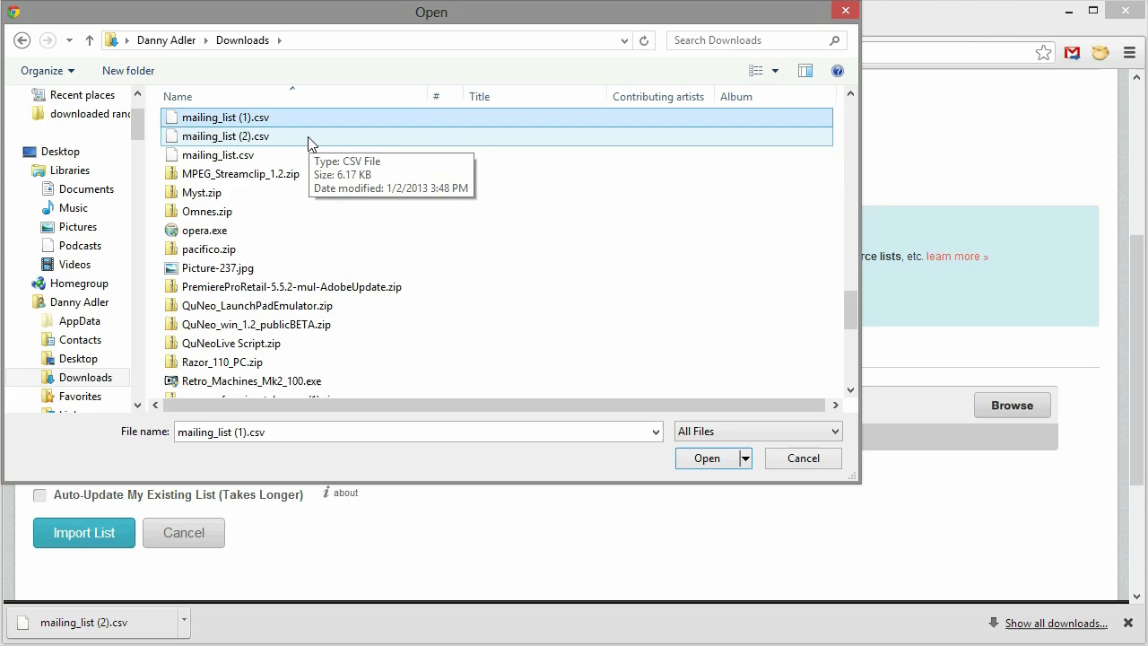
{"action": "left_click", "coordinate": [707, 457]}
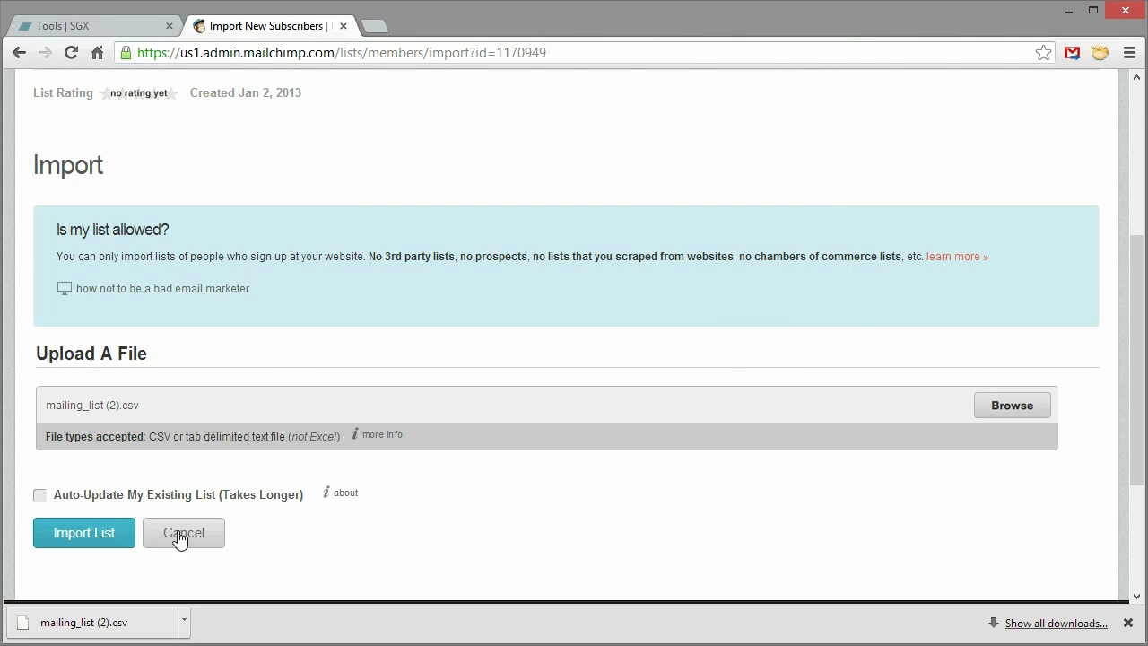
{"action": "mouse_move", "coordinate": [967, 458]}
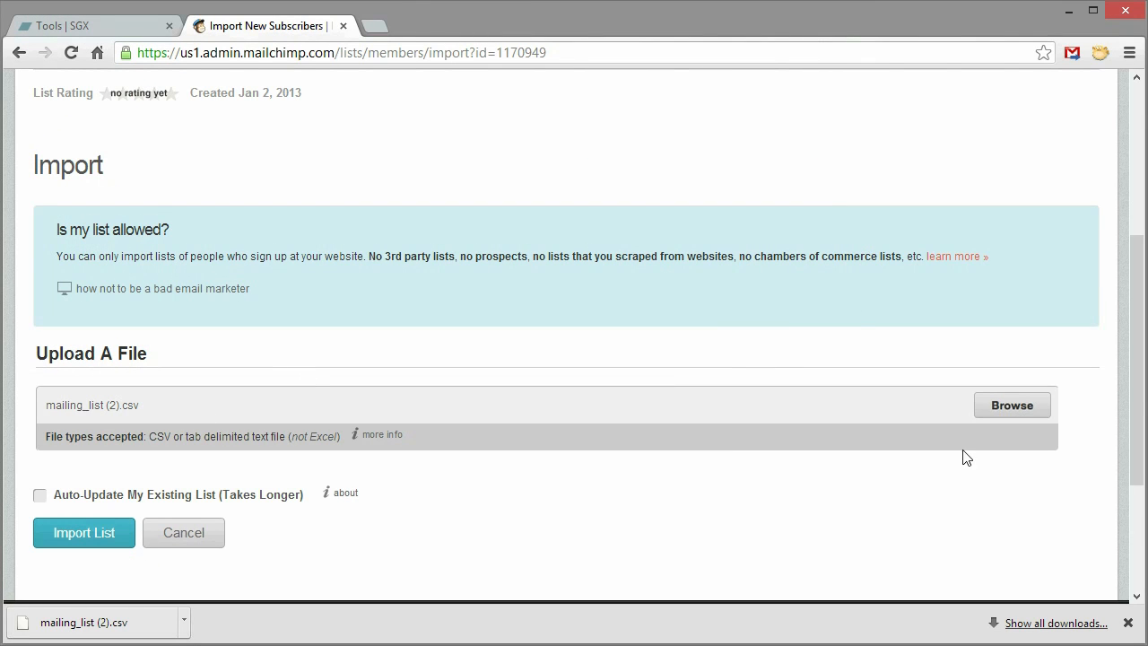
{"action": "scroll", "scroll_direction": "down", "scroll_amount": 3}
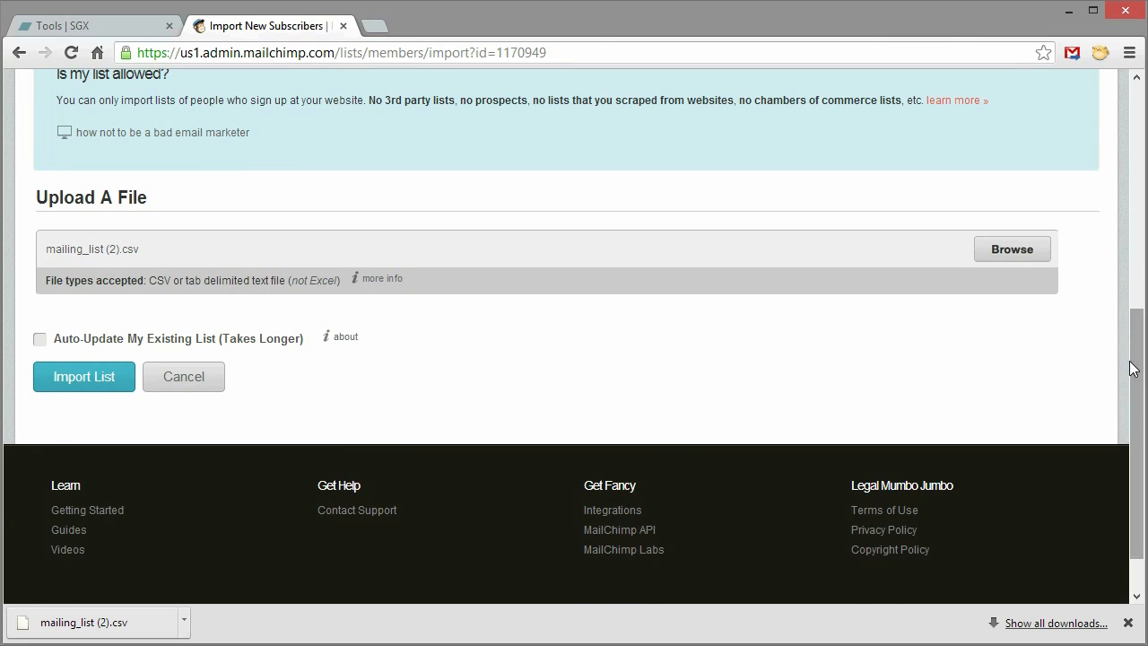
{"action": "left_click", "coordinate": [84, 376]}
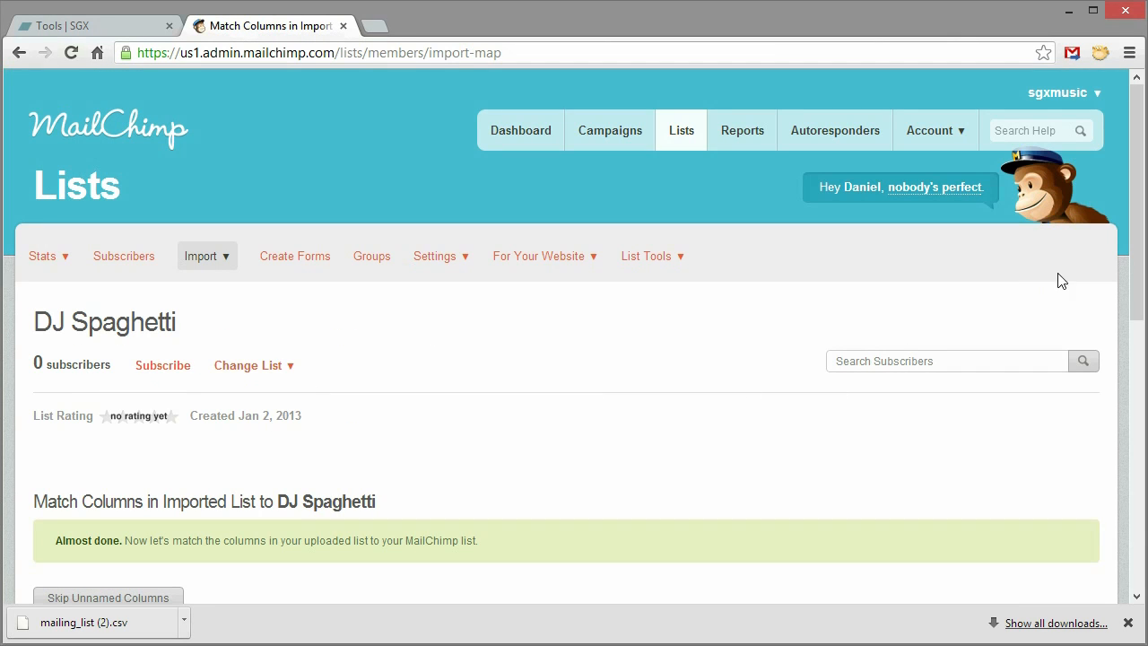
Confirm Email Address and Last Name columns, skip num purchases, and finish matching
{"action": "scroll", "scroll_direction": "down", "scroll_amount": 3}
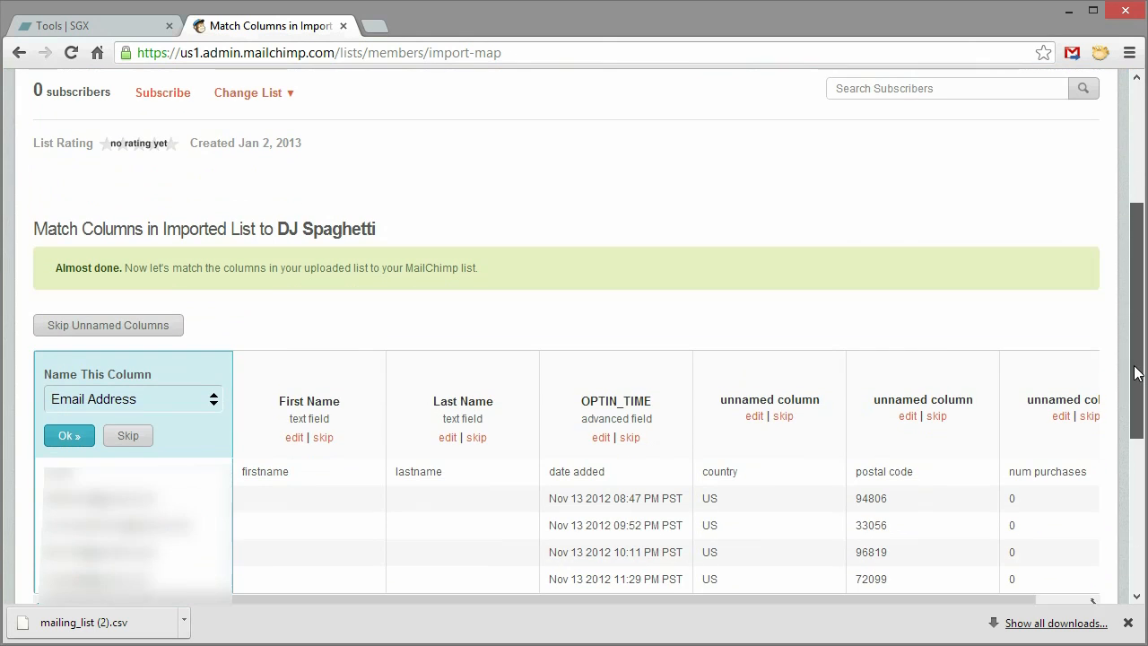
{"action": "scroll", "scroll_direction": "down", "scroll_amount": 3}
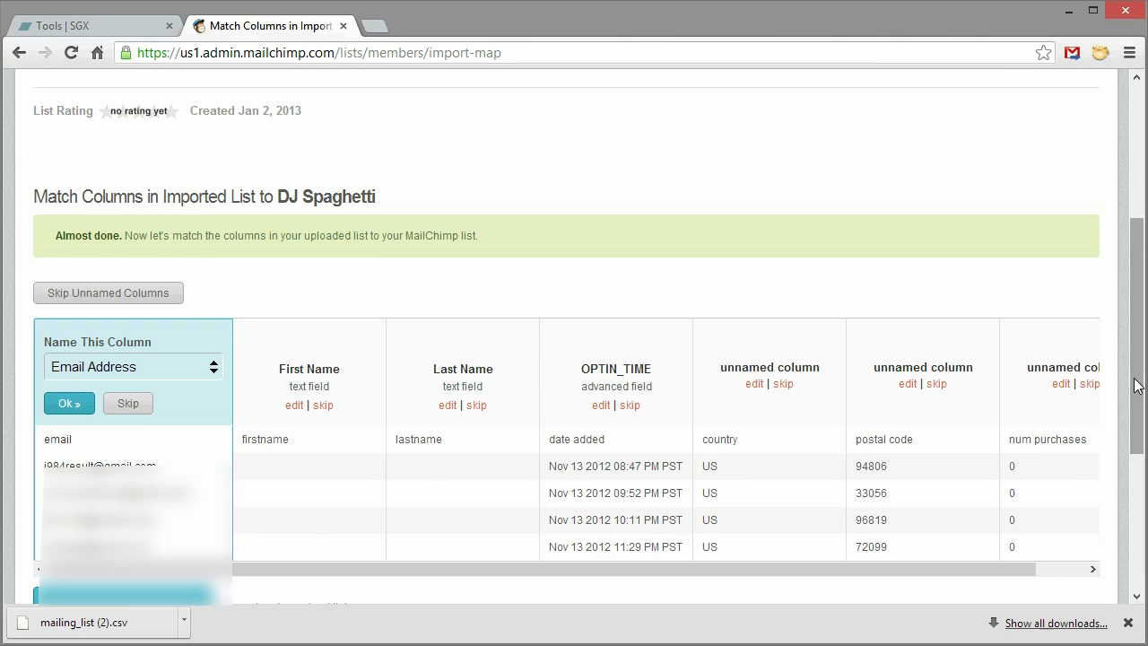
{"action": "mouse_move", "coordinate": [99, 403]}
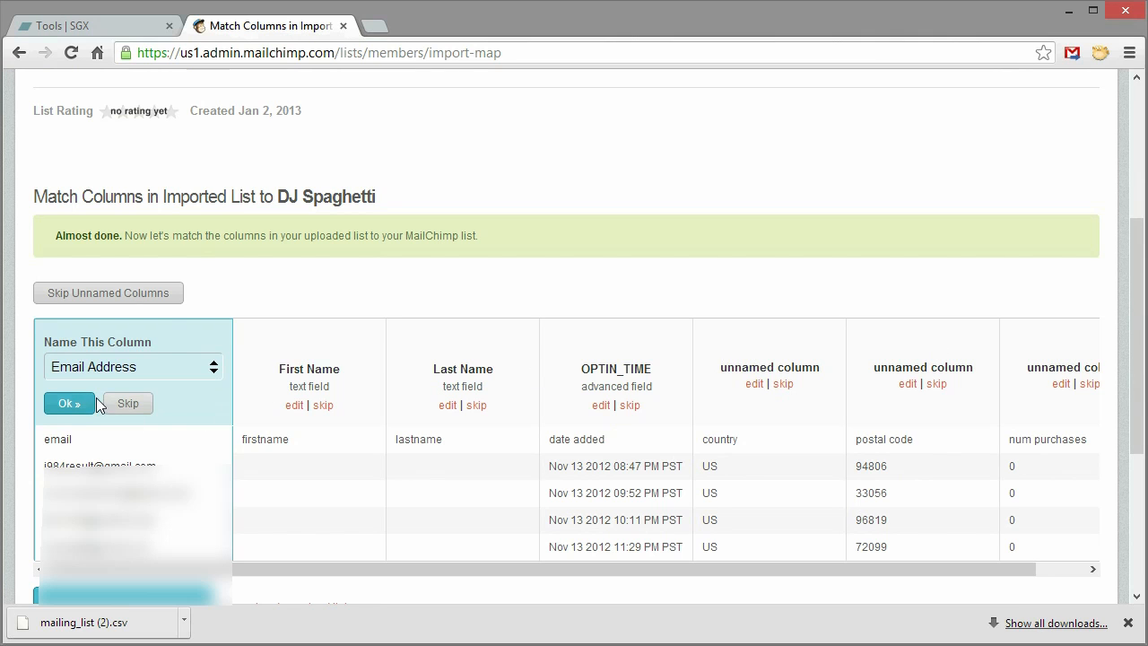
{"action": "left_click", "coordinate": [68, 403]}
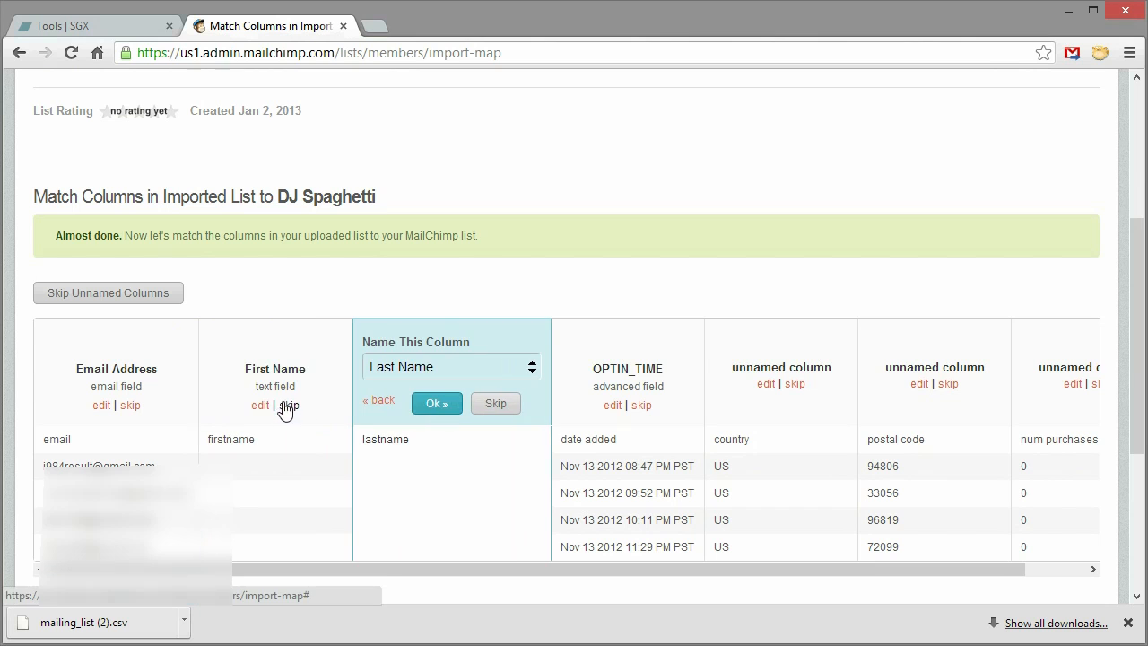
{"action": "left_click", "coordinate": [436, 403]}
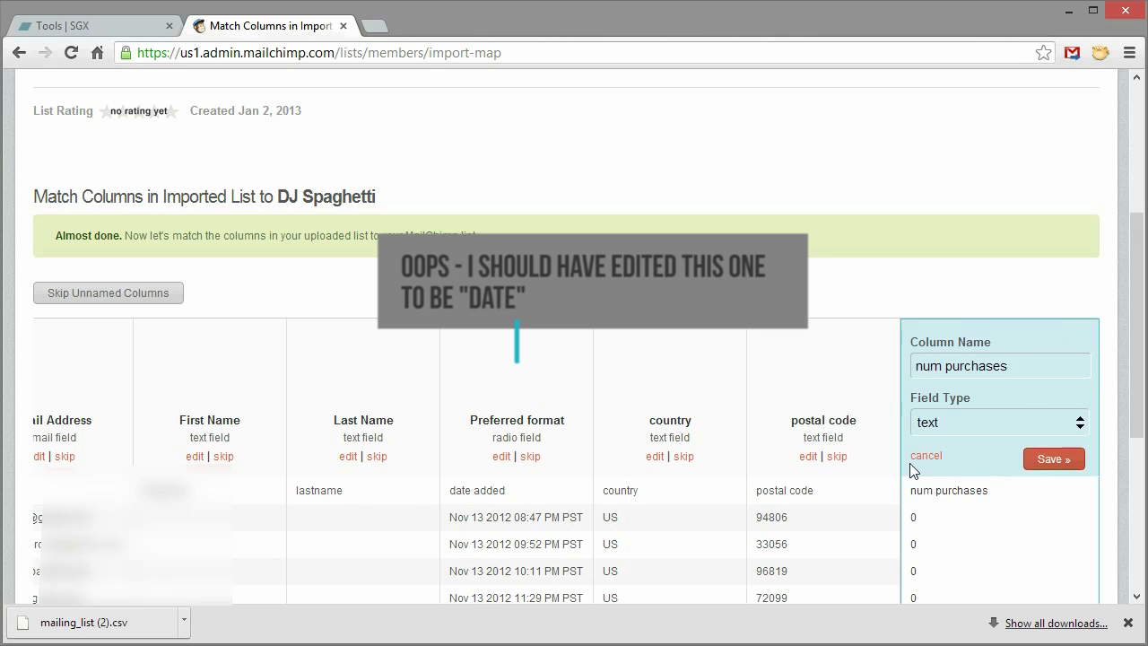
{"action": "mouse_move", "coordinate": [1054, 459]}
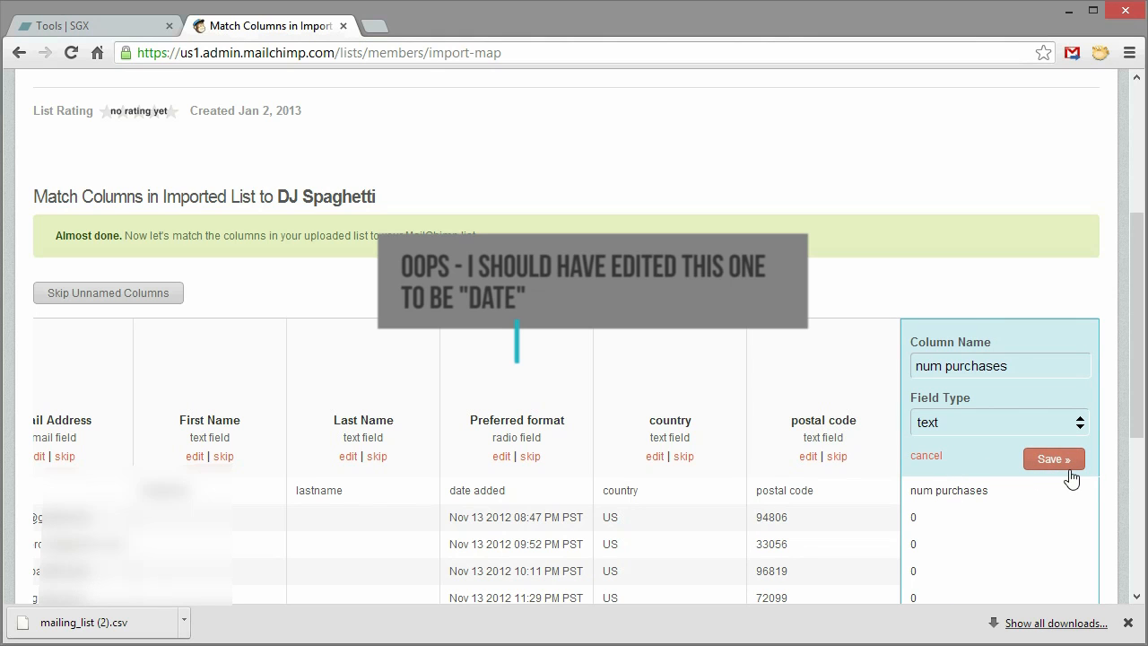
{"action": "mouse_move", "coordinate": [962, 460]}
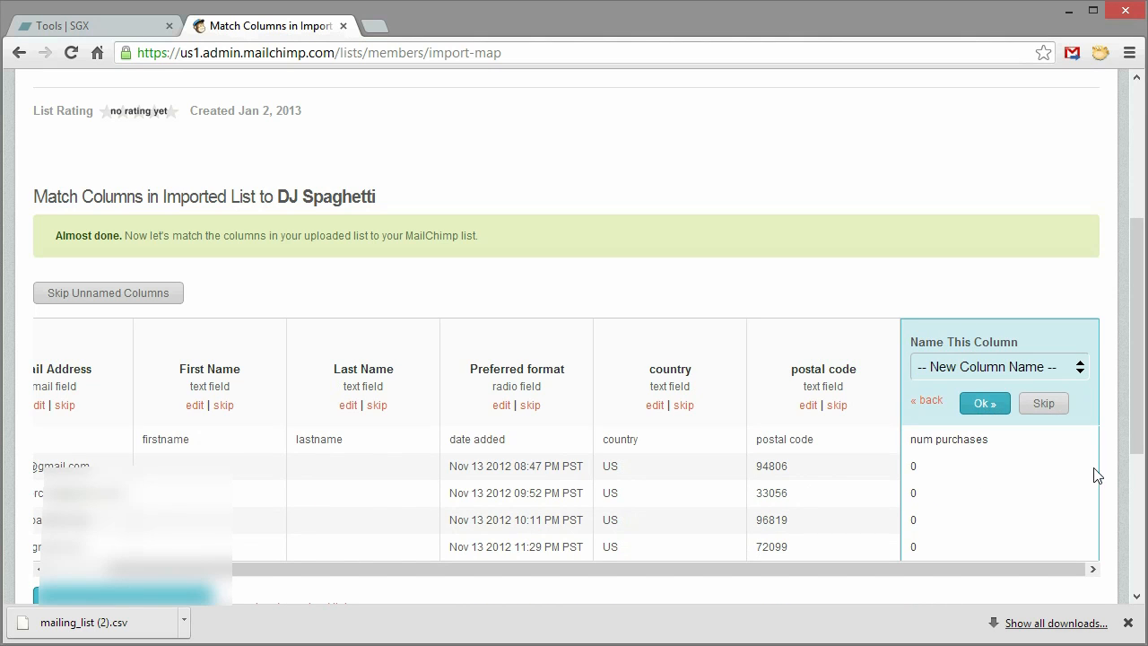
{"action": "left_click", "coordinate": [1043, 402]}
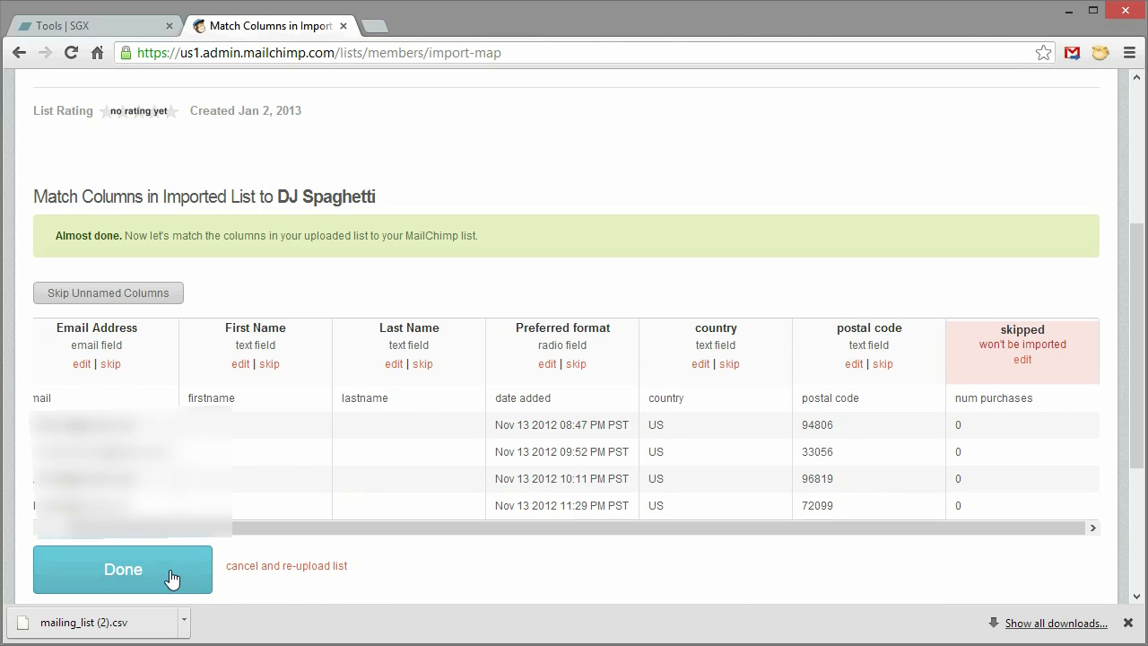
{"action": "mouse_move", "coordinate": [165, 579]}
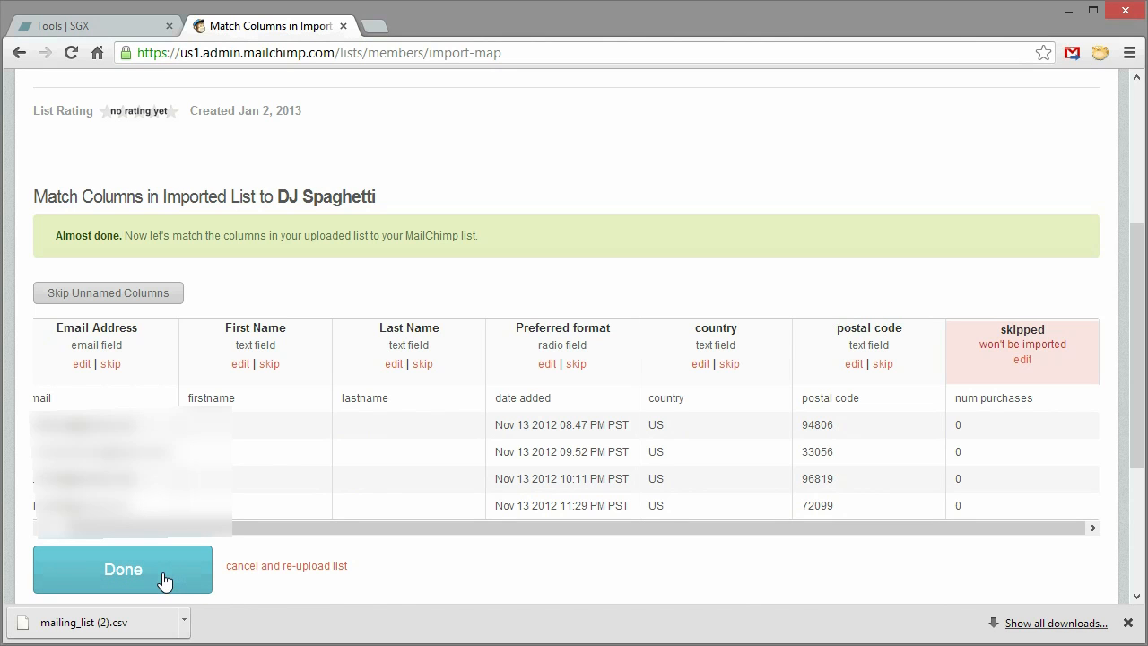
{"action": "left_click", "coordinate": [123, 569]}
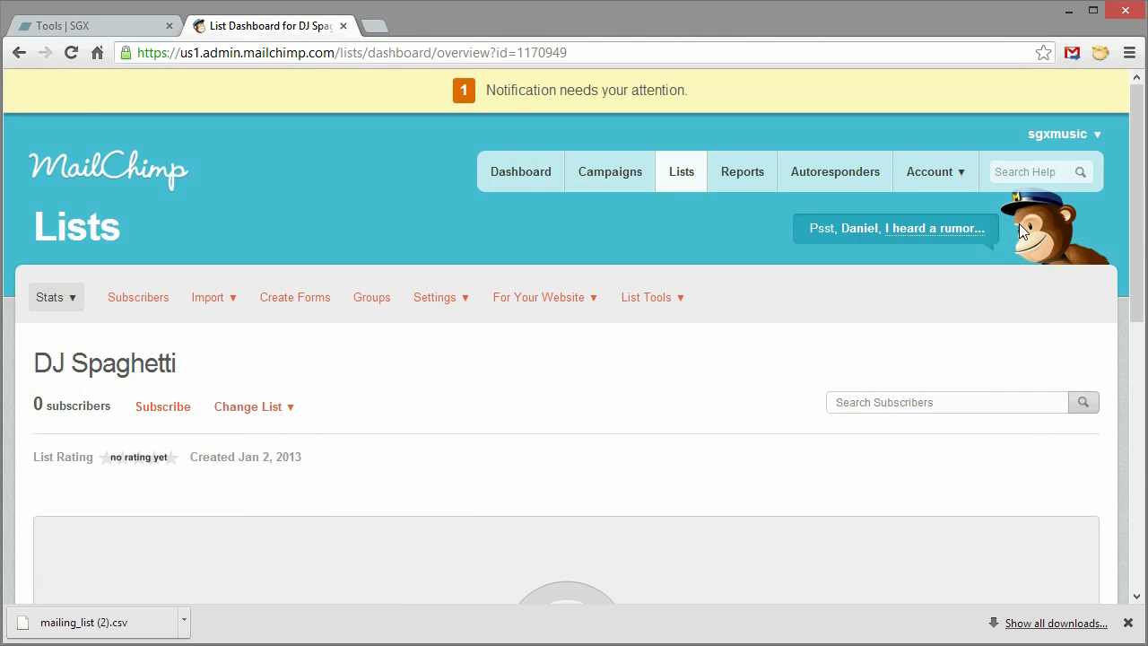
Open the import notification and view the DJ Spaghetti list with 98 subscribers
{"action": "scroll", "scroll_direction": "down", "scroll_amount": 3}
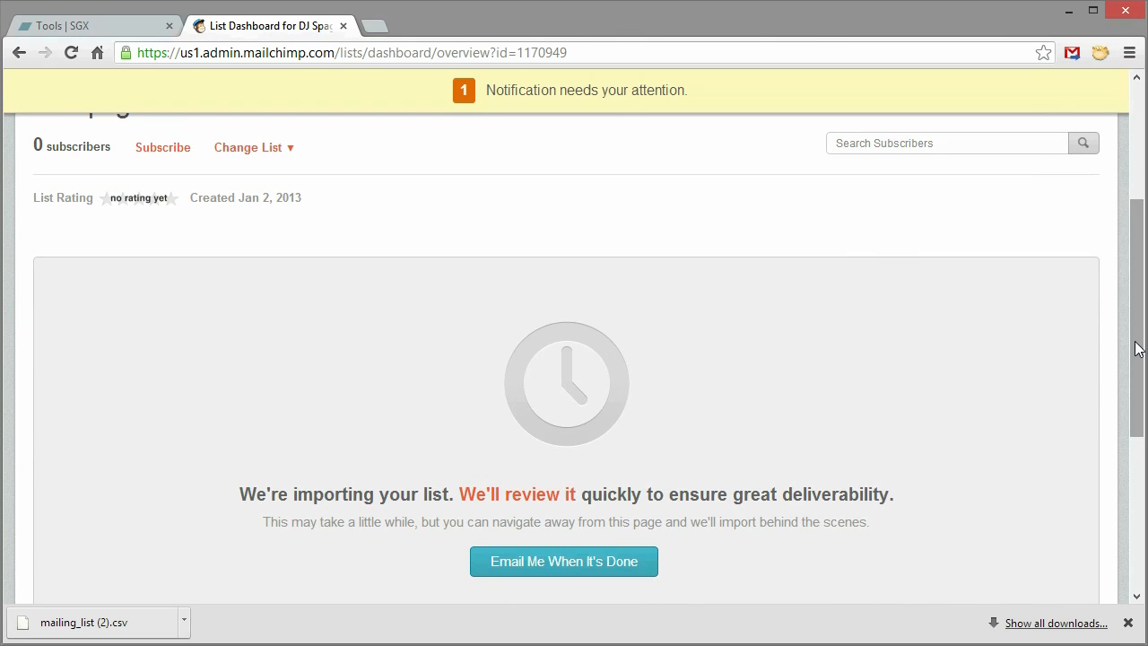
{"action": "mouse_move", "coordinate": [1140, 334]}
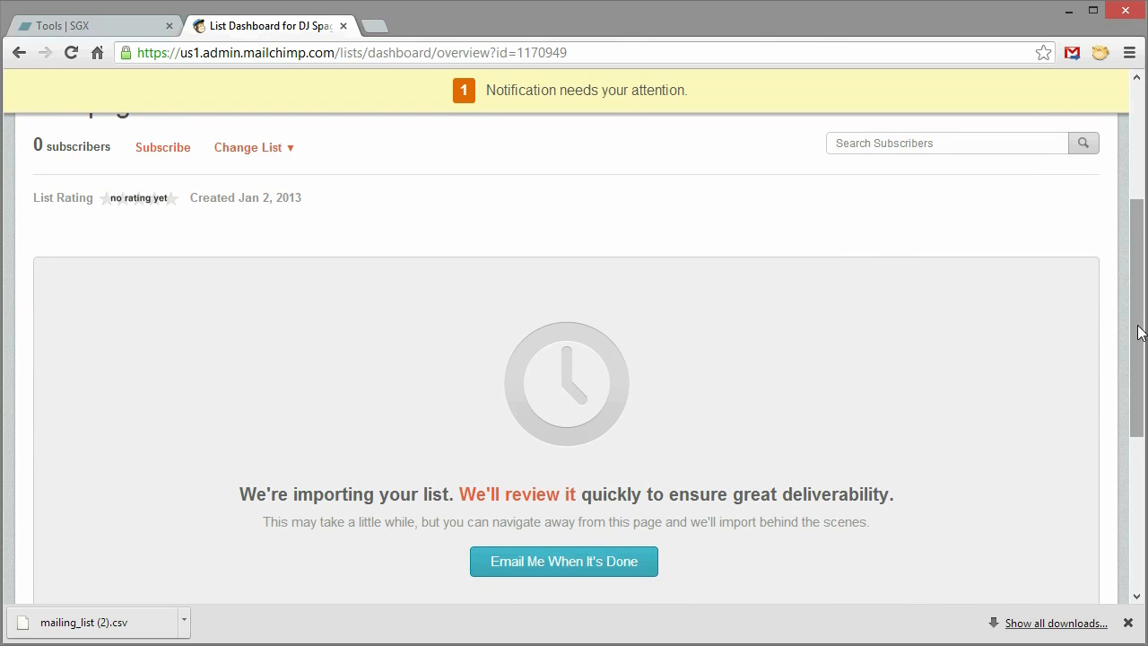
{"action": "scroll", "scroll_direction": "down", "scroll_amount": 3}
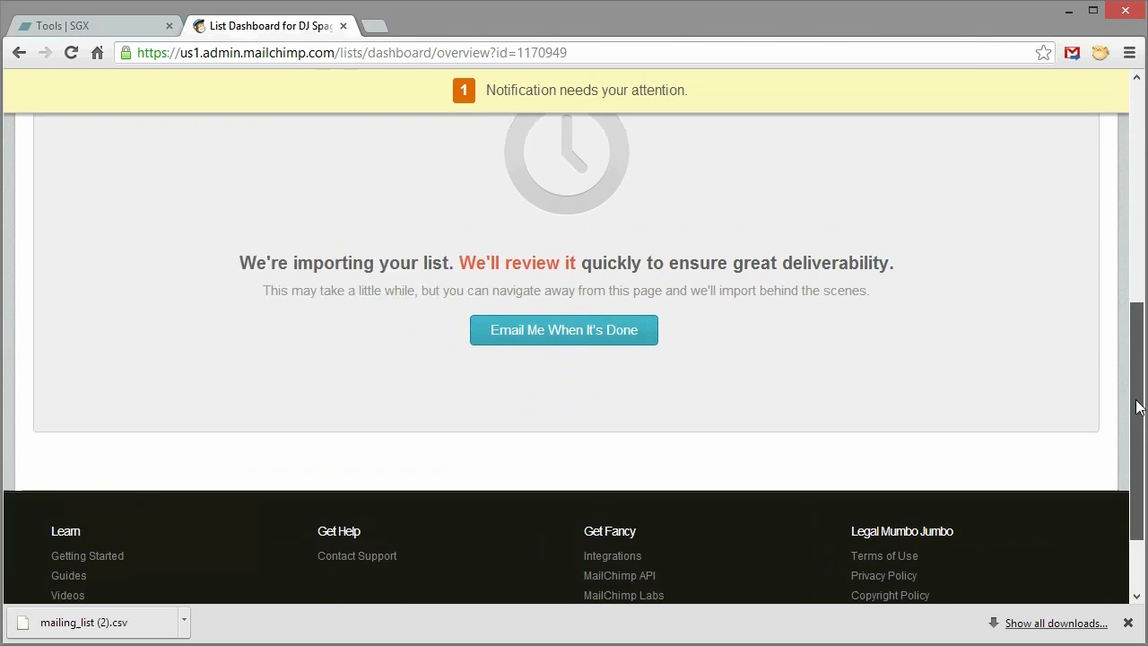
{"action": "scroll", "scroll_direction": "up", "scroll_amount": 3}
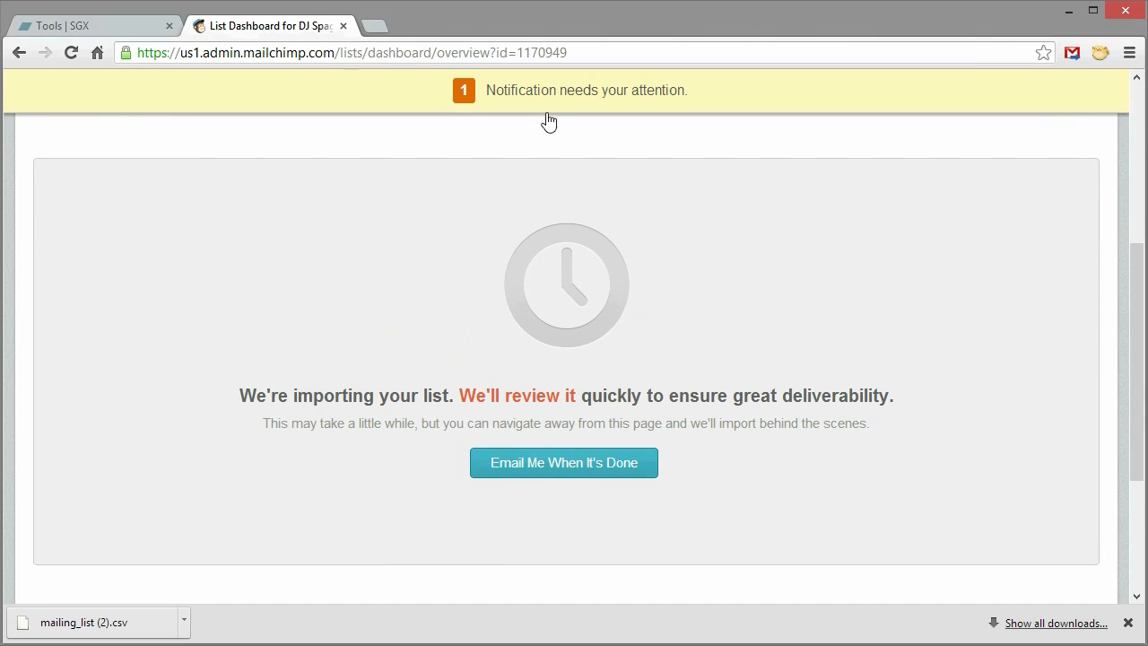
{"action": "left_click", "coordinate": [586, 90]}
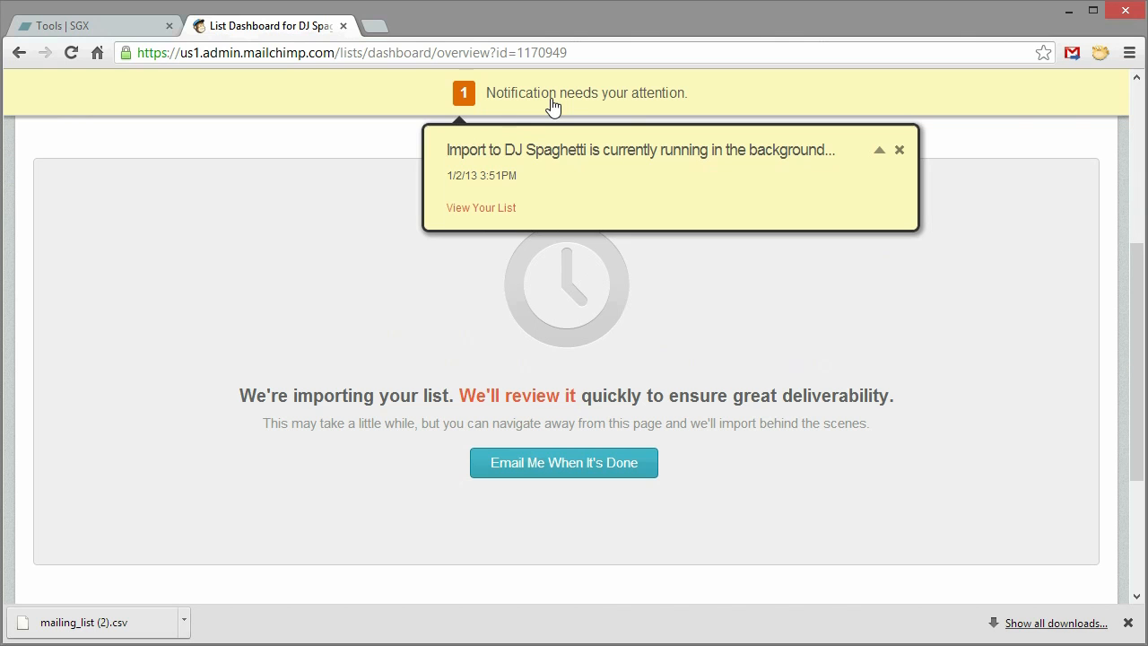
{"action": "mouse_move", "coordinate": [493, 213]}
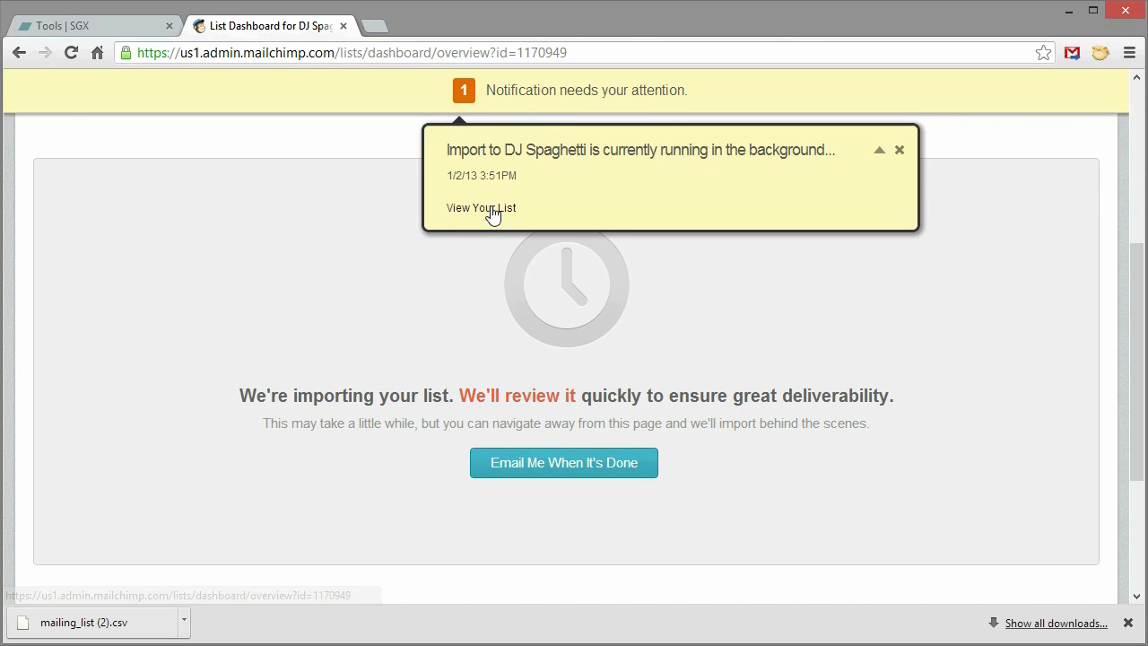
{"action": "left_click", "coordinate": [480, 207]}
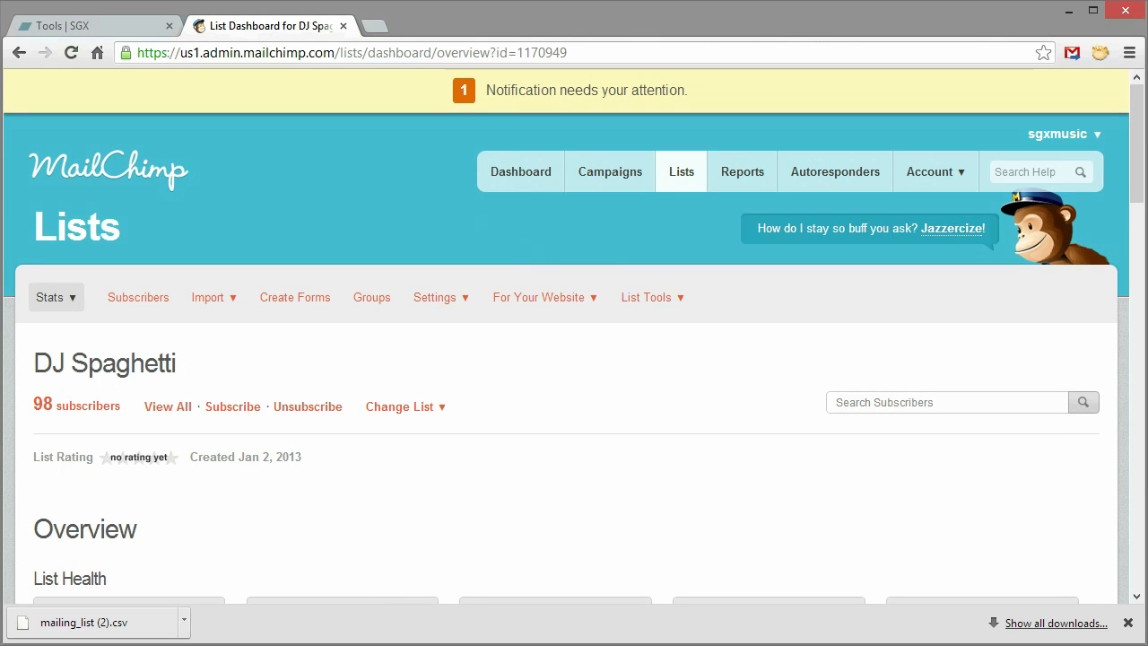
{"action": "scroll", "scroll_direction": "down", "scroll_amount": 3}
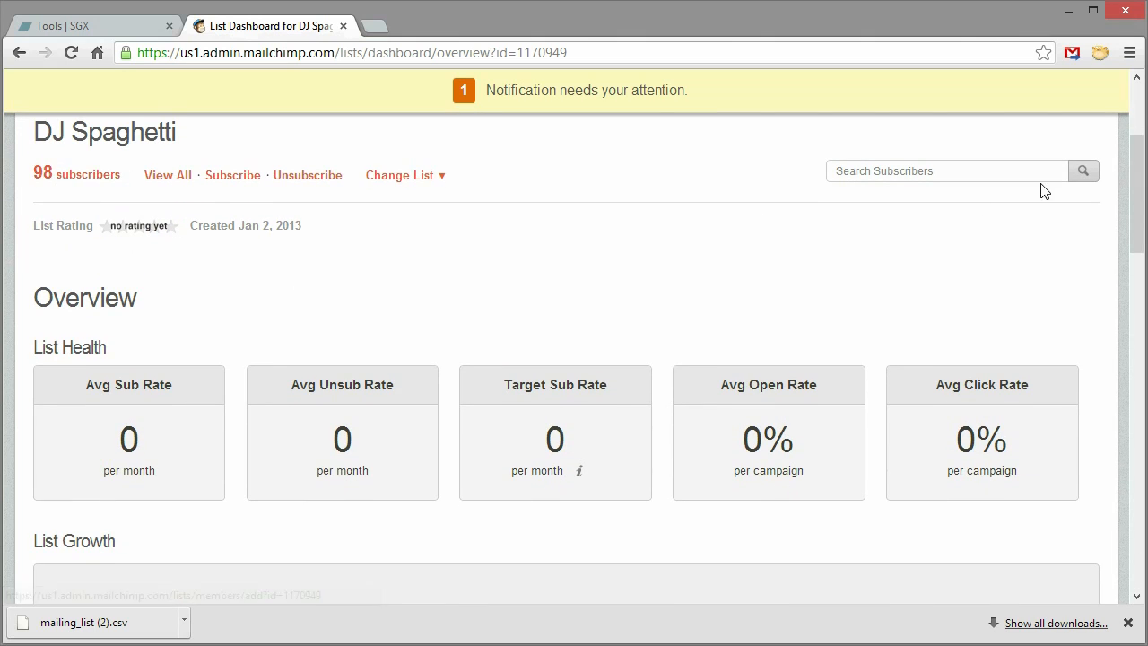
{"action": "scroll", "scroll_direction": "up", "scroll_amount": 3}
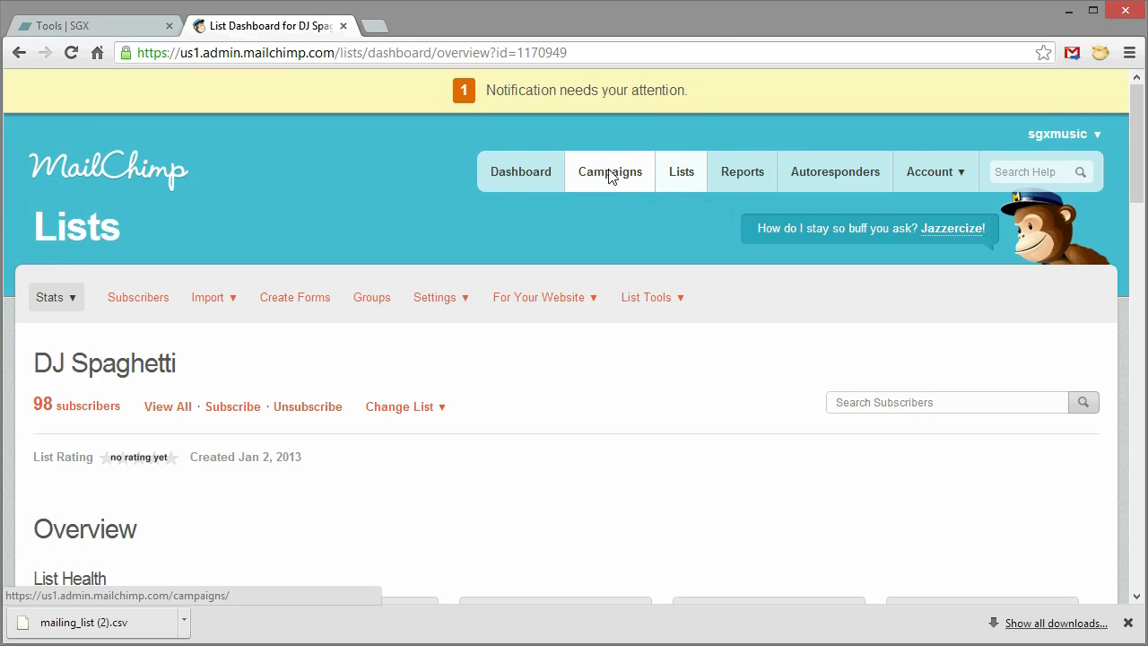
Create a Regular Ol' Campaign sent to the entire DJ Spaghetti list
{"action": "left_click", "coordinate": [610, 171]}
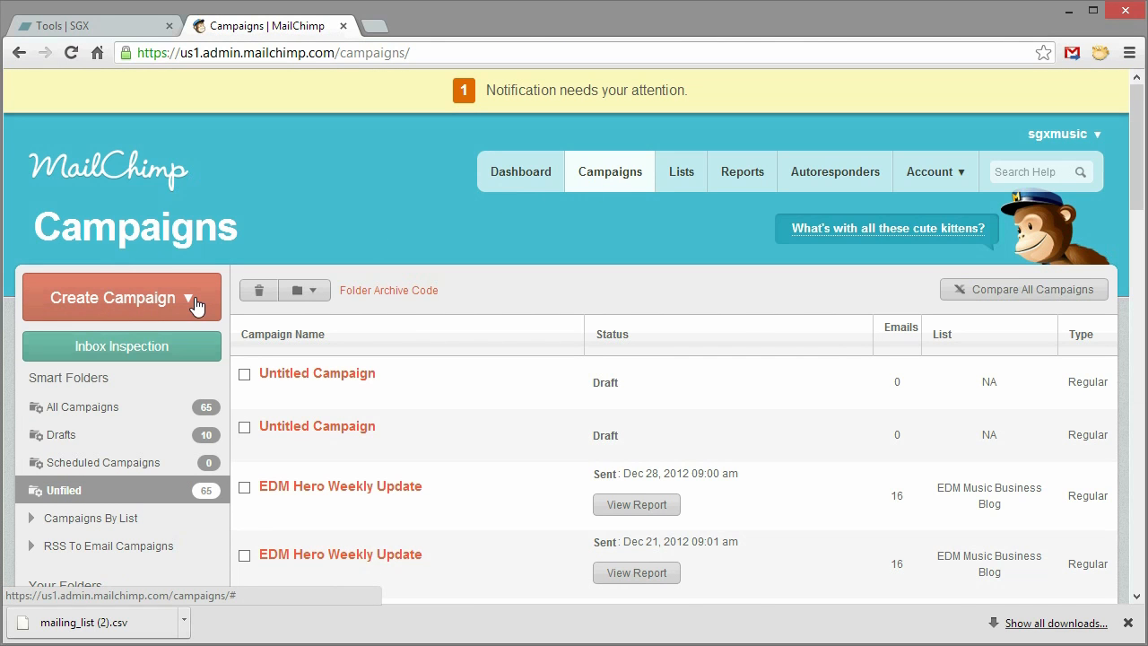
{"action": "left_click", "coordinate": [122, 297]}
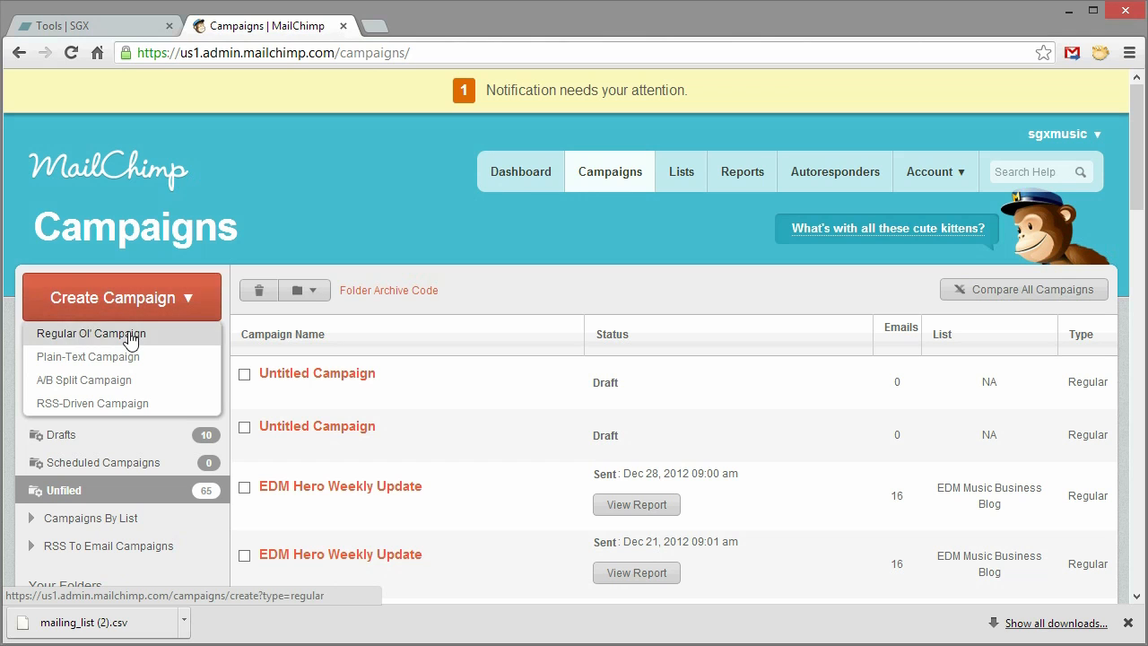
{"action": "left_click", "coordinate": [90, 333]}
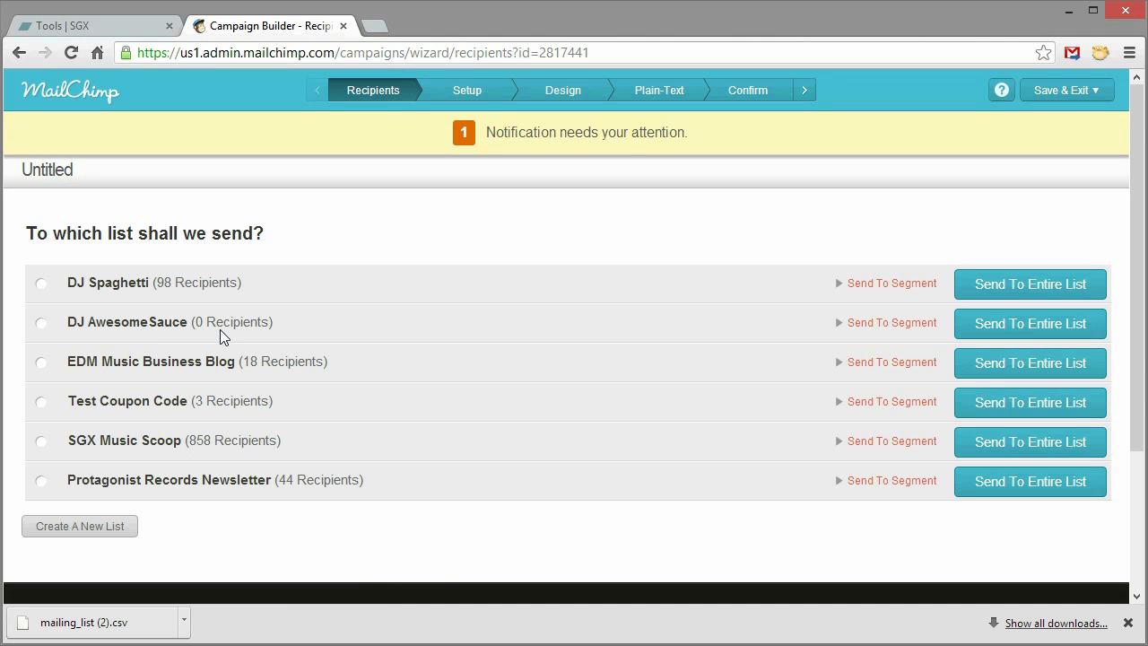
{"action": "mouse_move", "coordinate": [60, 290]}
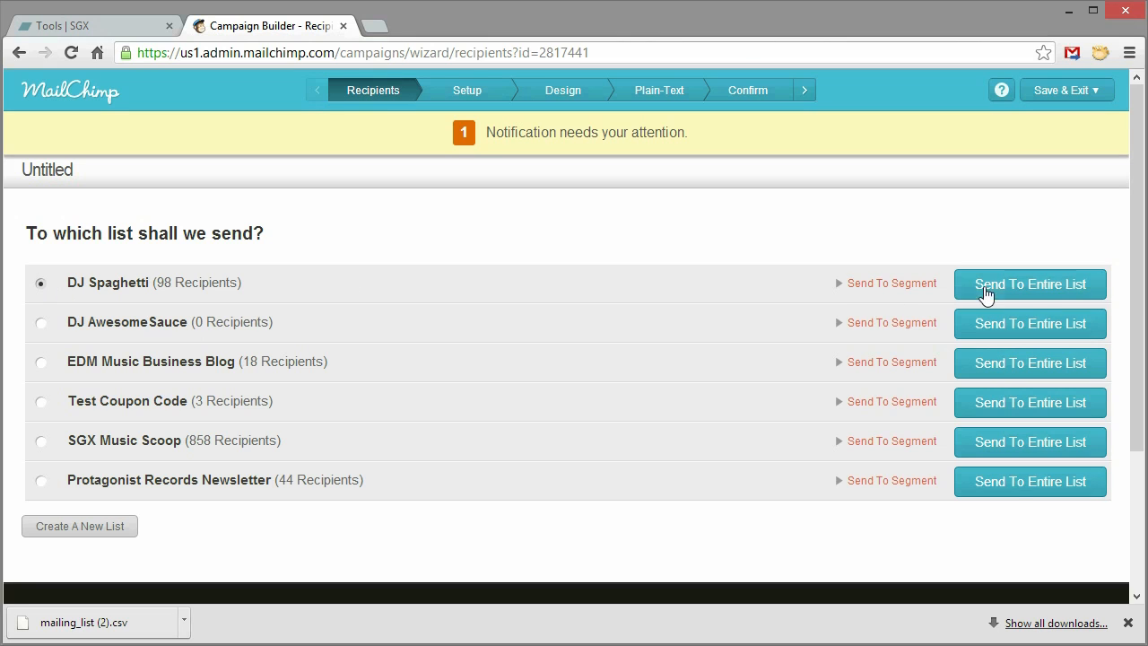
{"action": "mouse_move", "coordinate": [1032, 290]}
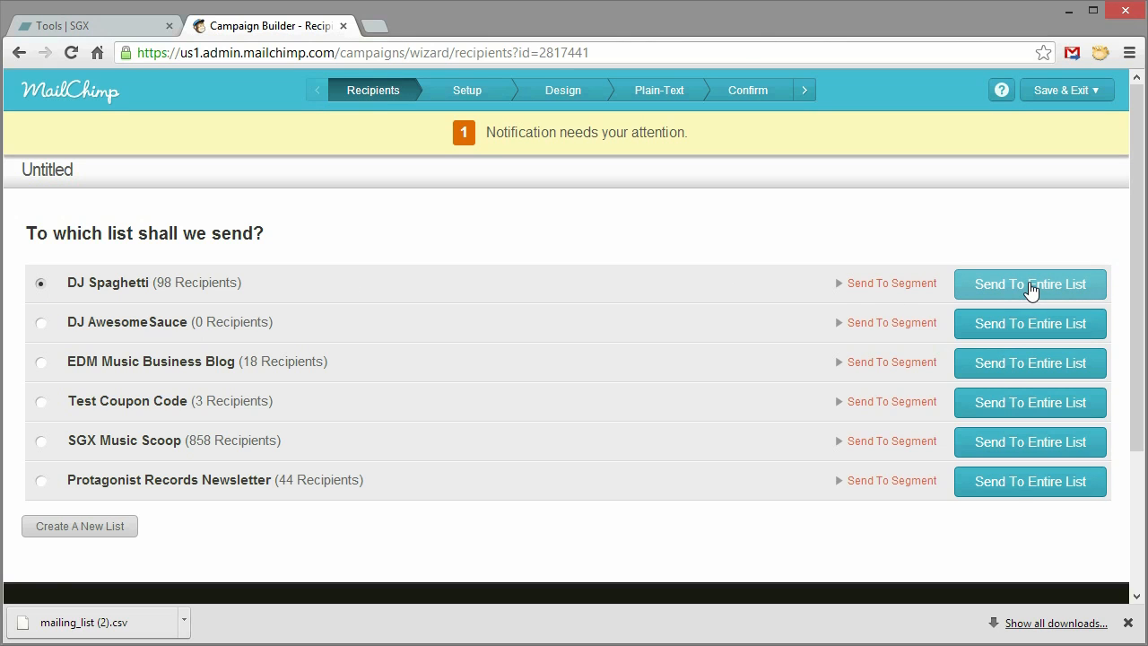
{"action": "left_click", "coordinate": [1030, 284]}
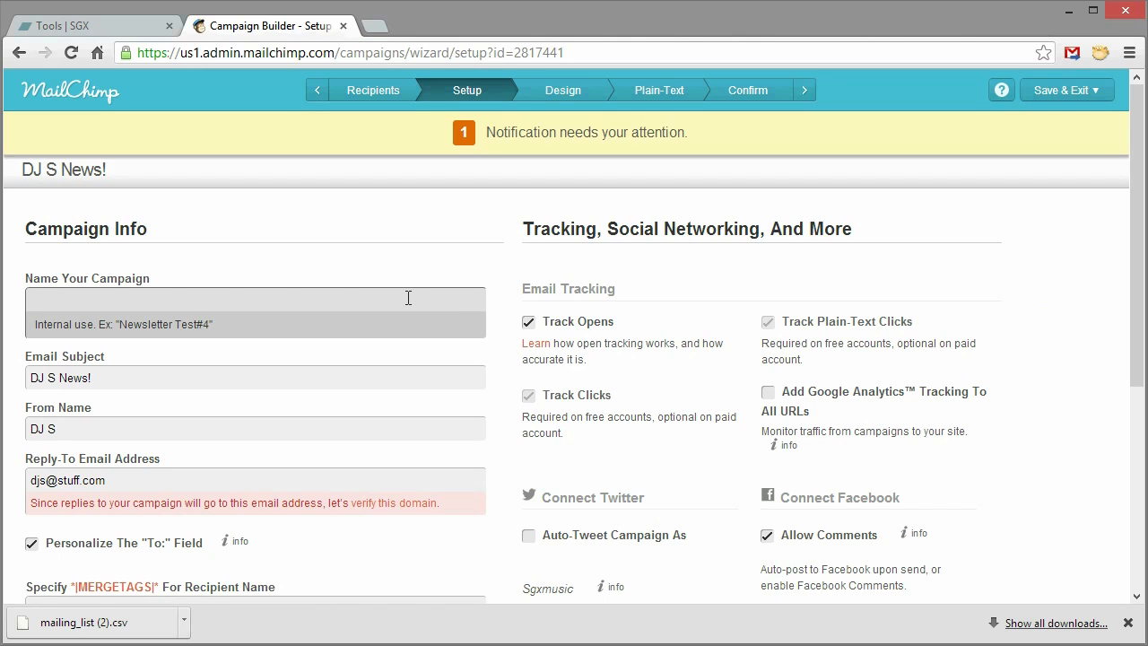
Enter 'DJ Spaghetti News for January!' as the campaign name and subject
{"action": "type", "text": "DJ Sp"}
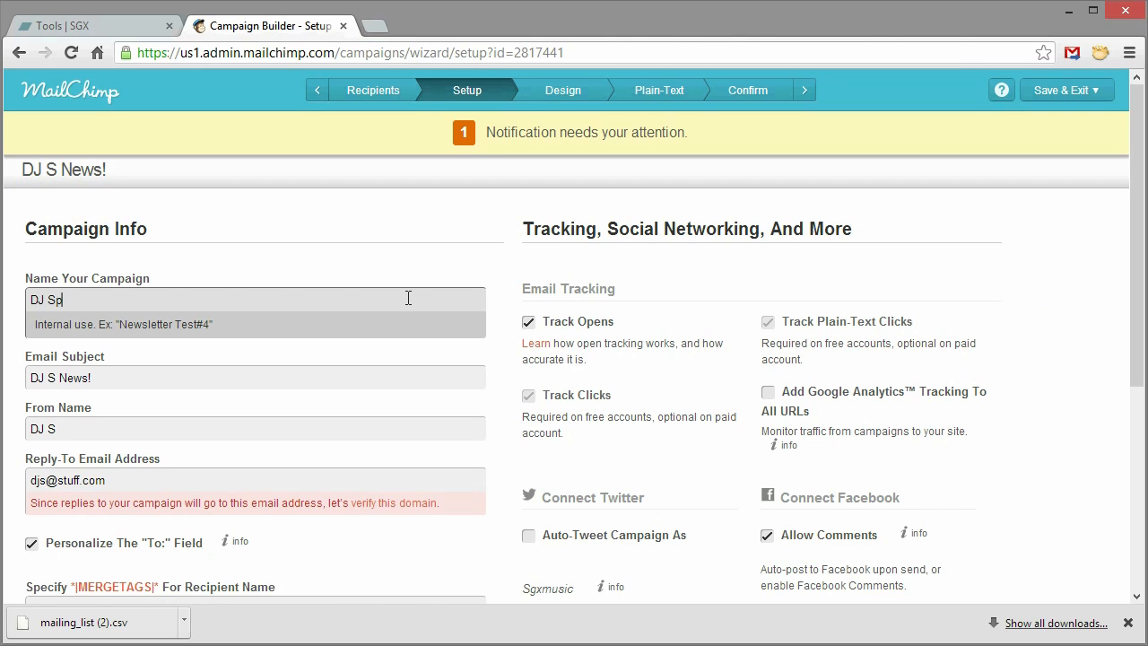
{"action": "type", "text": "aghetti"}
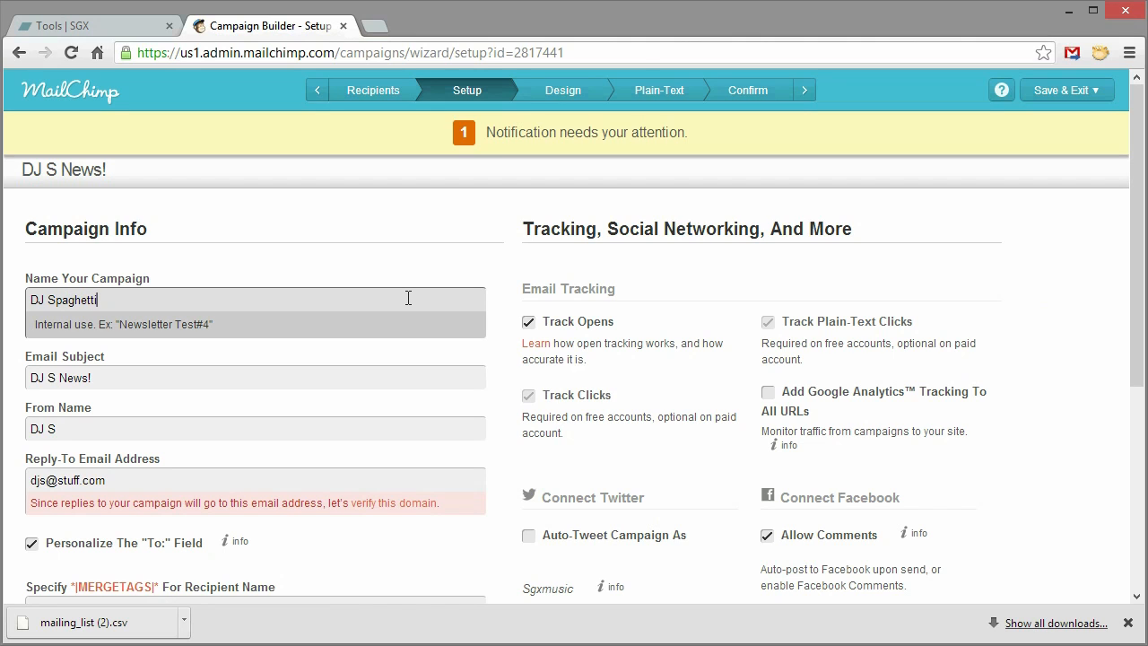
{"action": "type", "text": "News for Jan"}
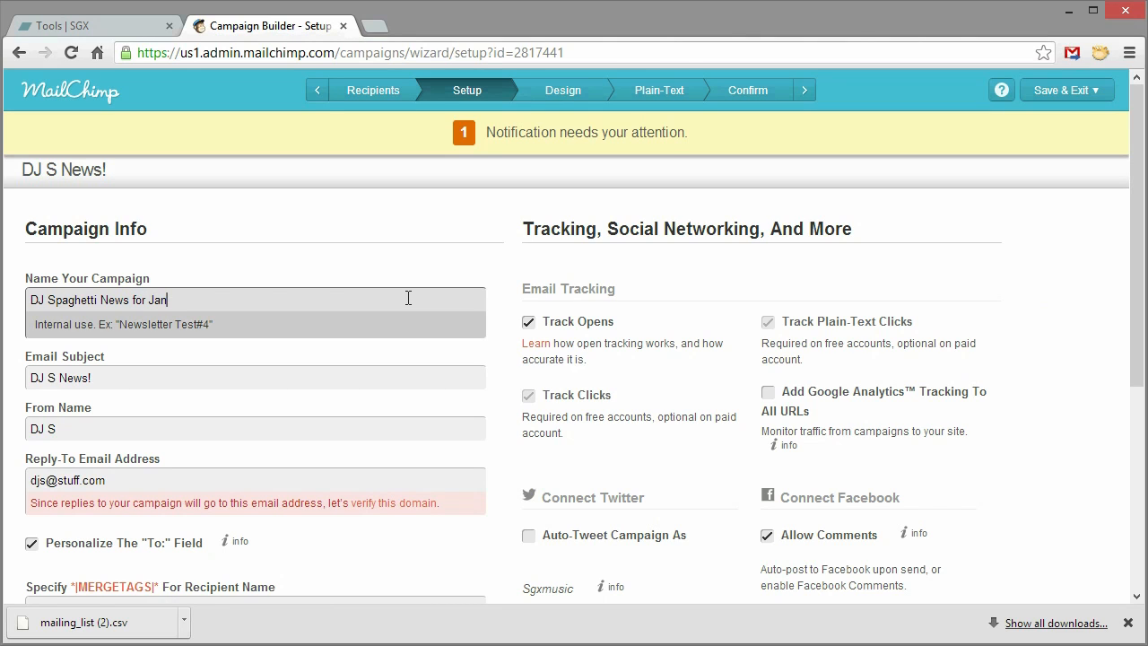
{"action": "type", "text": "uary"}
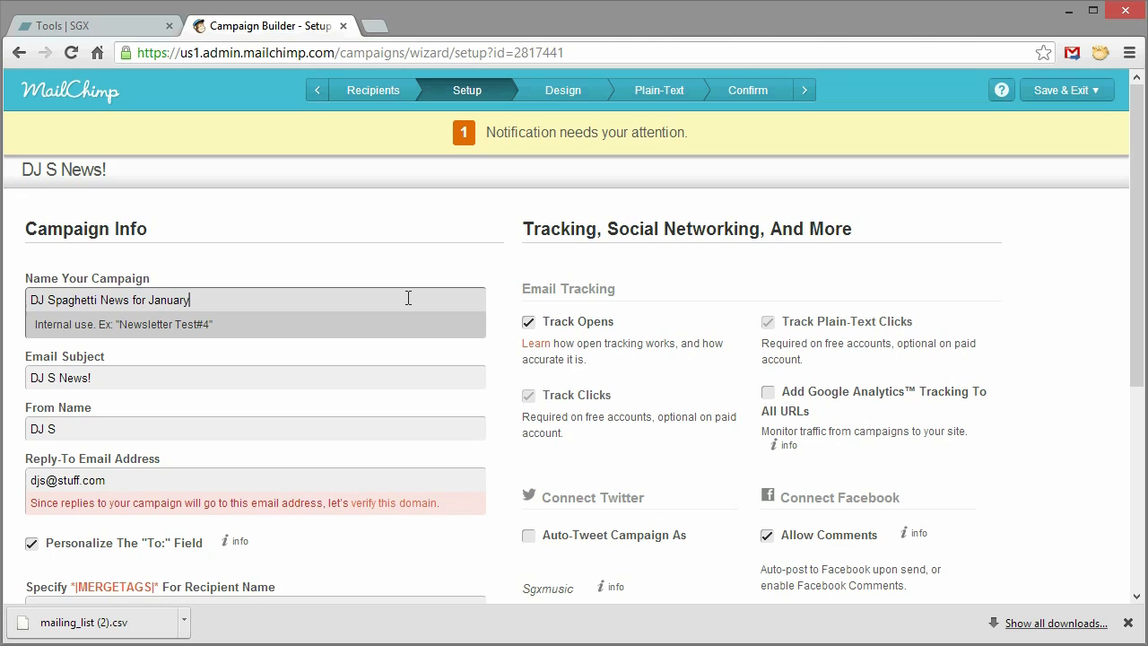
{"action": "type", "text": "!"}
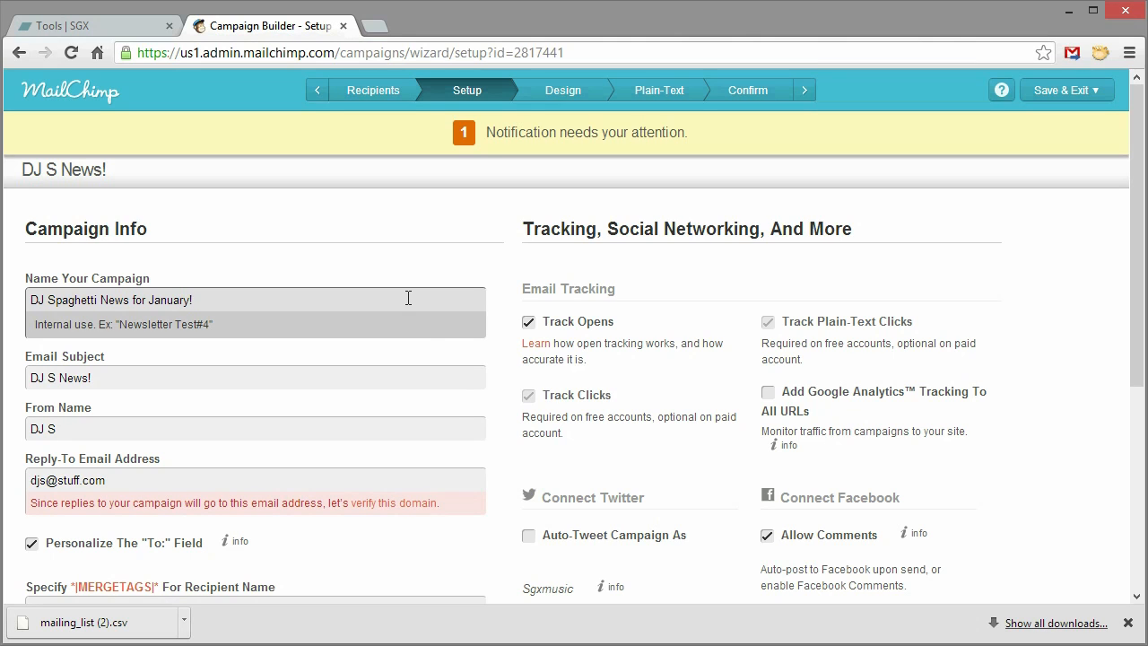
{"action": "mouse_move", "coordinate": [235, 353]}
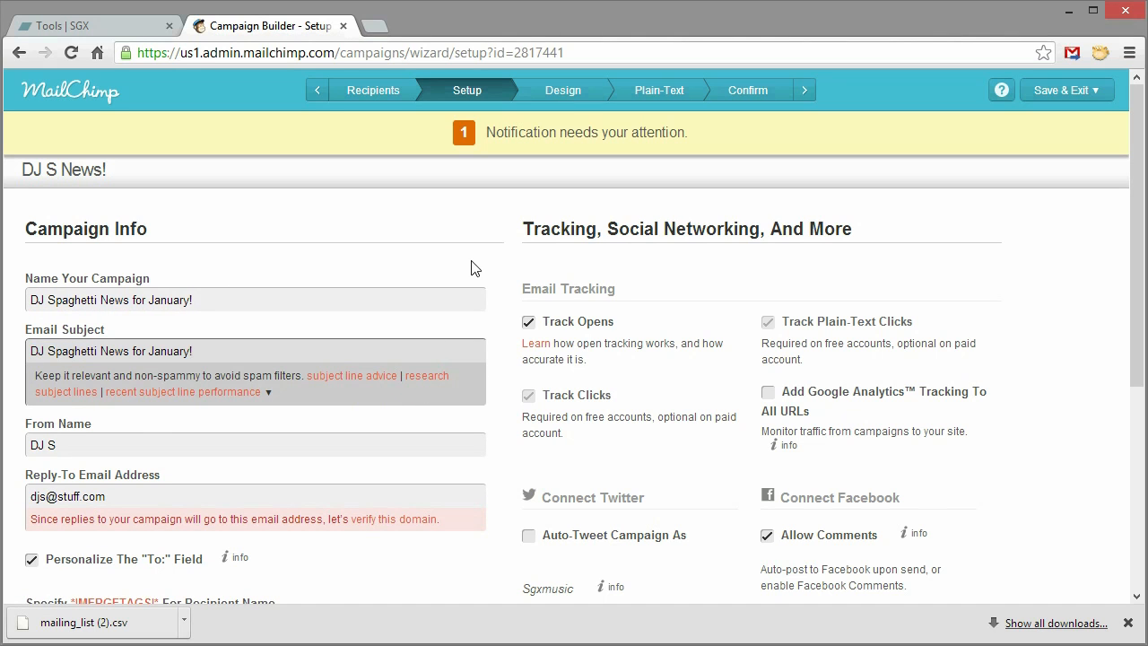
Uncheck Facebook Allow Comments and go to the Design step
{"action": "scroll", "scroll_direction": "down", "scroll_amount": 3}
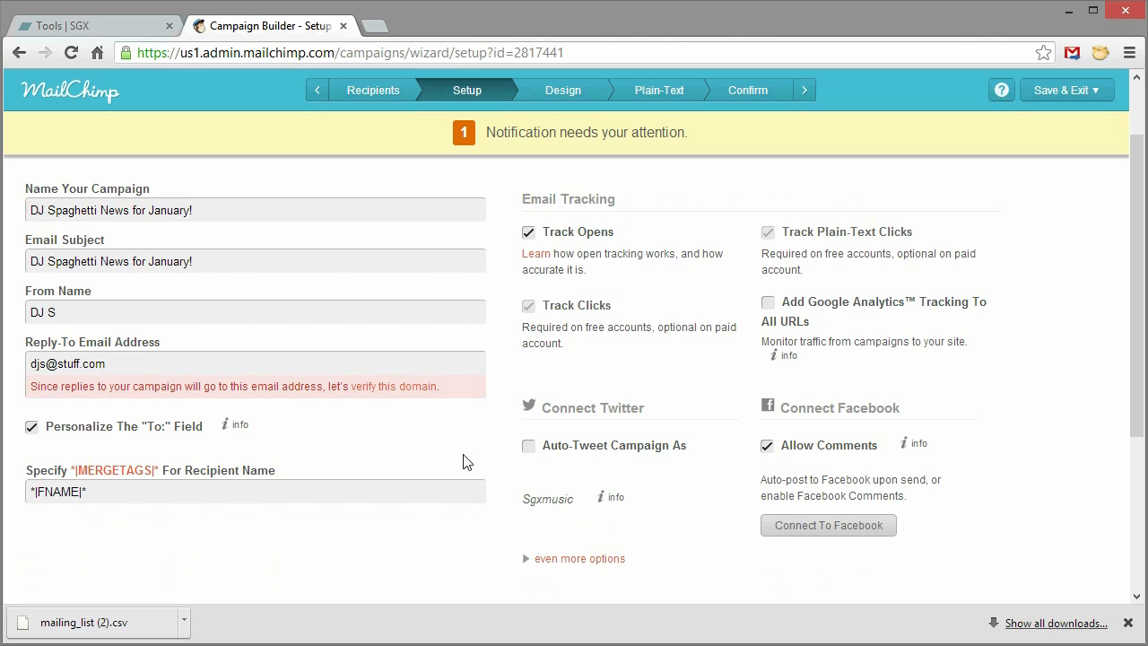
{"action": "mouse_move", "coordinate": [276, 521]}
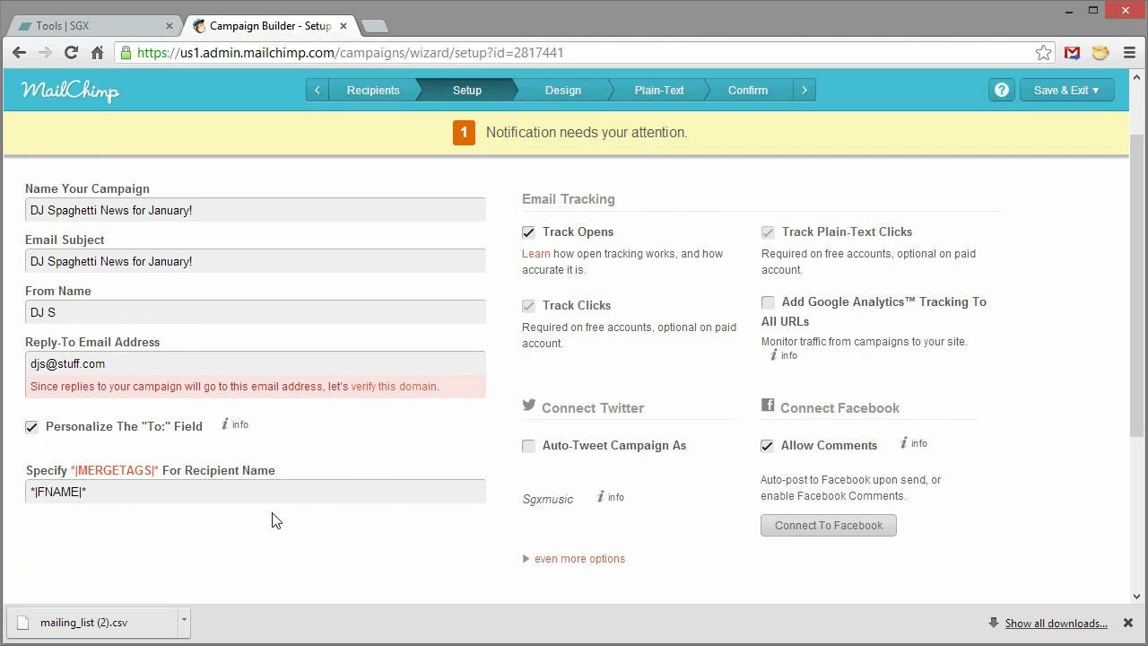
{"action": "scroll", "scroll_direction": "down", "scroll_amount": 3}
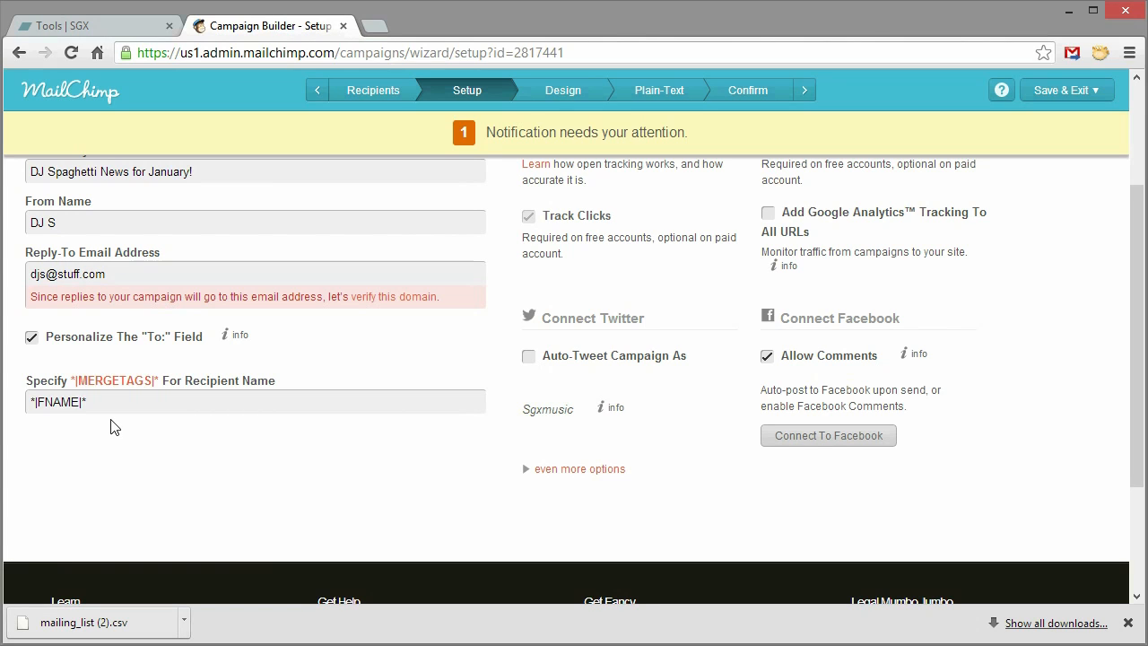
{"action": "mouse_move", "coordinate": [838, 513]}
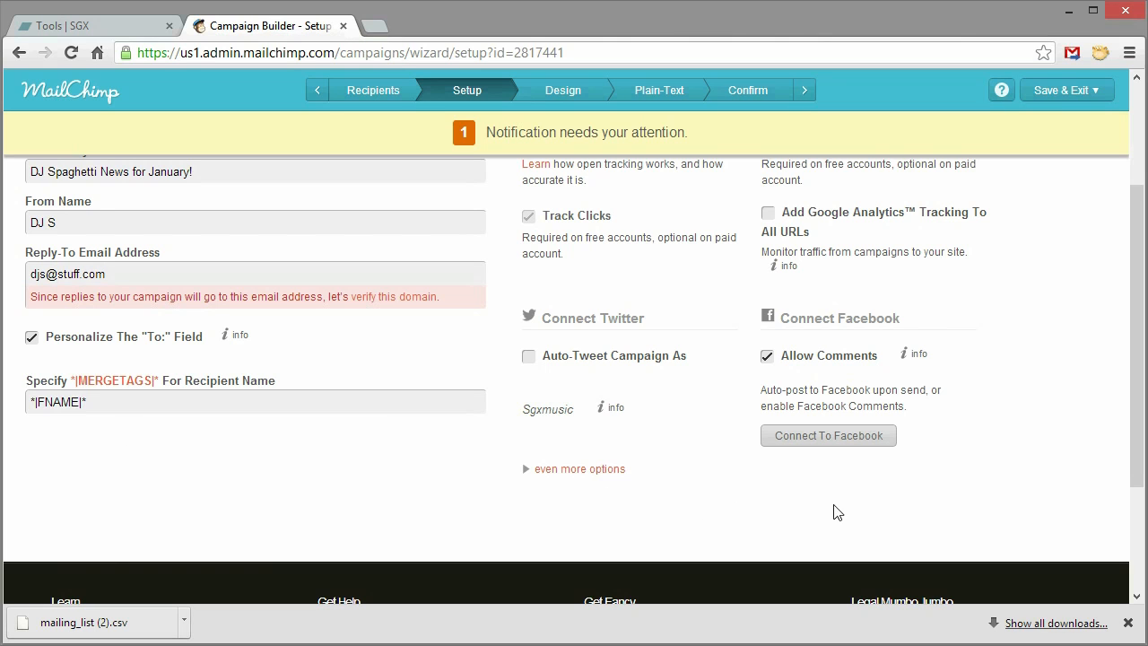
{"action": "scroll", "scroll_direction": "up", "scroll_amount": 3}
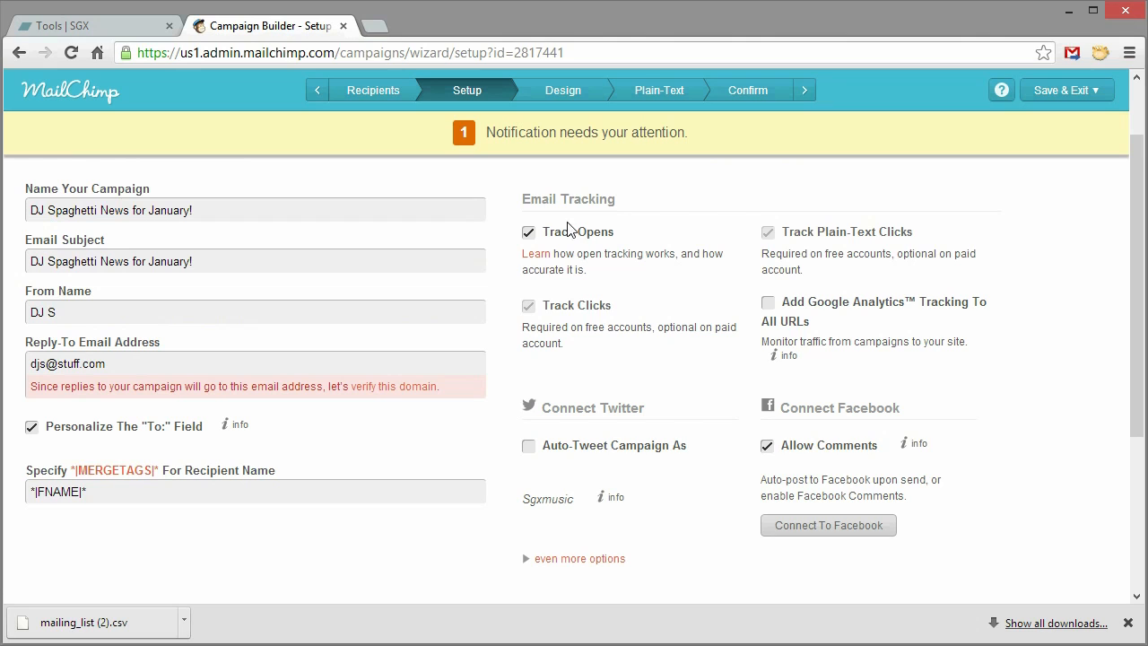
{"action": "mouse_move", "coordinate": [675, 314]}
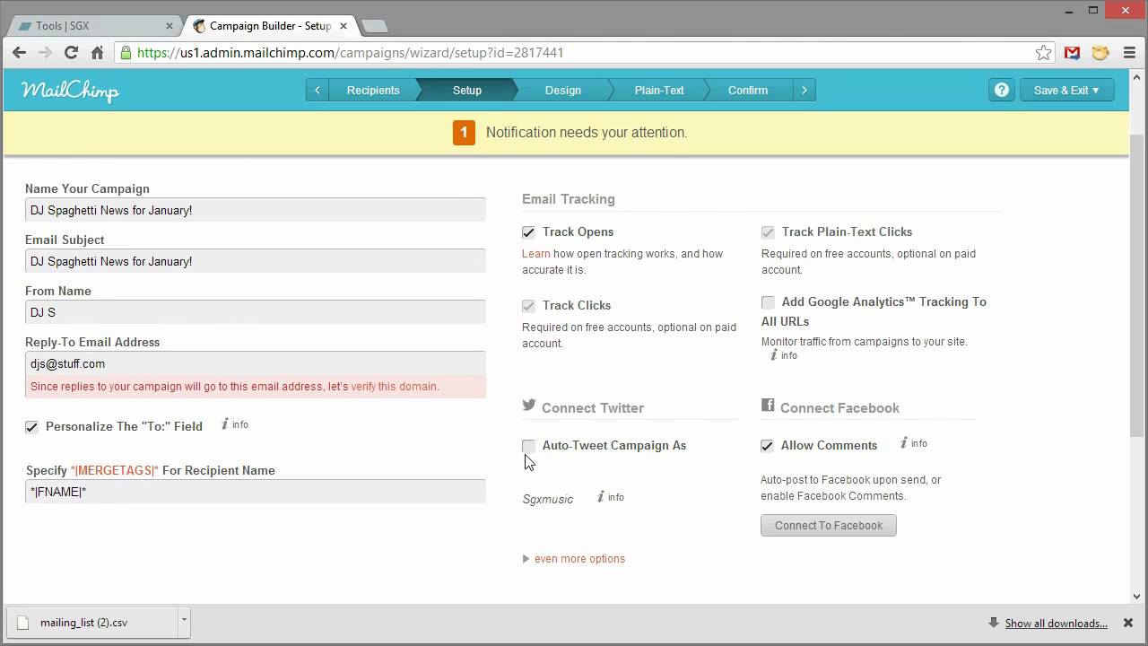
{"action": "mouse_move", "coordinate": [761, 540]}
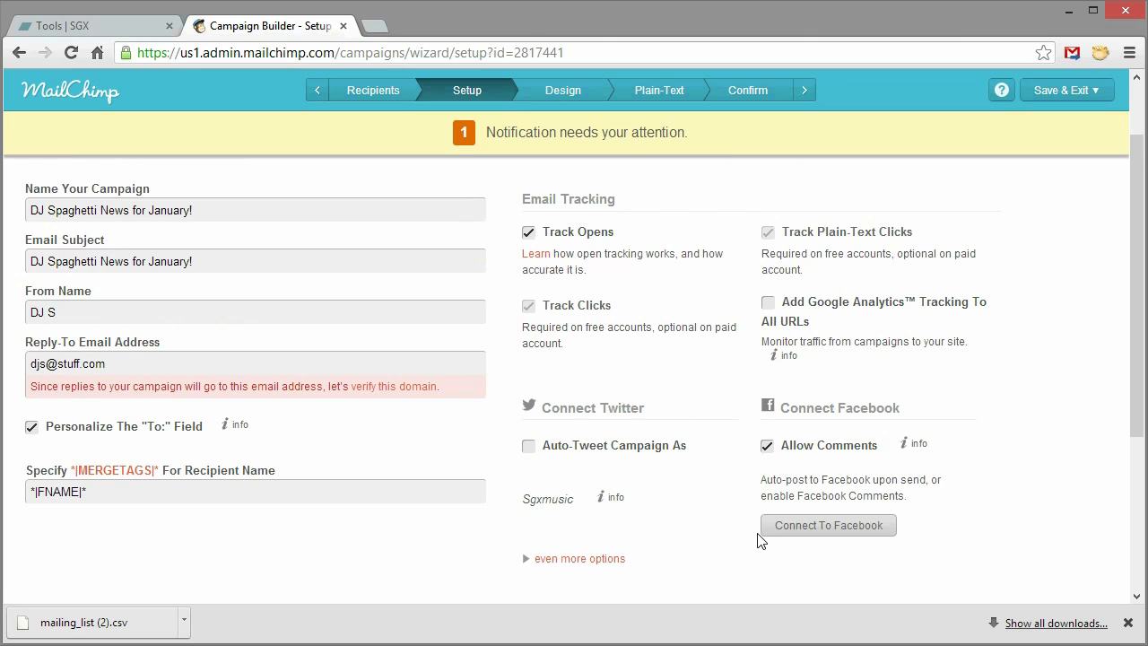
{"action": "mouse_move", "coordinate": [763, 473]}
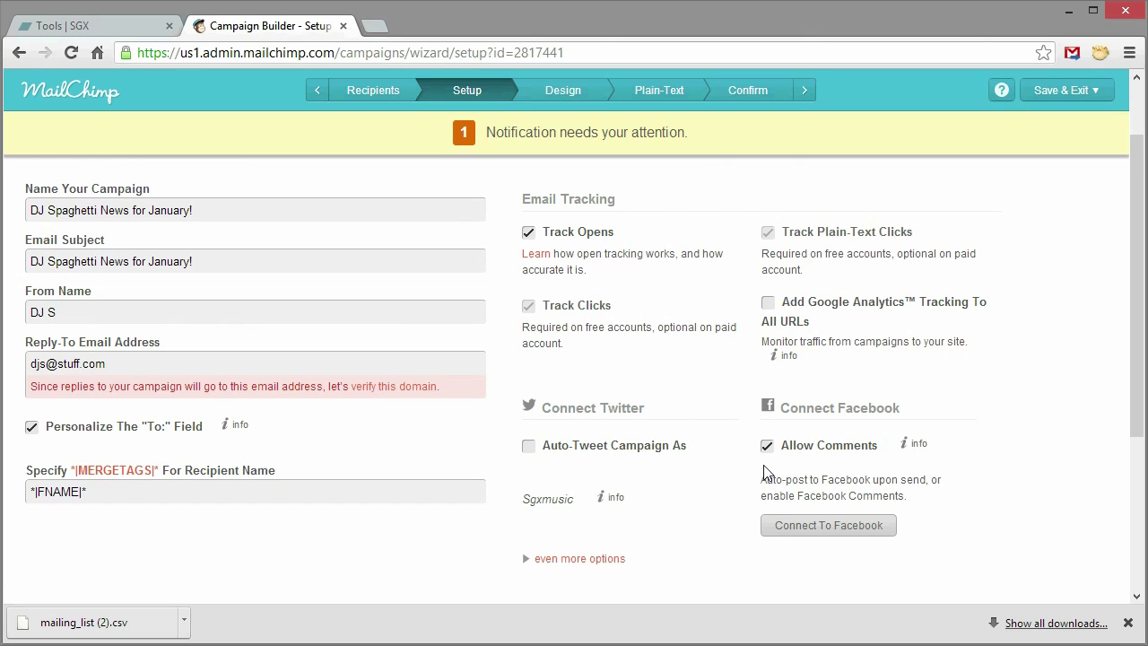
{"action": "left_click", "coordinate": [768, 445]}
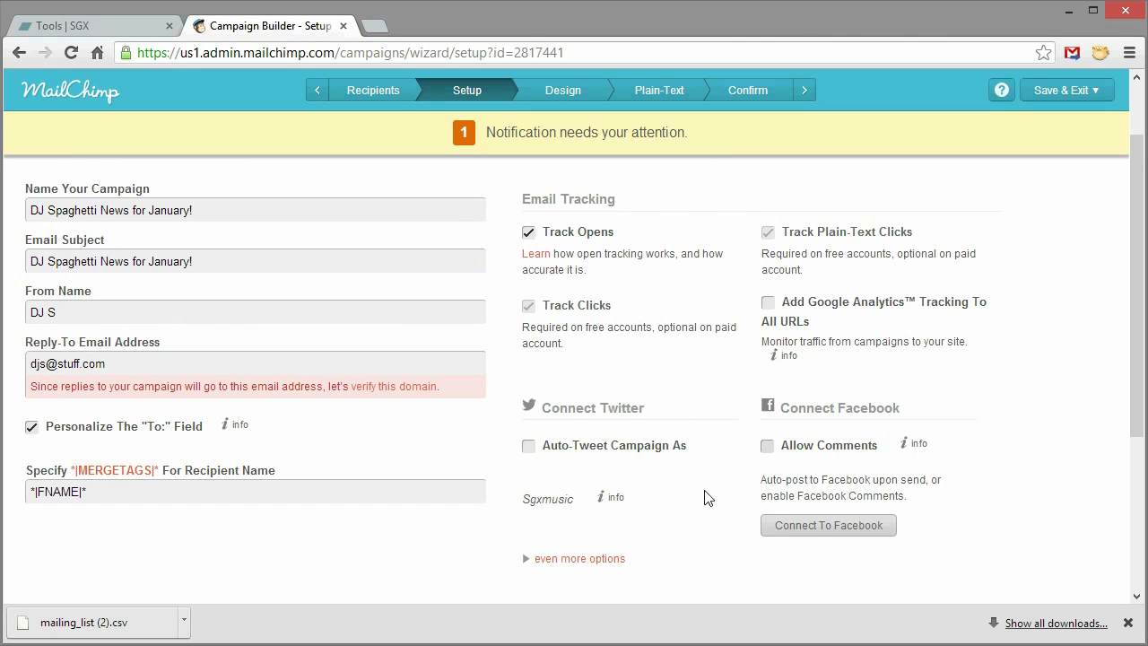
{"action": "scroll", "scroll_direction": "up", "scroll_amount": 3}
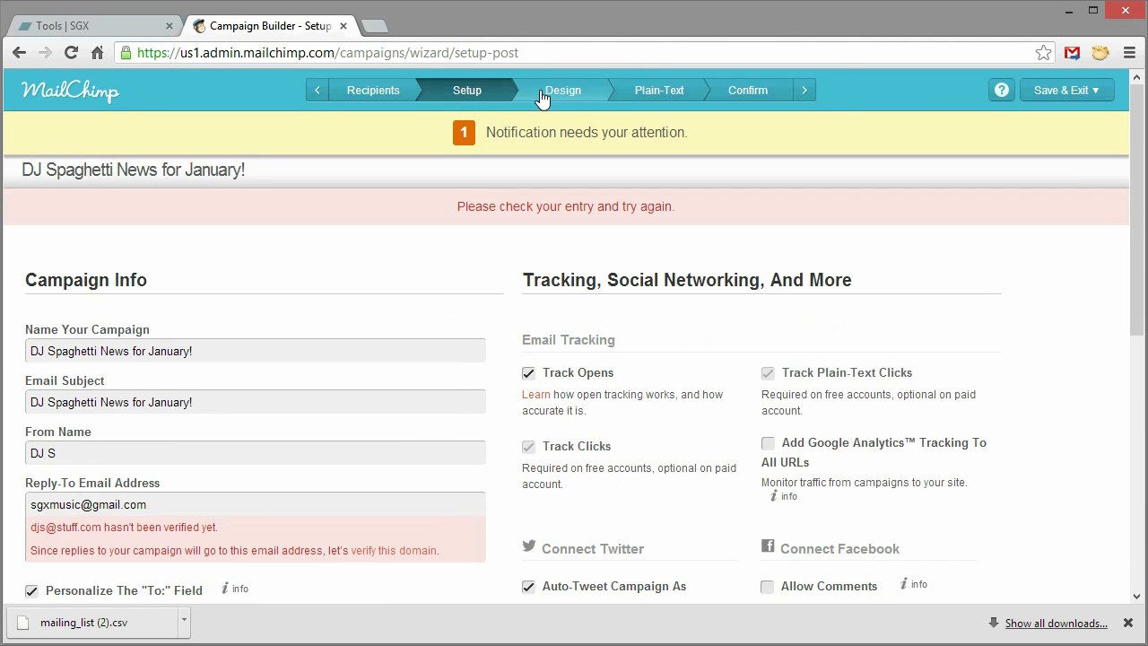
{"action": "left_click", "coordinate": [563, 90]}
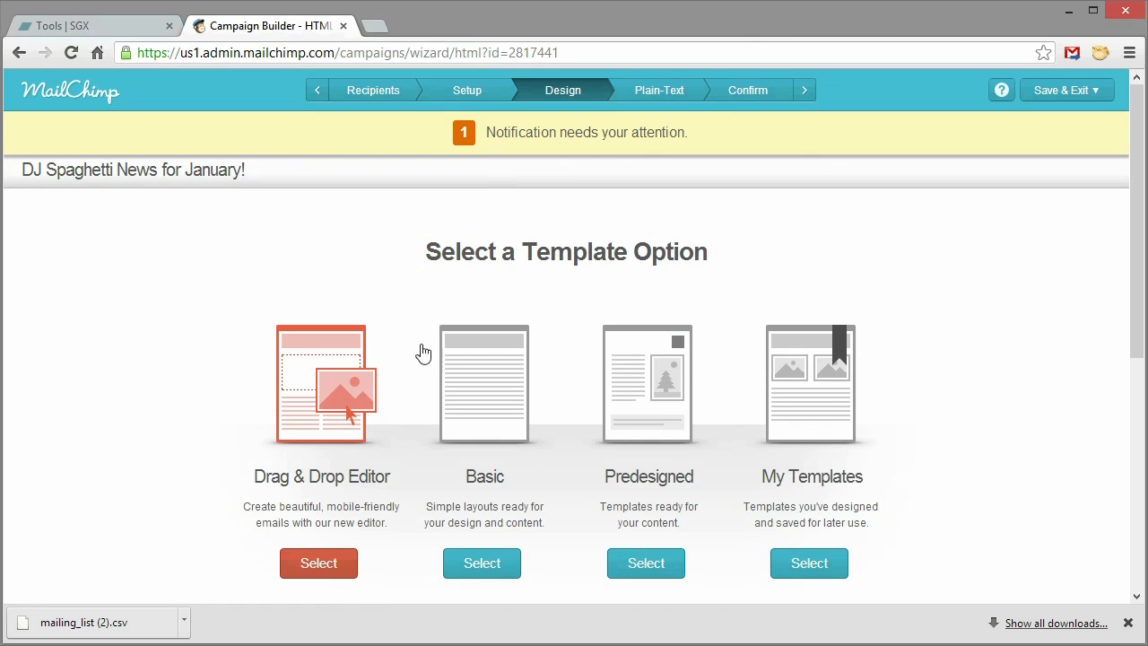
Show the Basic starter layouts and select the basic 3-column layout
{"action": "scroll", "scroll_direction": "down", "scroll_amount": 3}
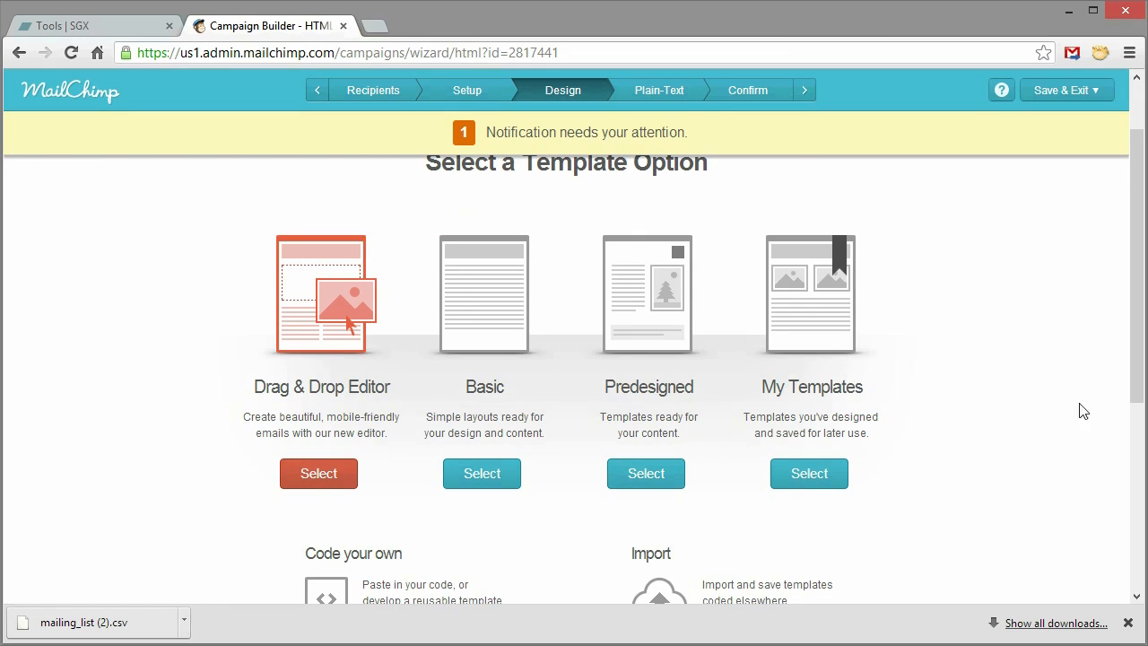
{"action": "mouse_move", "coordinate": [362, 366]}
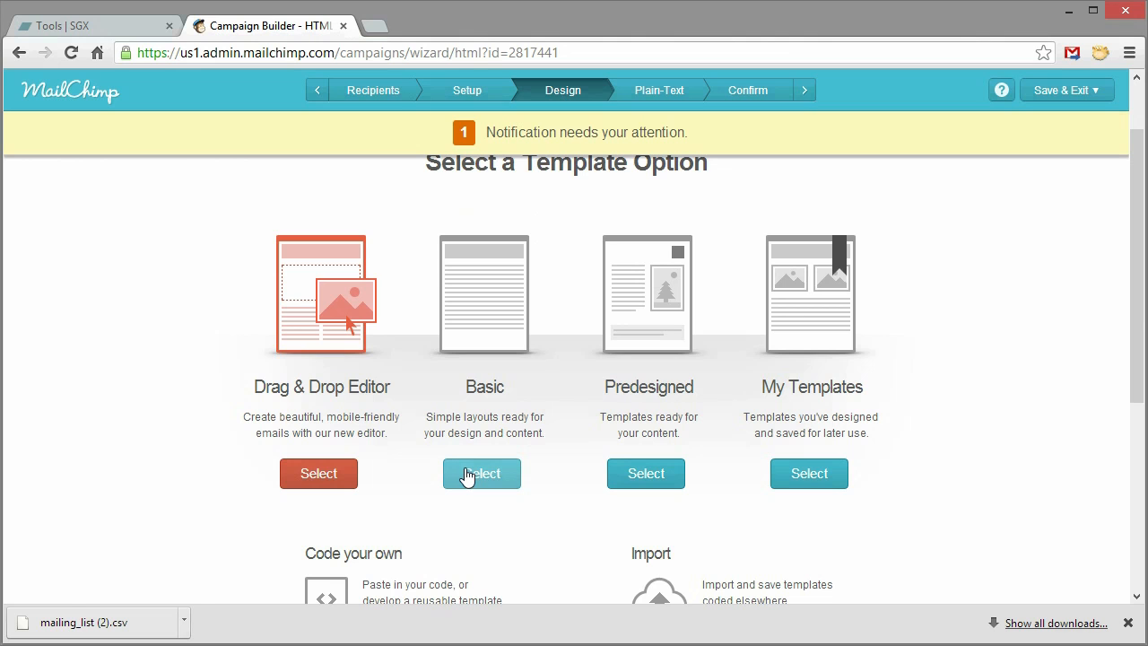
{"action": "left_click", "coordinate": [481, 473]}
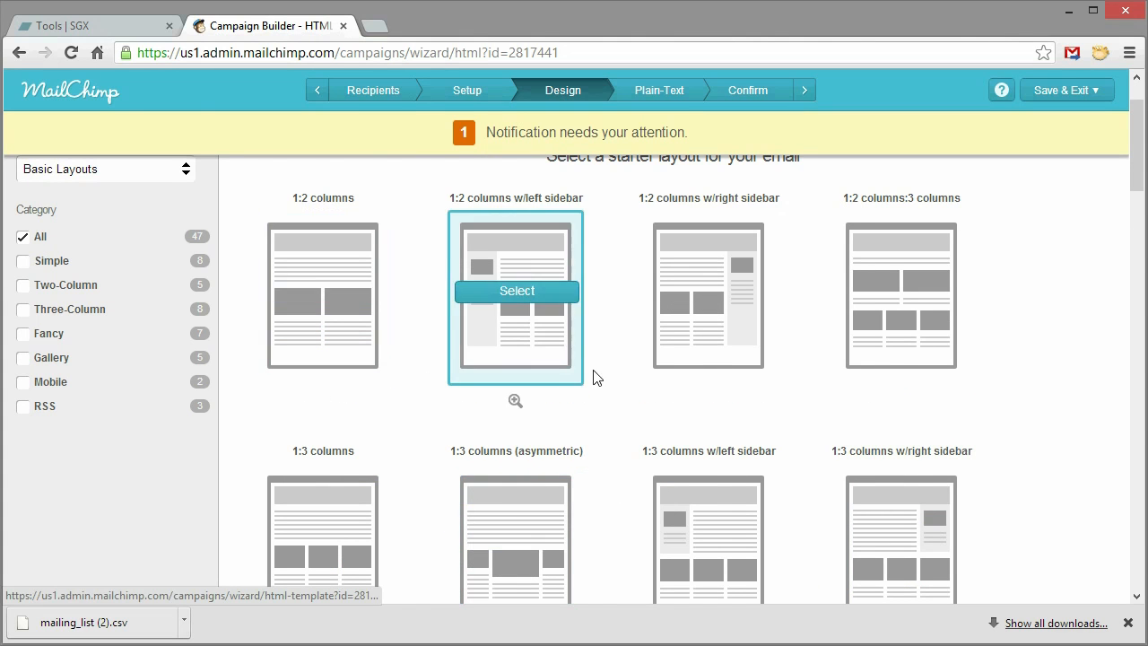
{"action": "scroll", "scroll_direction": "down", "scroll_amount": 3}
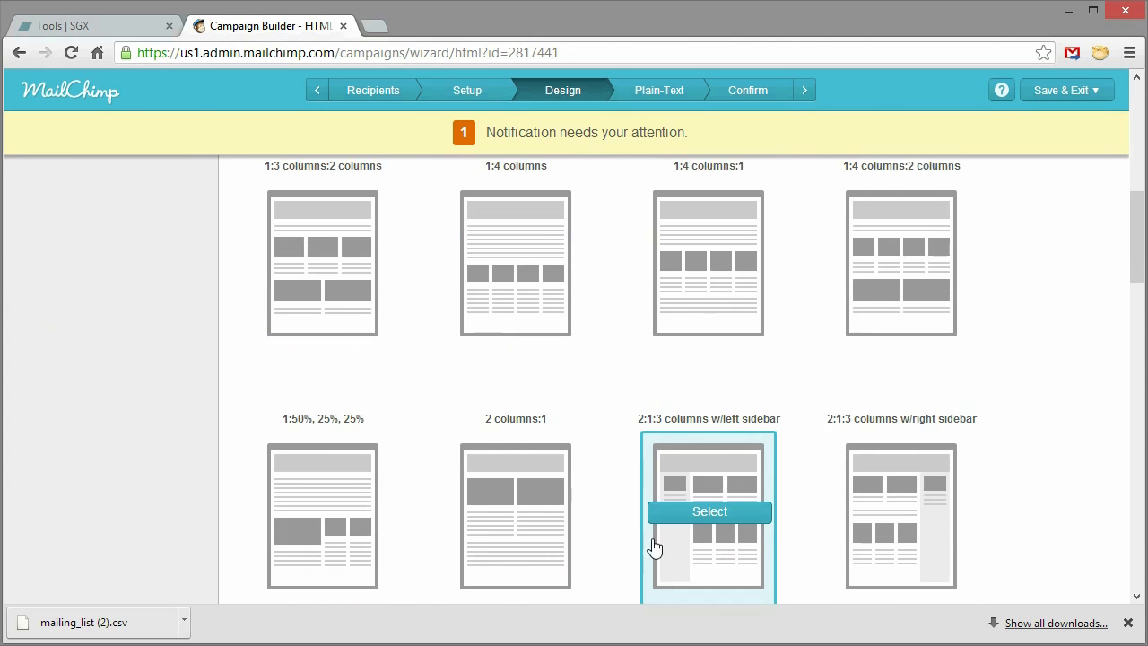
{"action": "scroll", "scroll_direction": "down", "scroll_amount": 3}
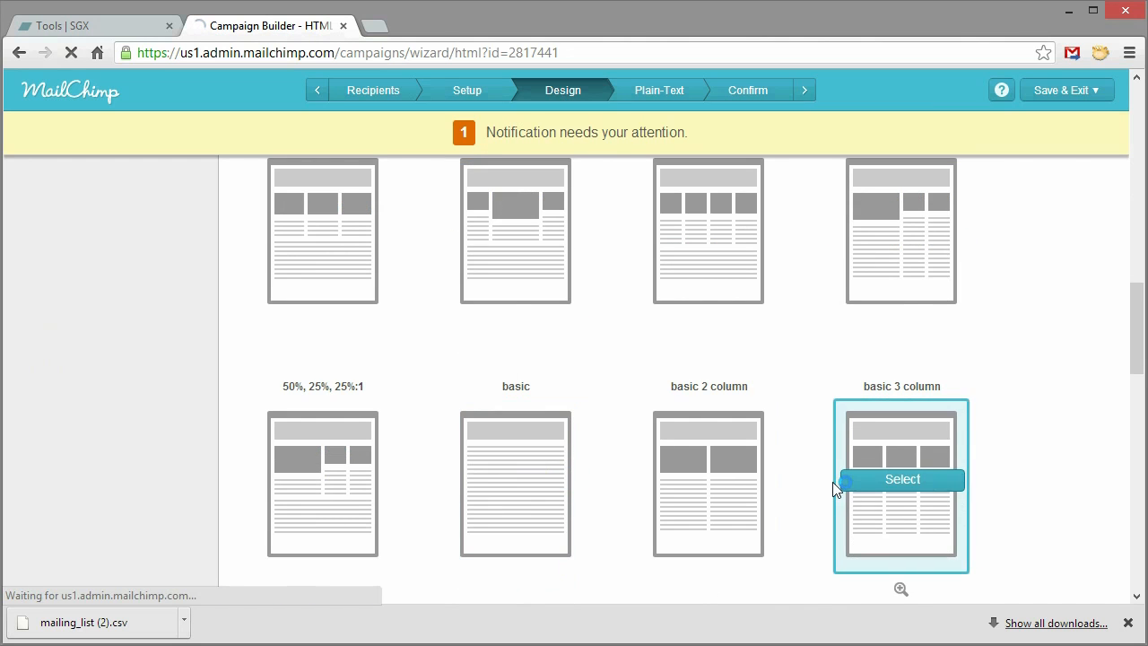
{"action": "left_click", "coordinate": [900, 478]}
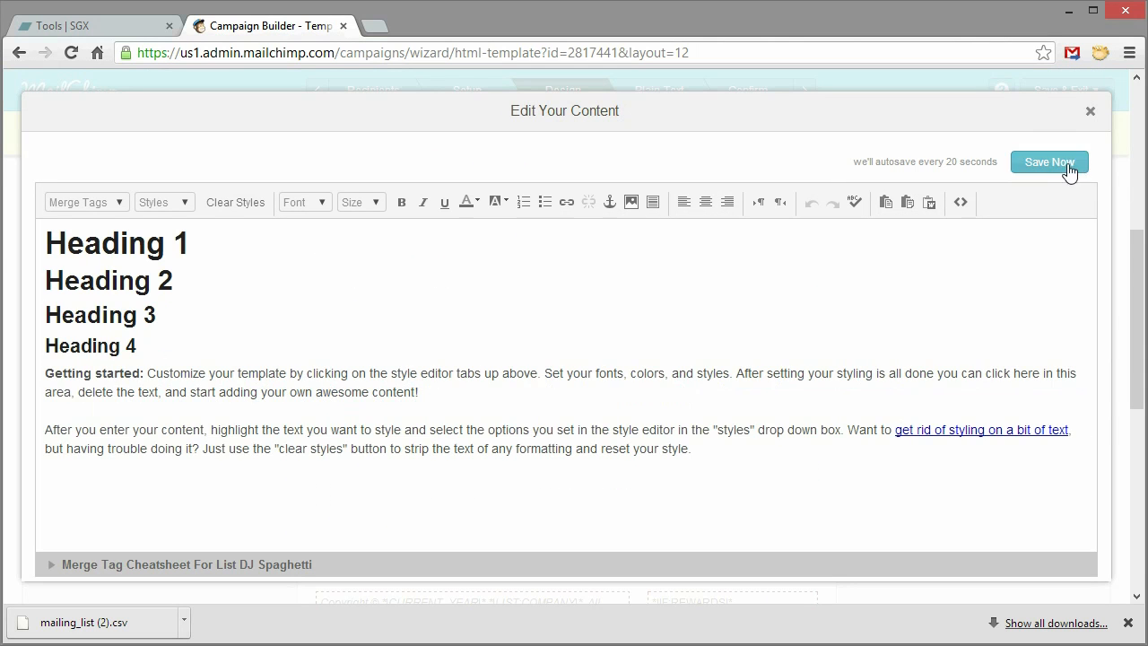
Save the template content, go to the Plain-Text step and dismiss the notification
{"action": "left_click", "coordinate": [1049, 163]}
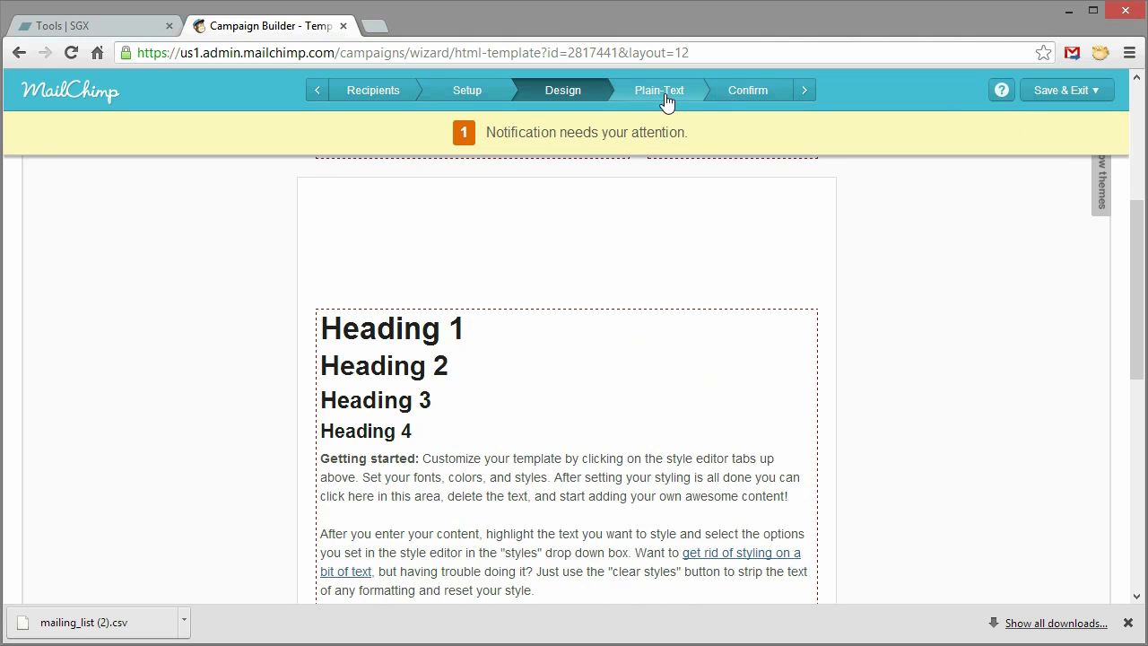
{"action": "left_click", "coordinate": [659, 90]}
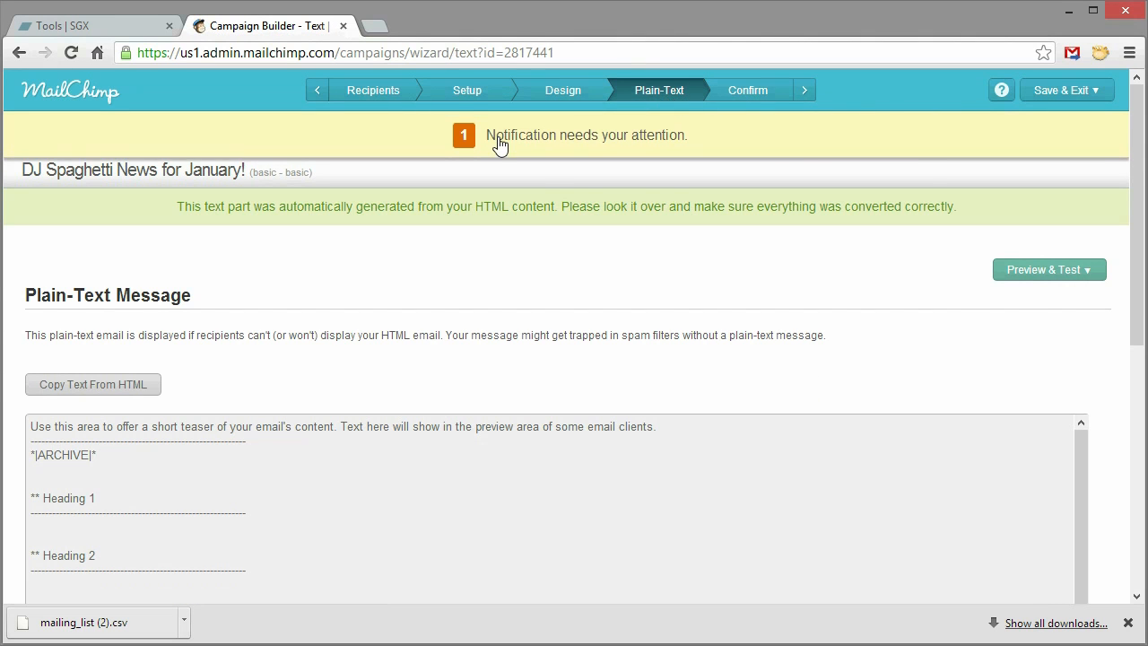
{"action": "left_click", "coordinate": [498, 134]}
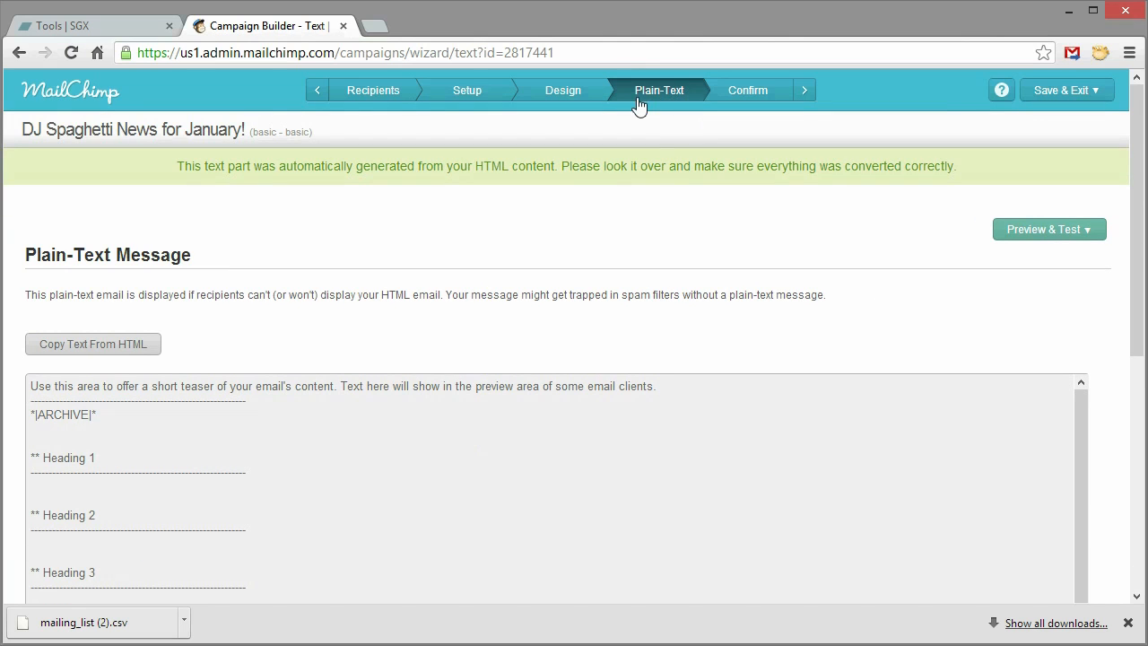
{"action": "mouse_move", "coordinate": [557, 257]}
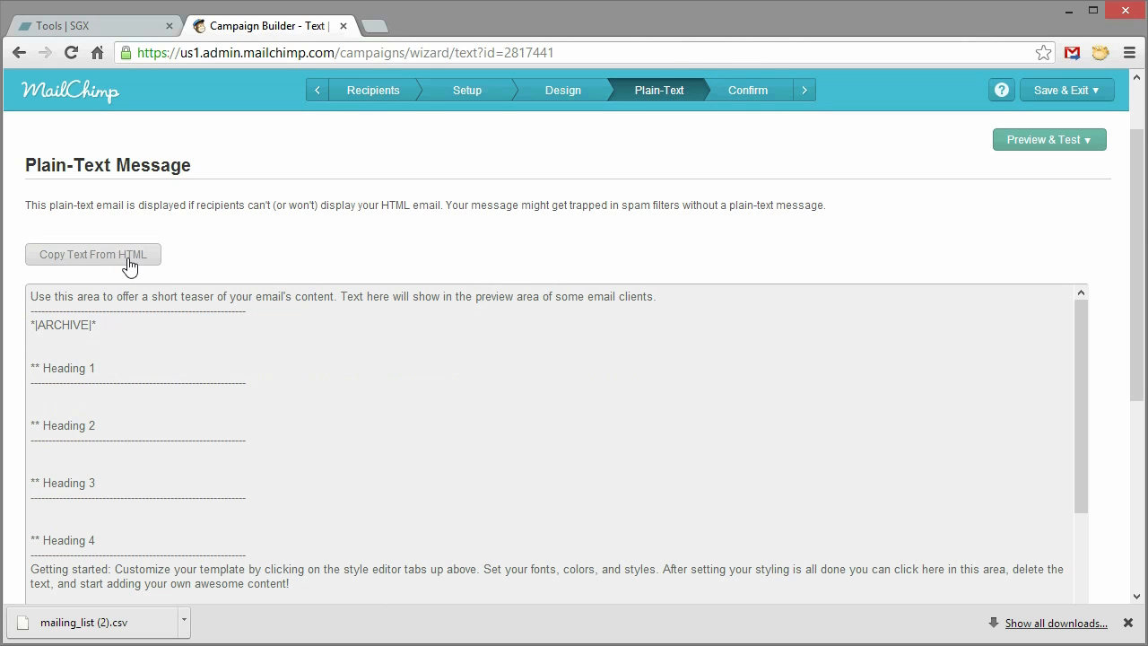
Copy the plain text from the HTML and proceed to the Confirm summary
{"action": "left_click", "coordinate": [92, 253]}
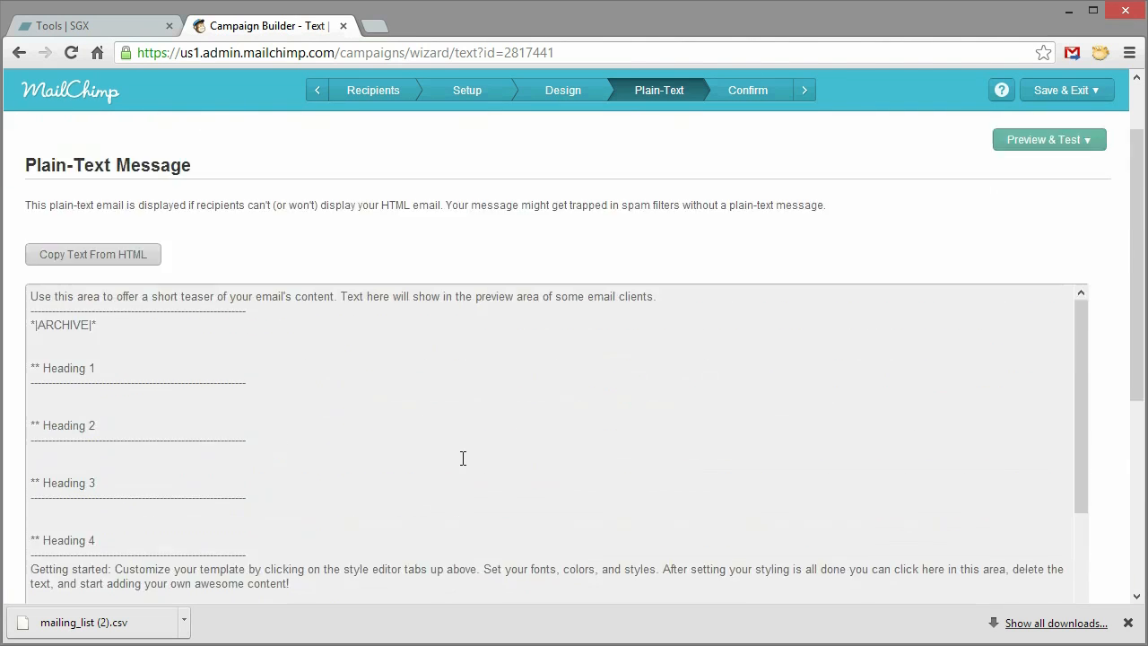
{"action": "left_click", "coordinate": [93, 254]}
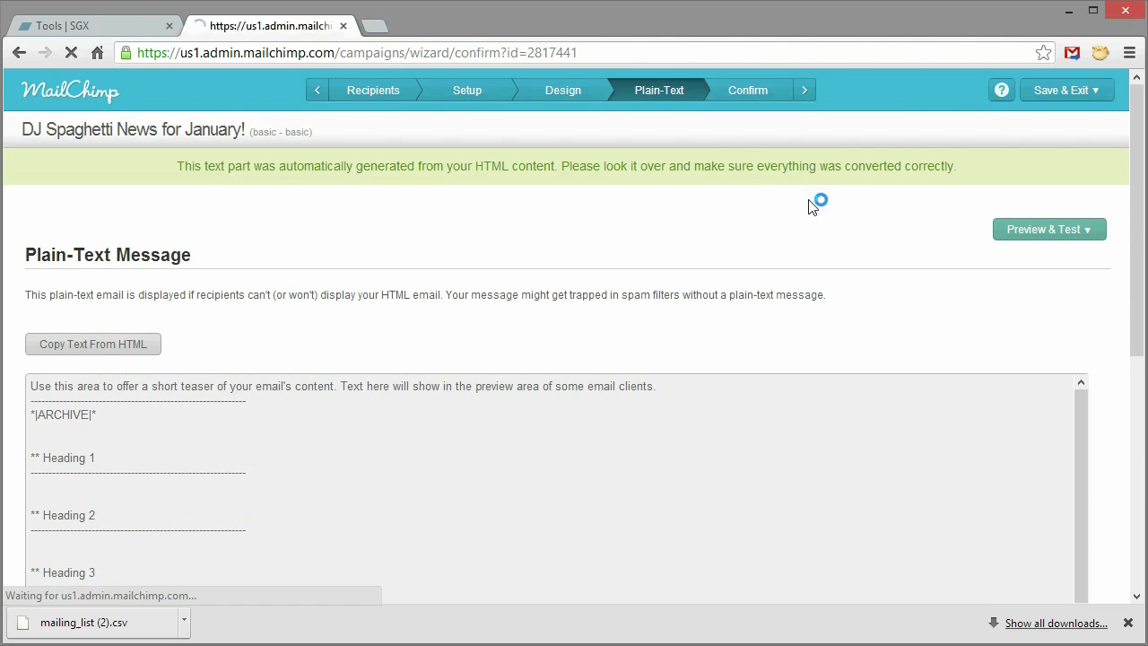
{"action": "left_click", "coordinate": [748, 89]}
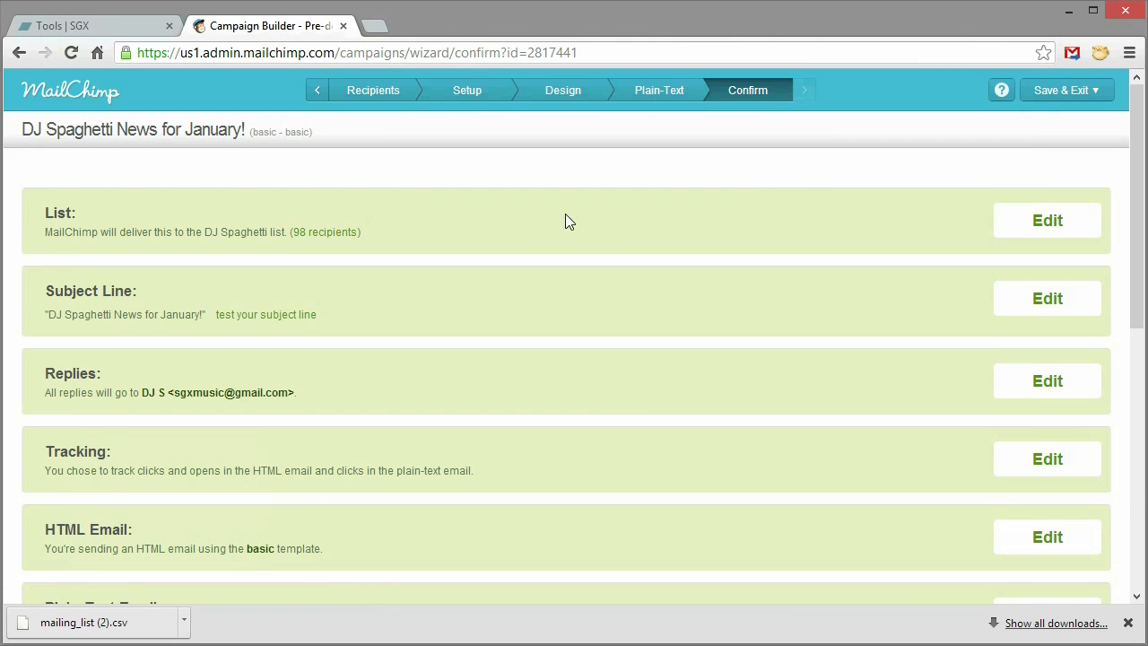
Review the Confirm checklist, then switch back to the Bandcamp Tools | SGX tab
{"action": "scroll", "scroll_direction": "down", "scroll_amount": 3}
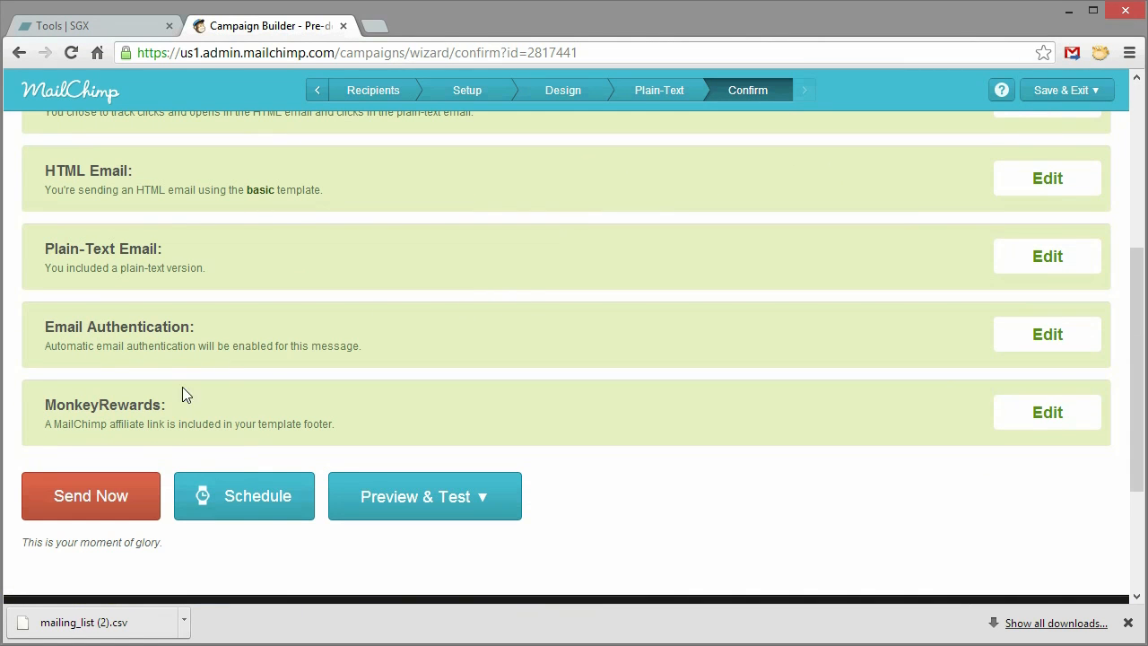
{"action": "mouse_move", "coordinate": [314, 507]}
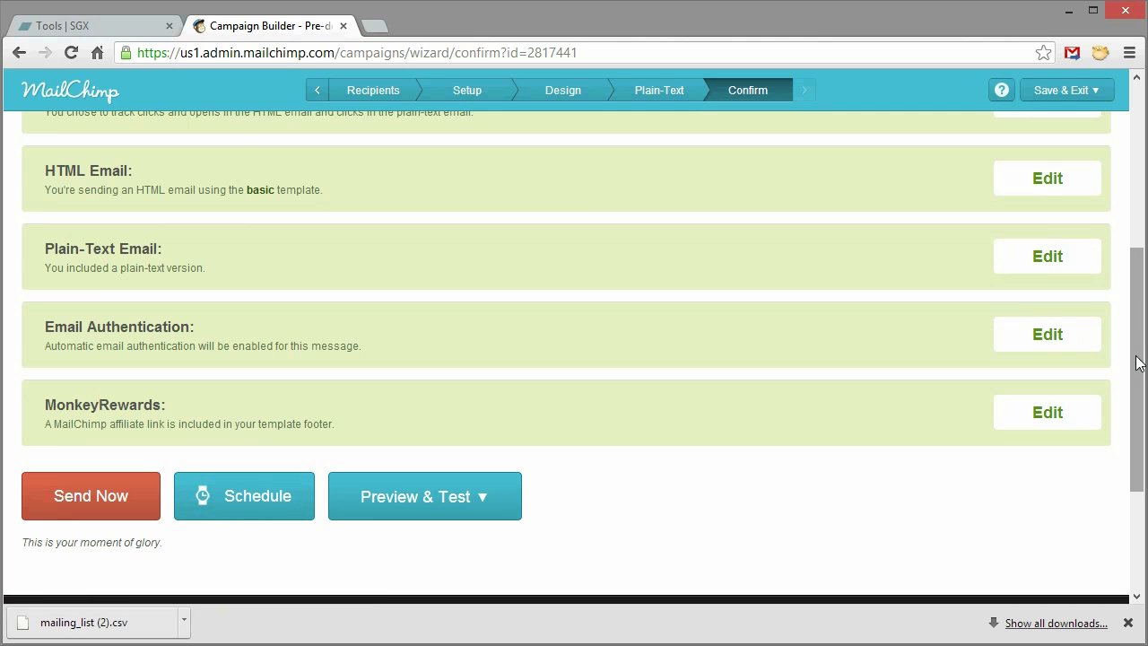
{"action": "mouse_move", "coordinate": [410, 23]}
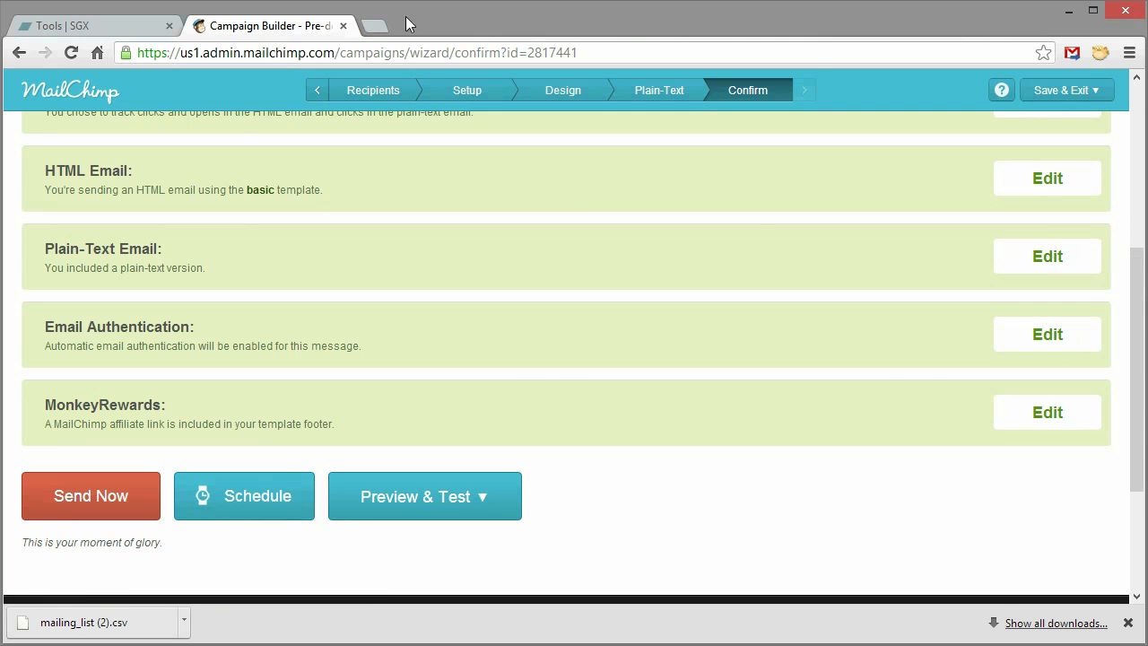
{"action": "left_click", "coordinate": [85, 25]}
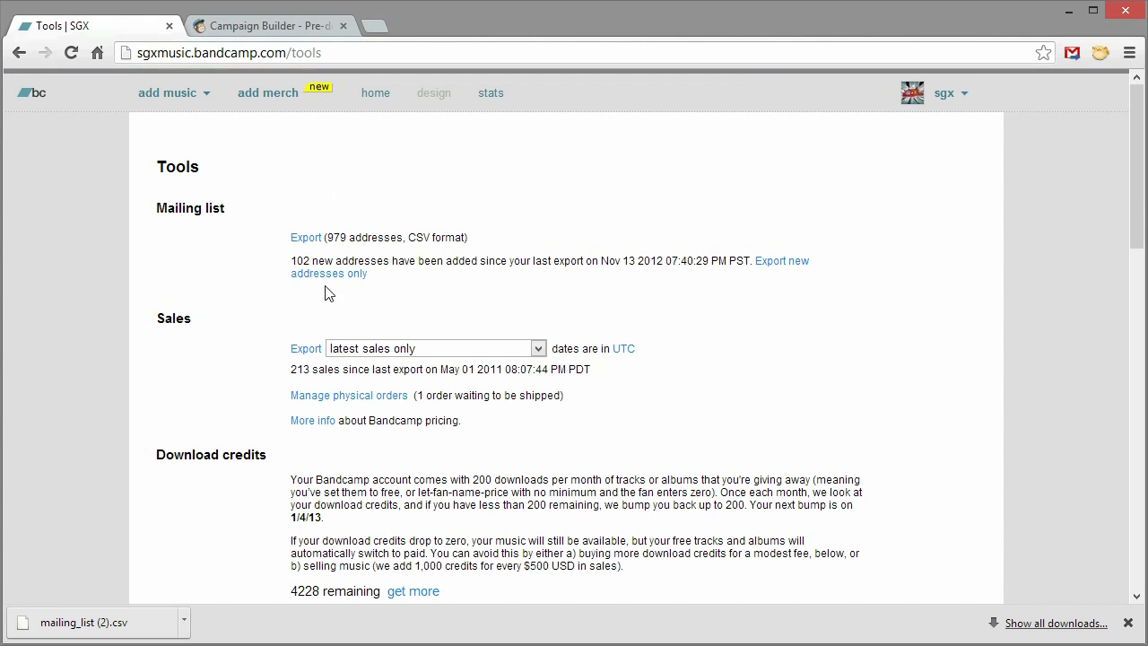
{"action": "mouse_move", "coordinate": [329, 273]}
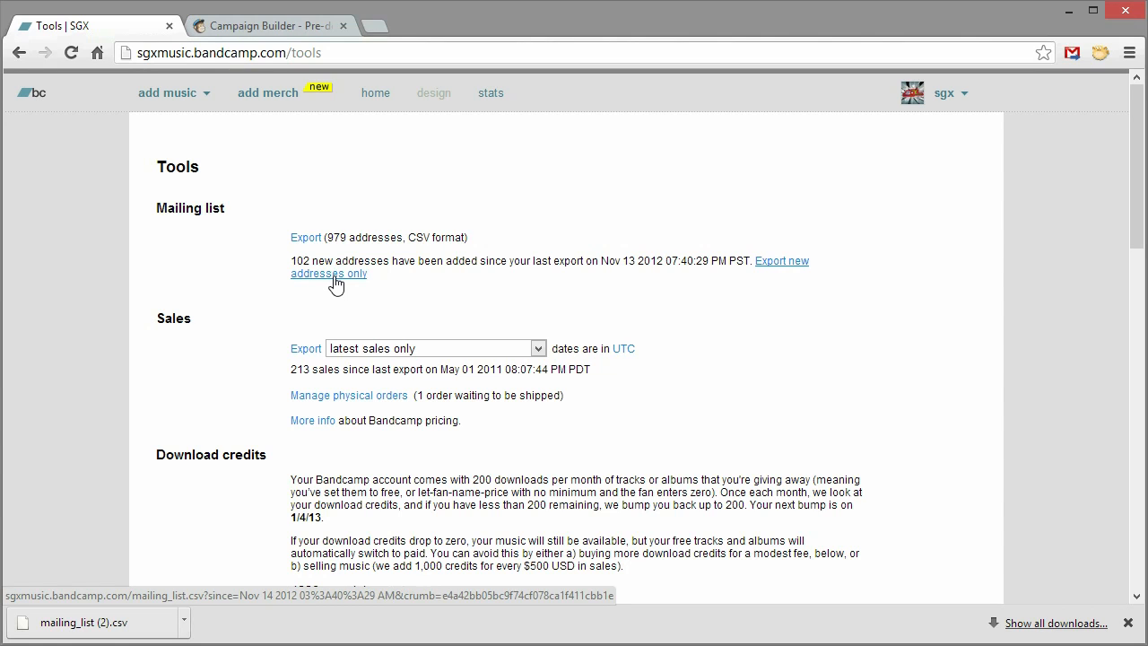